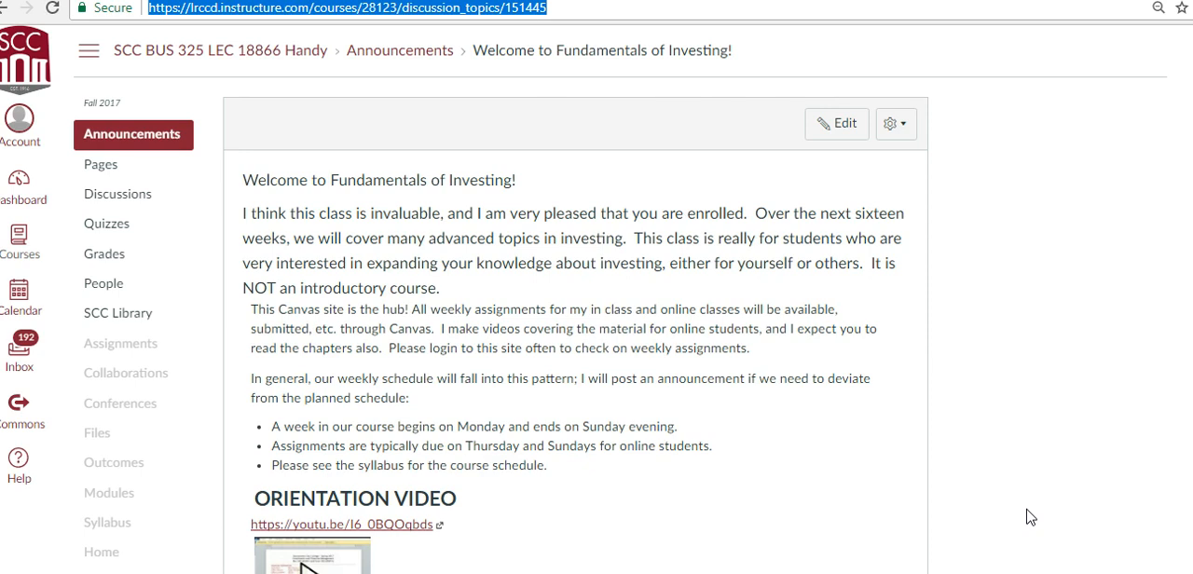
pyautogui.moveTo(1122, 122)
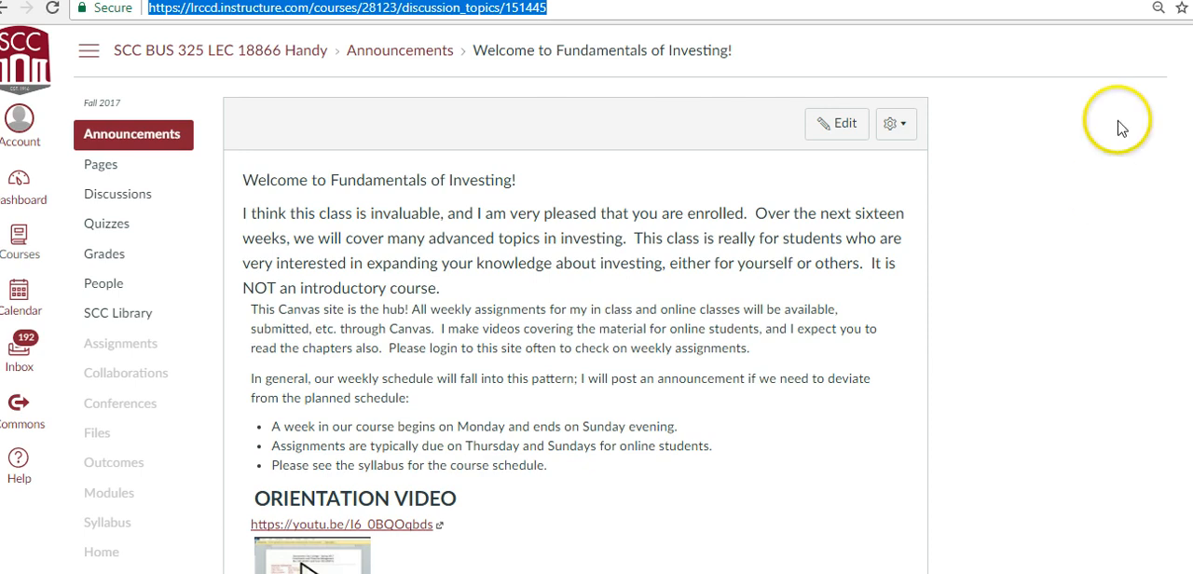
pyautogui.moveTo(697, 172)
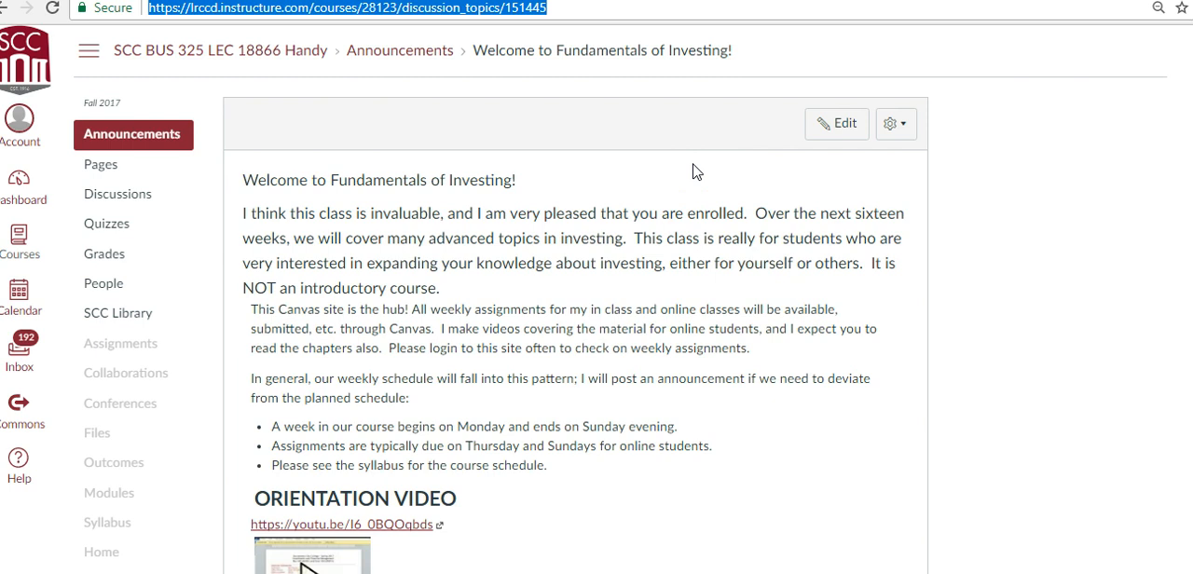
pyautogui.moveTo(466, 100)
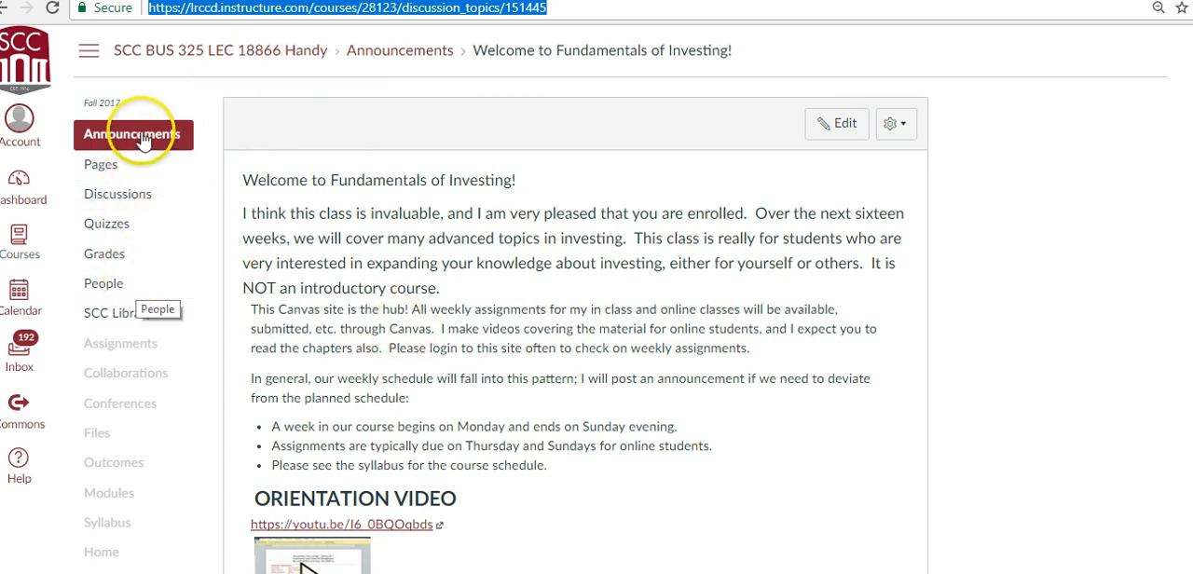
# - Show the course Announcements list, listing the syllabus and welcome announcements
pyautogui.click(132, 134)
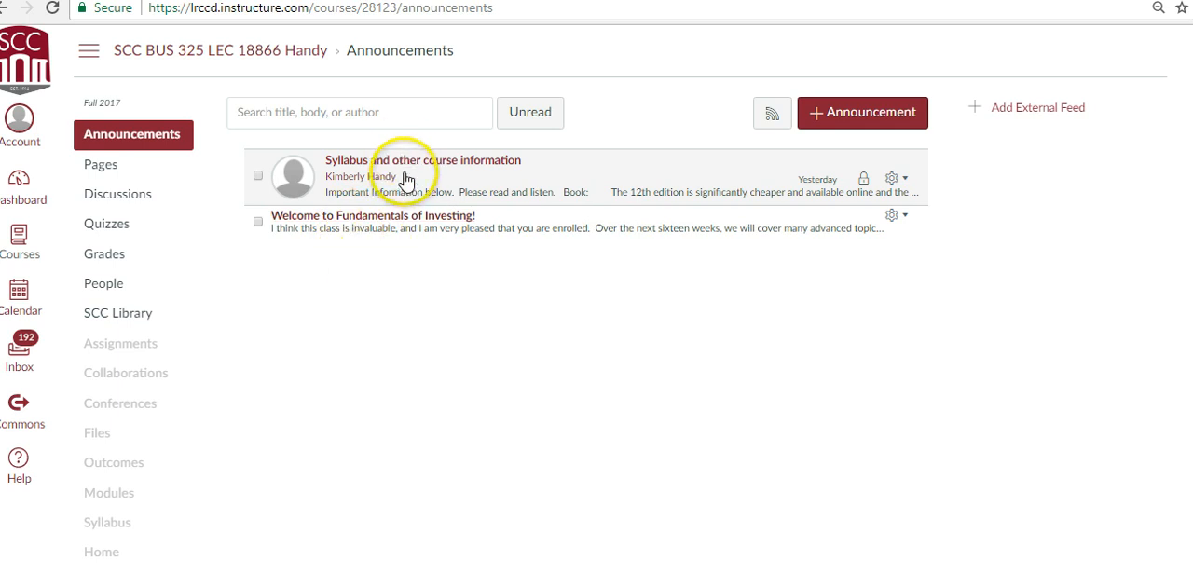
pyautogui.moveTo(394, 280)
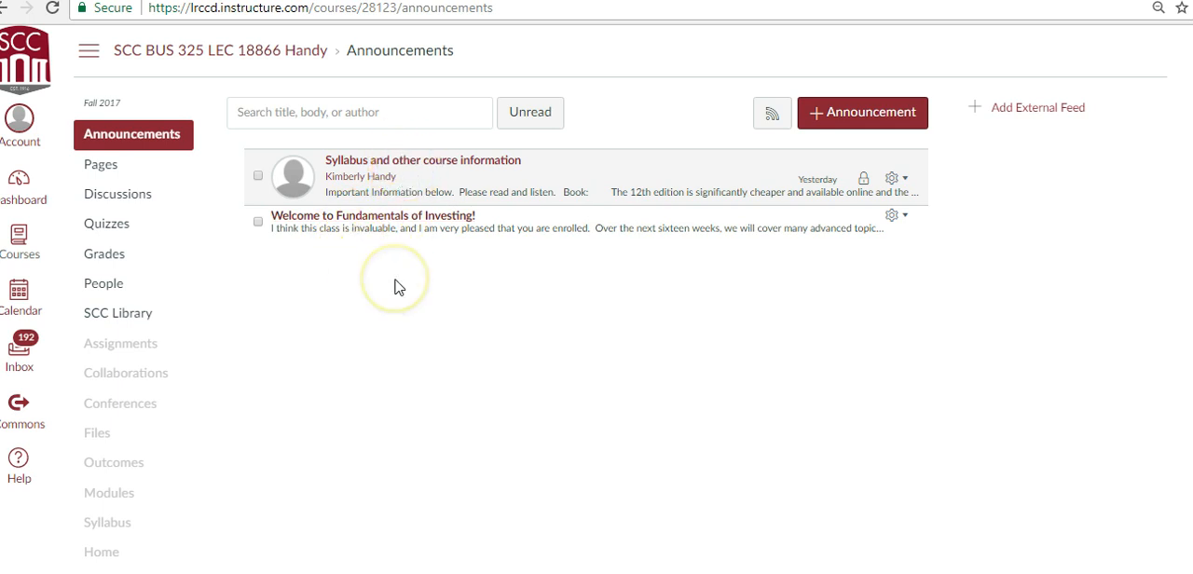
pyautogui.click(373, 215)
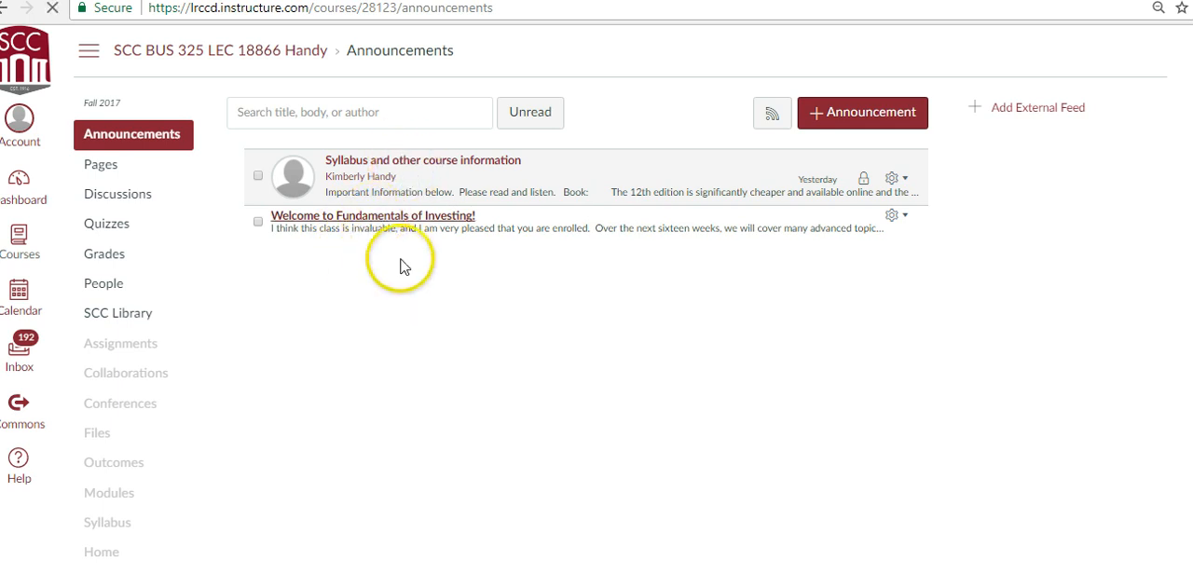
# - Open the 'Welcome to Fundamentals of Investing!' announcement to read its welcome message
pyautogui.click(373, 216)
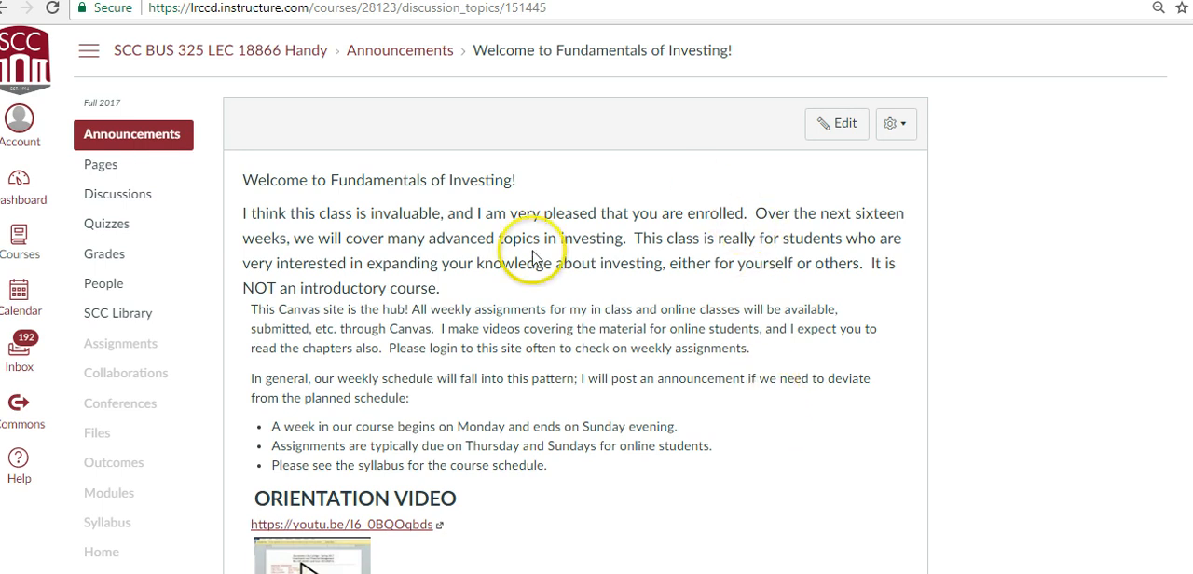
pyautogui.moveTo(196, 203)
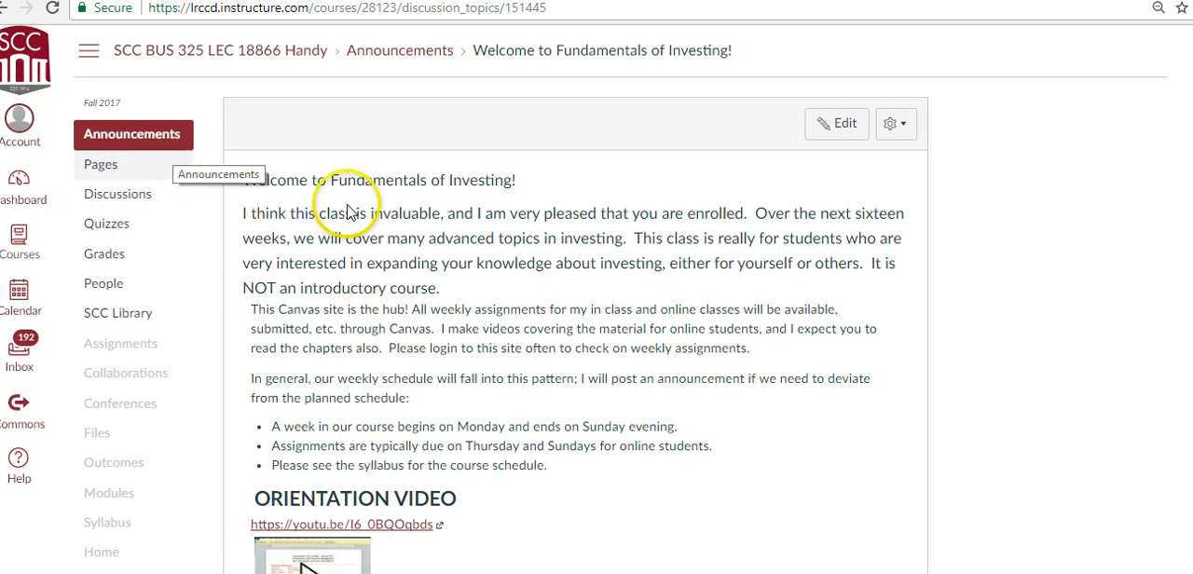
pyautogui.scroll(-3)
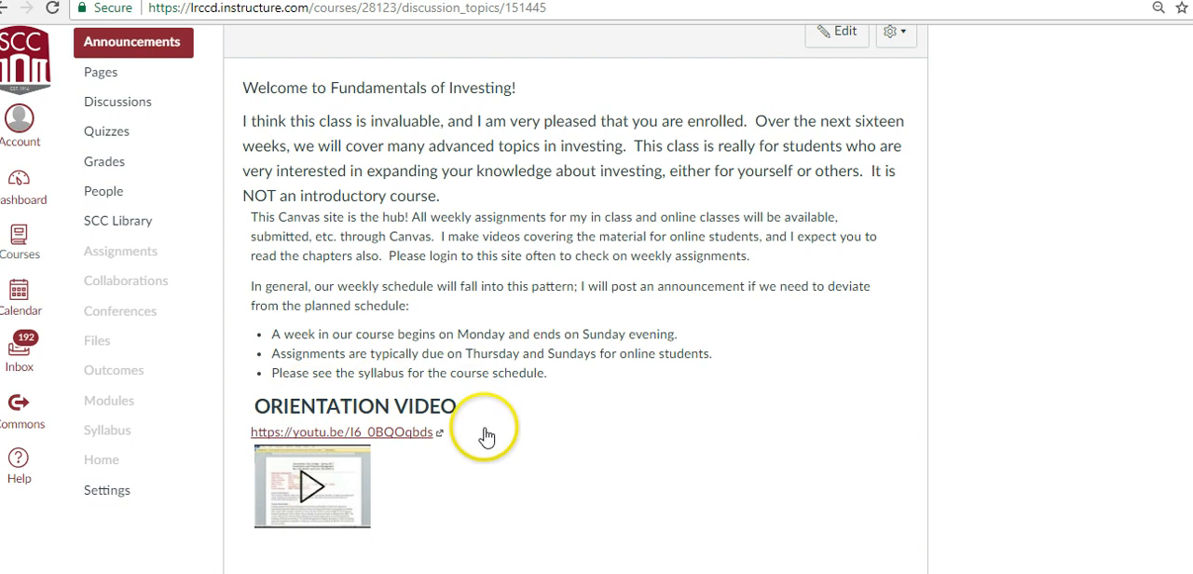
pyautogui.moveTo(725, 490)
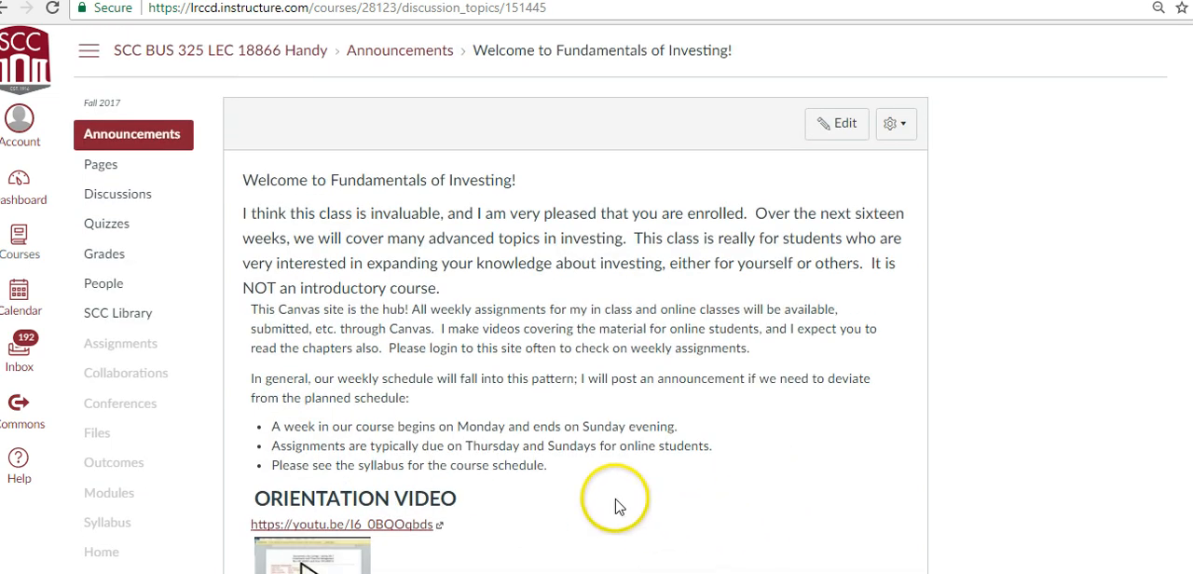
pyautogui.moveTo(763, 493)
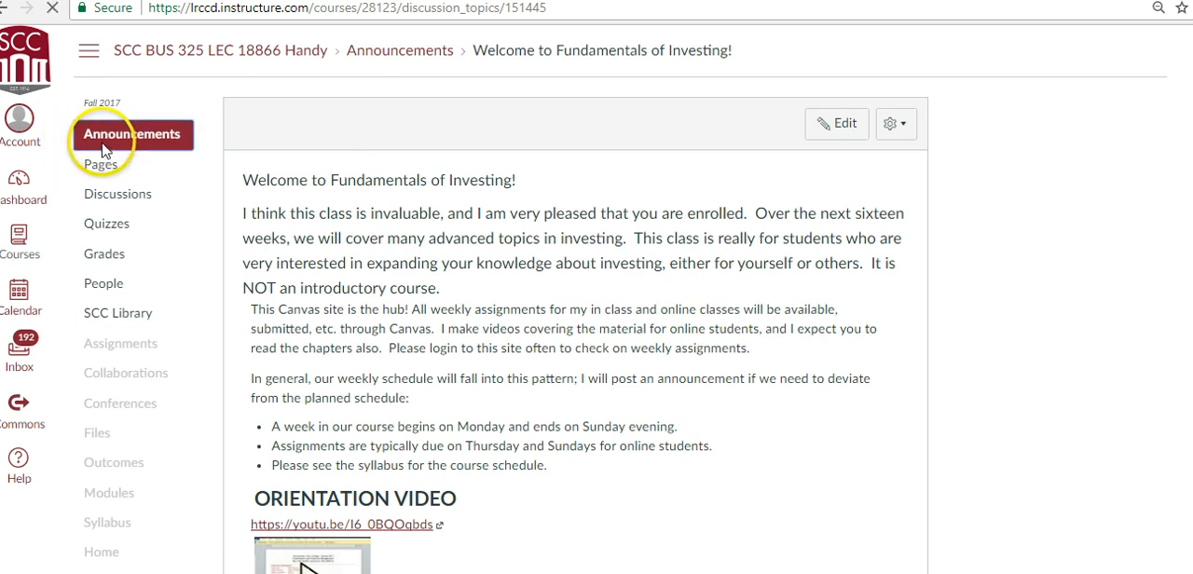
# - Go back to the course Announcements list with both announcements listed
pyautogui.click(131, 134)
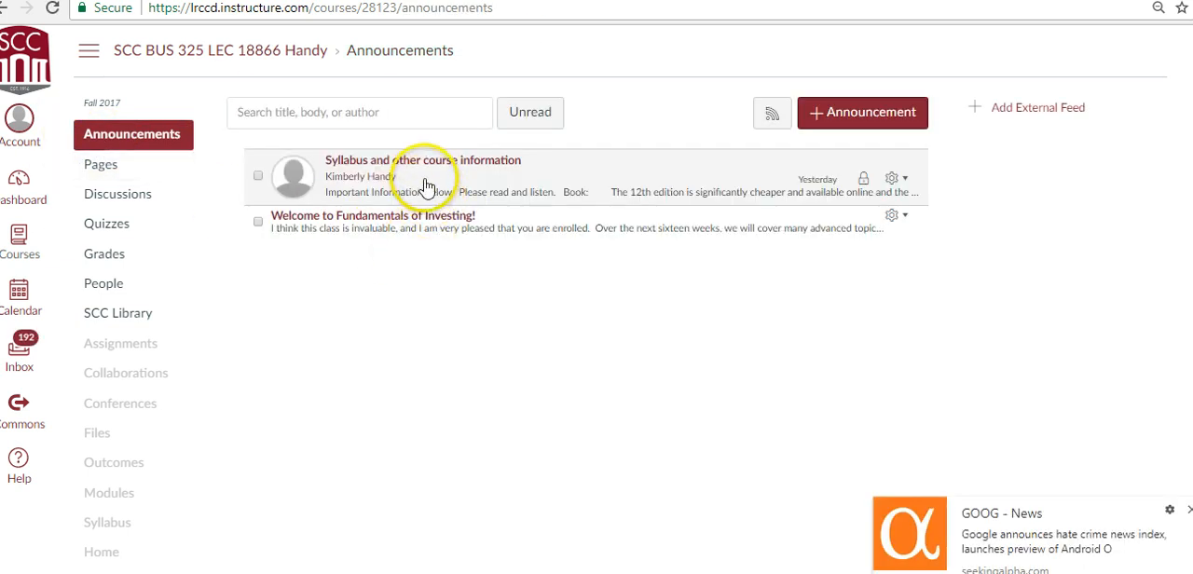
pyautogui.moveTo(423, 159)
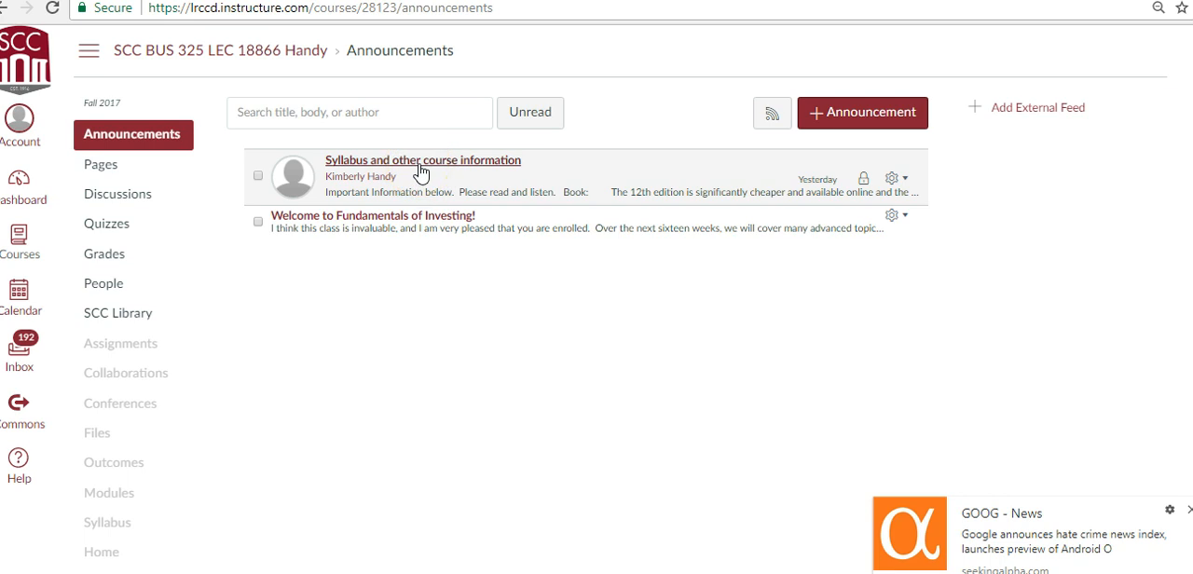
pyautogui.click(422, 159)
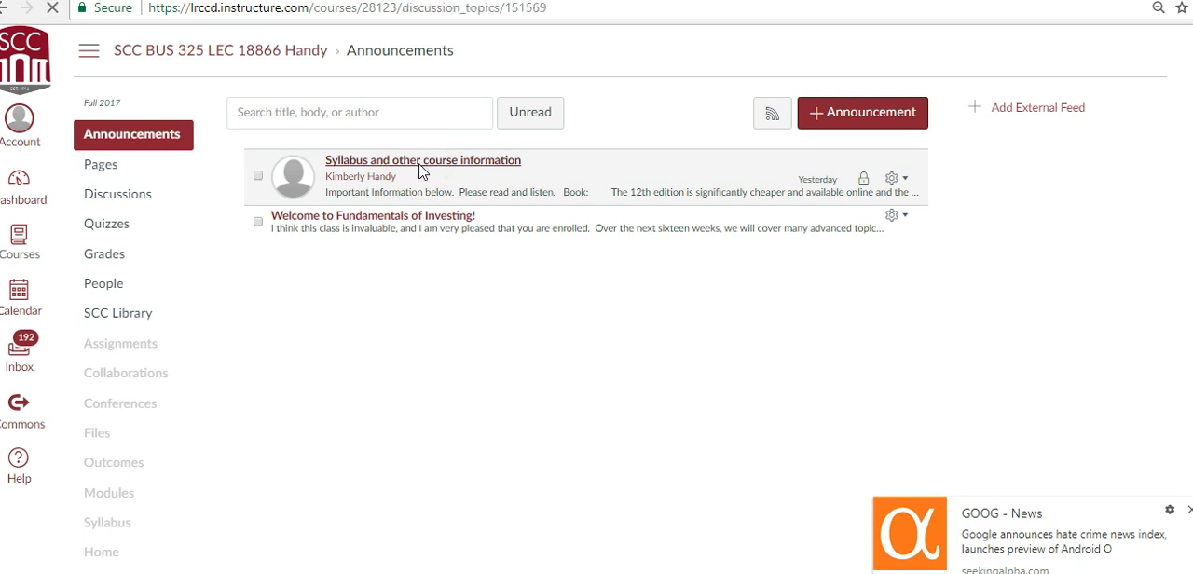
# - Open 'Syllabus and other course information' to see textbook details and the syllabus link
pyautogui.click(423, 159)
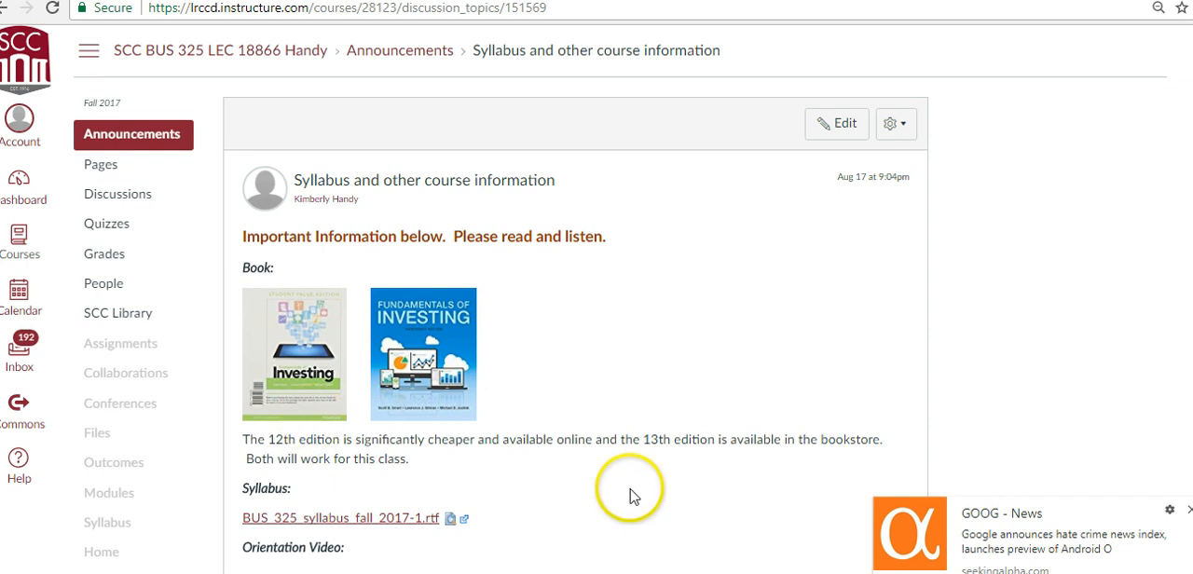
pyautogui.moveTo(342, 389)
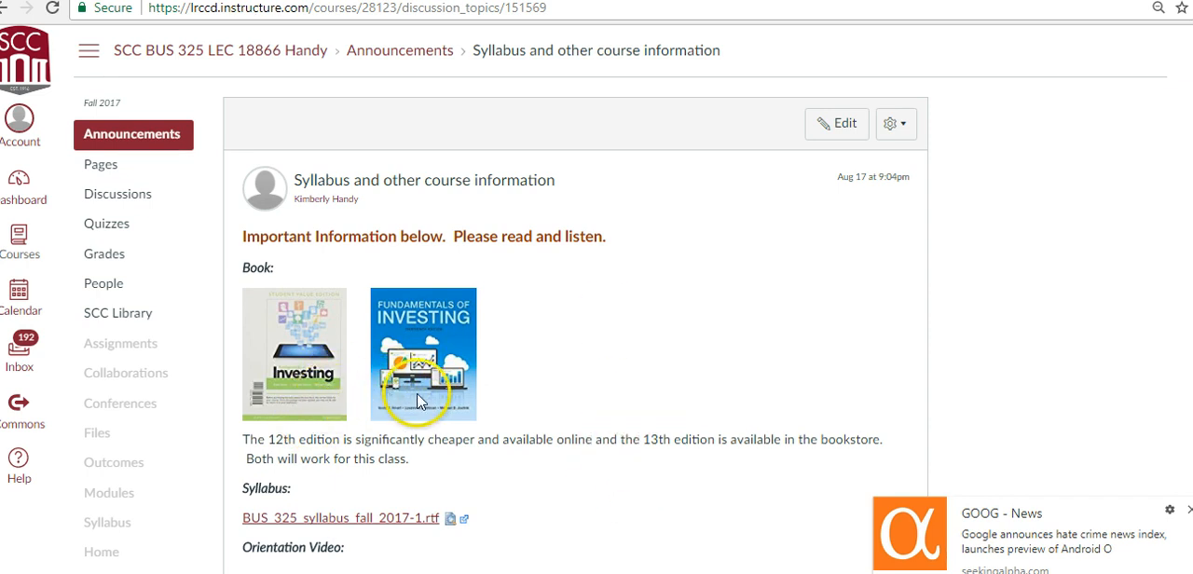
pyautogui.moveTo(327, 403)
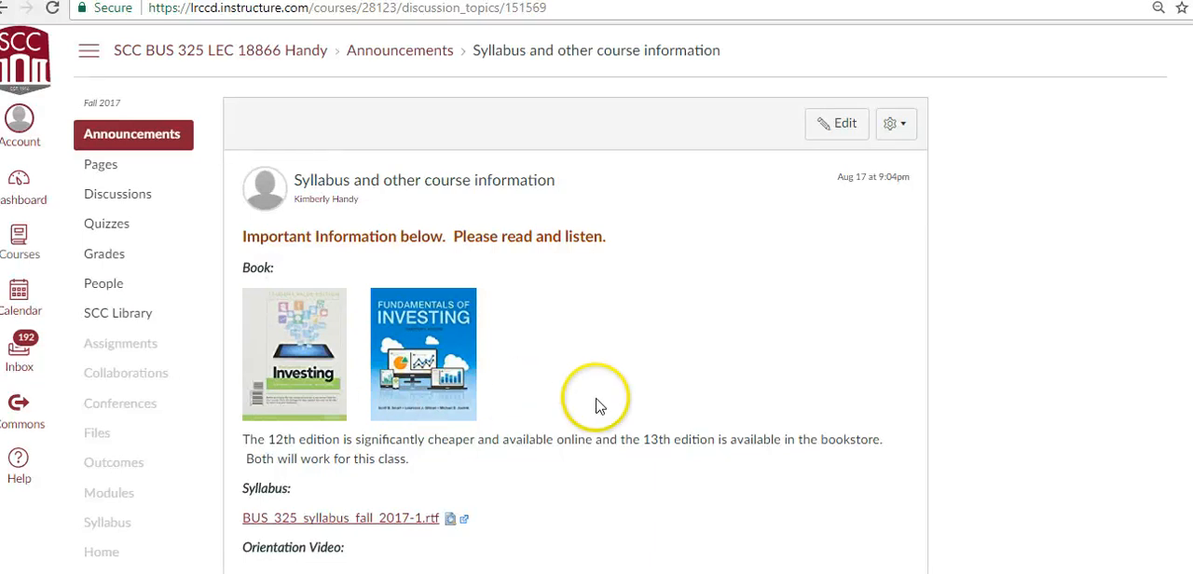
pyautogui.scroll(-3)
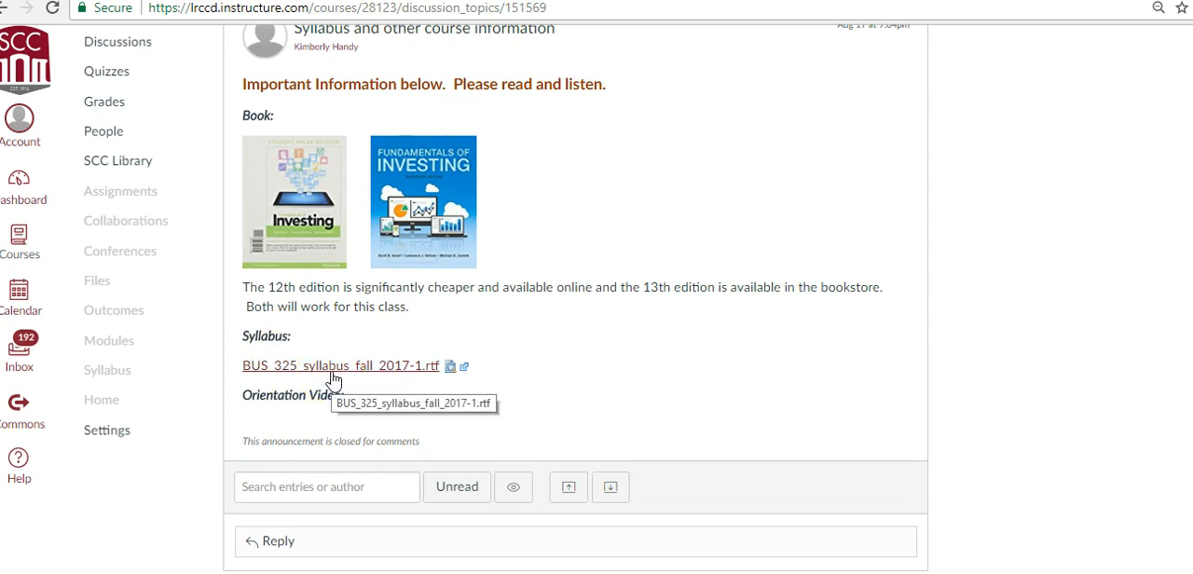
pyautogui.moveTo(329, 410)
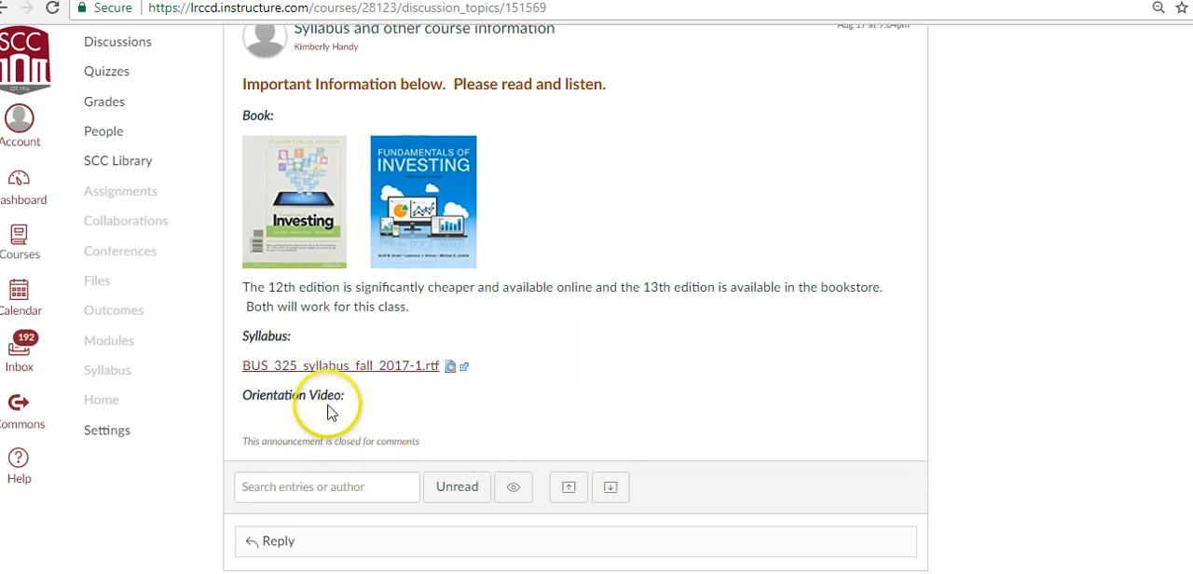
pyautogui.moveTo(313, 429)
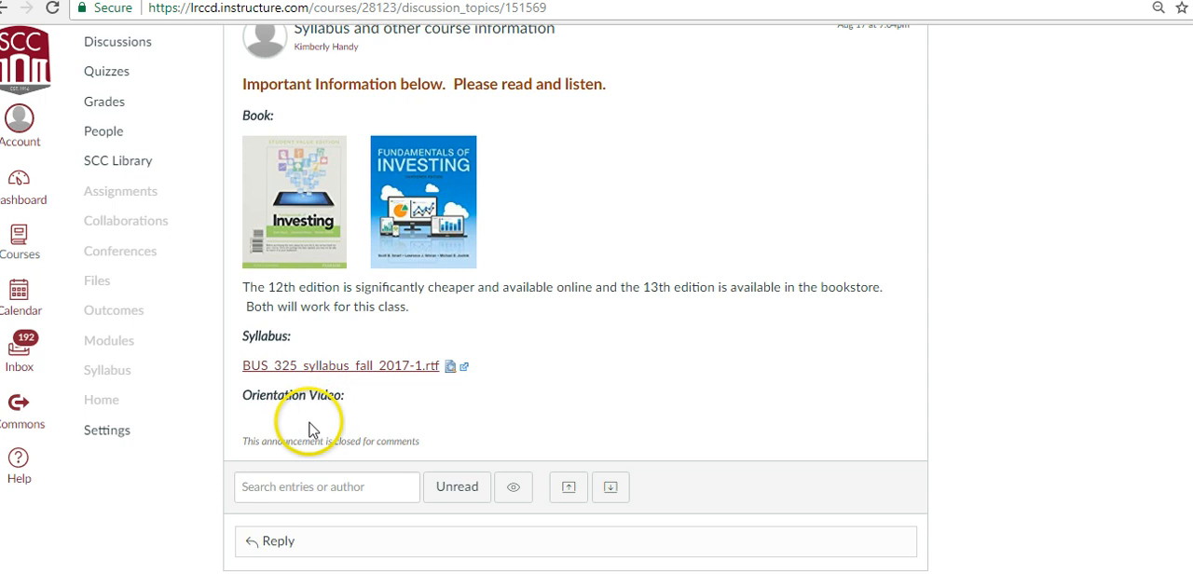
pyautogui.moveTo(679, 429)
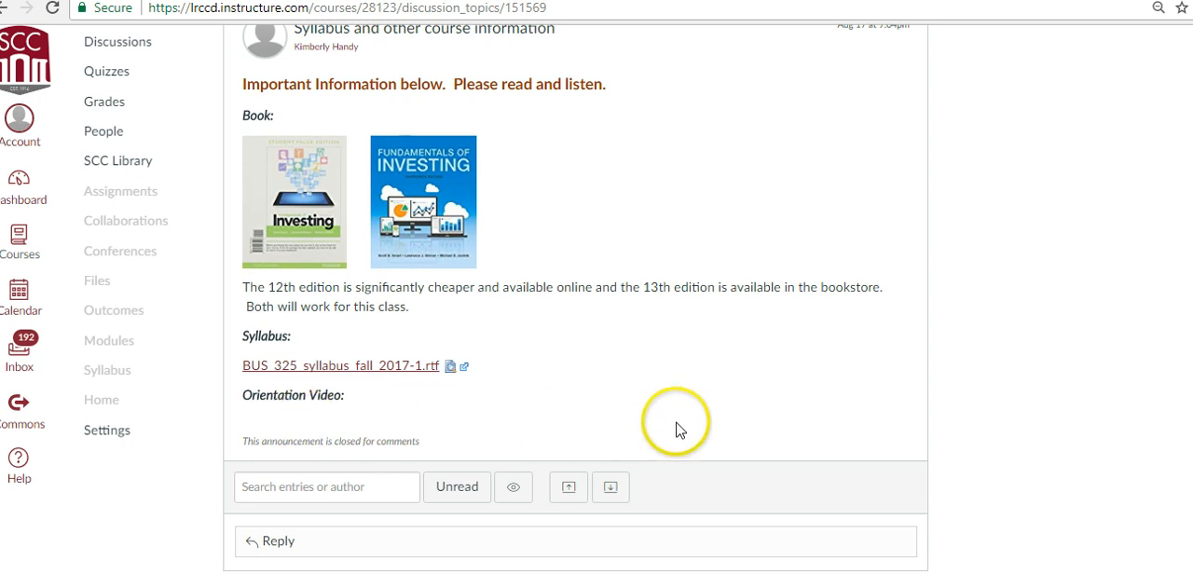
pyautogui.moveTo(702, 438)
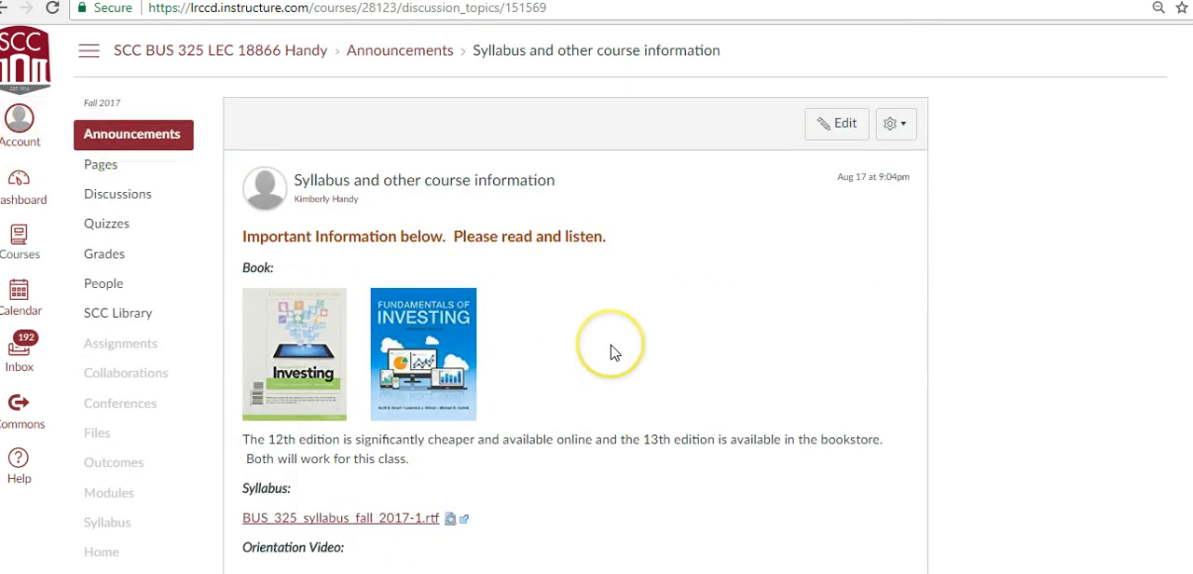
pyautogui.moveTo(88, 176)
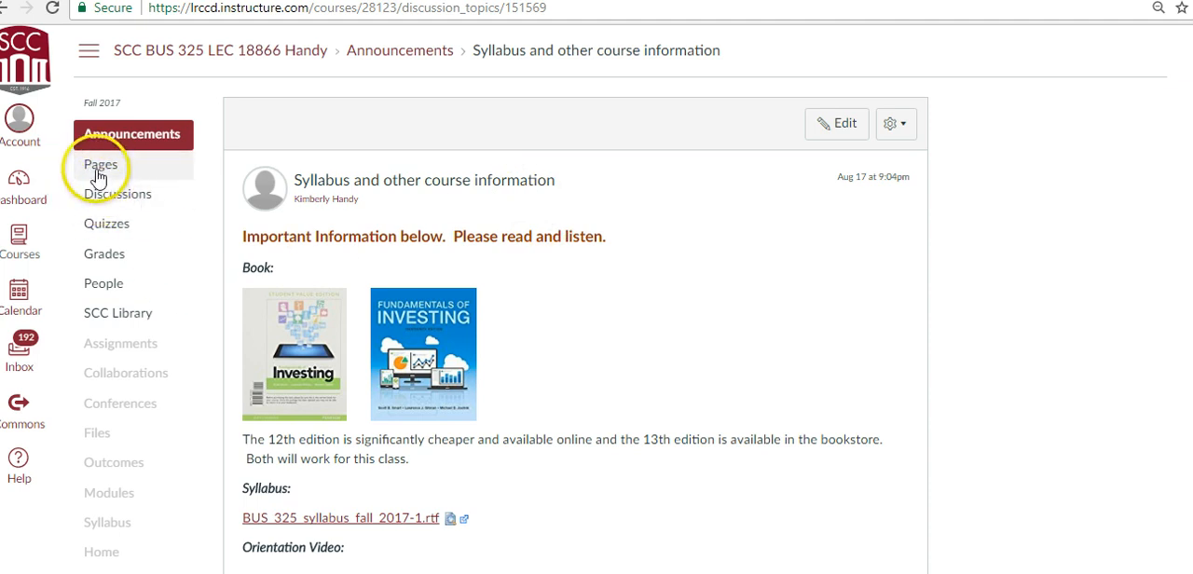
pyautogui.moveTo(100, 165)
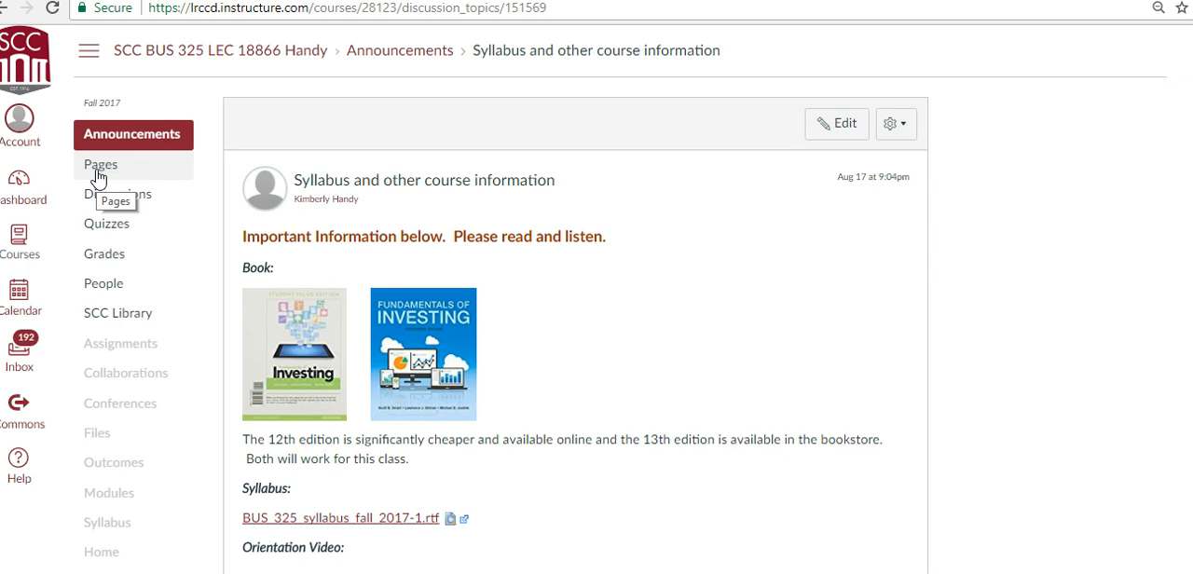
# - Open course Pages, landing on the Canvas Tutorials For Students front page
pyautogui.click(100, 165)
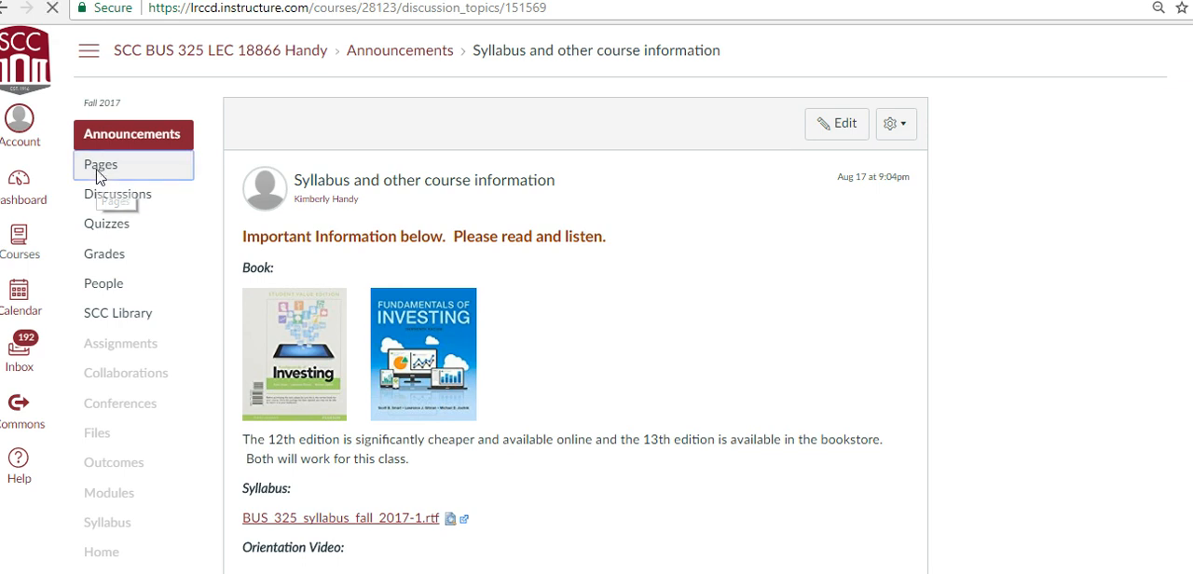
pyautogui.click(99, 165)
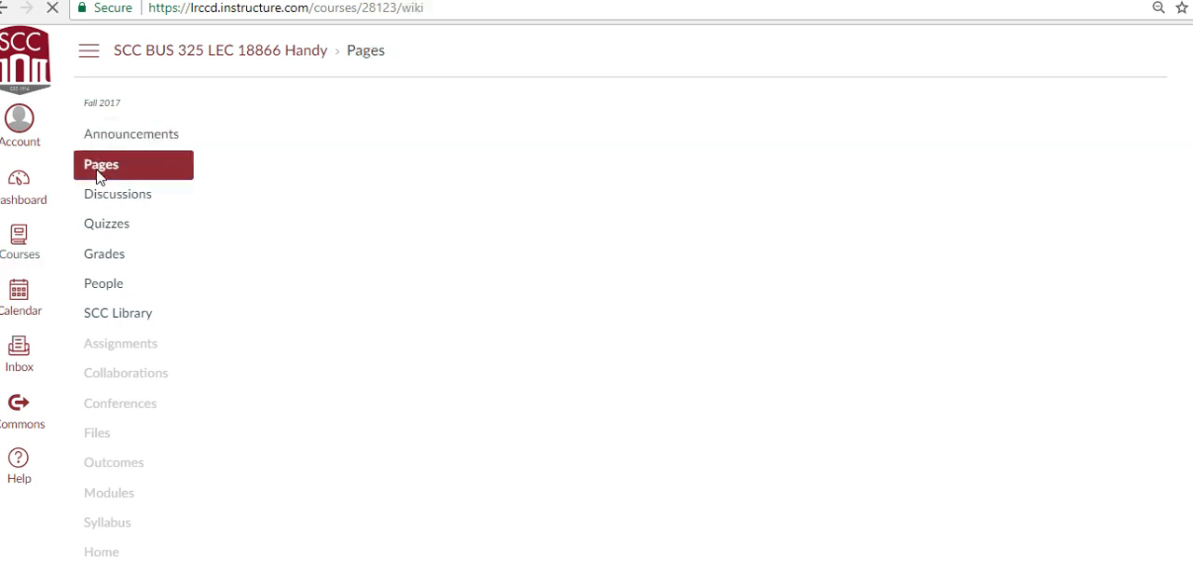
pyautogui.click(101, 164)
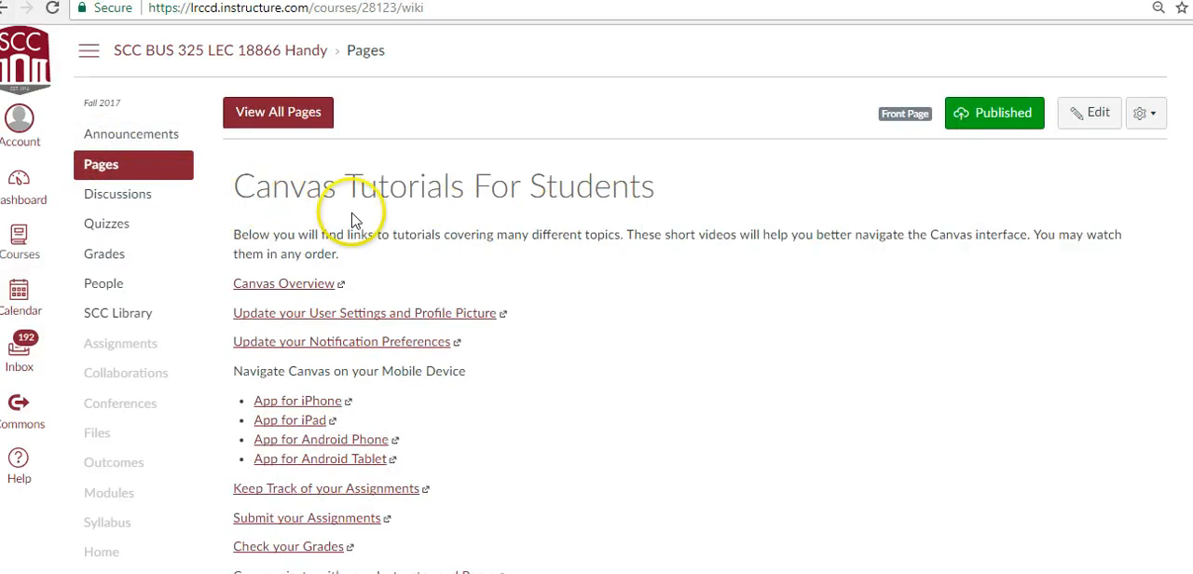
pyautogui.moveTo(550, 229)
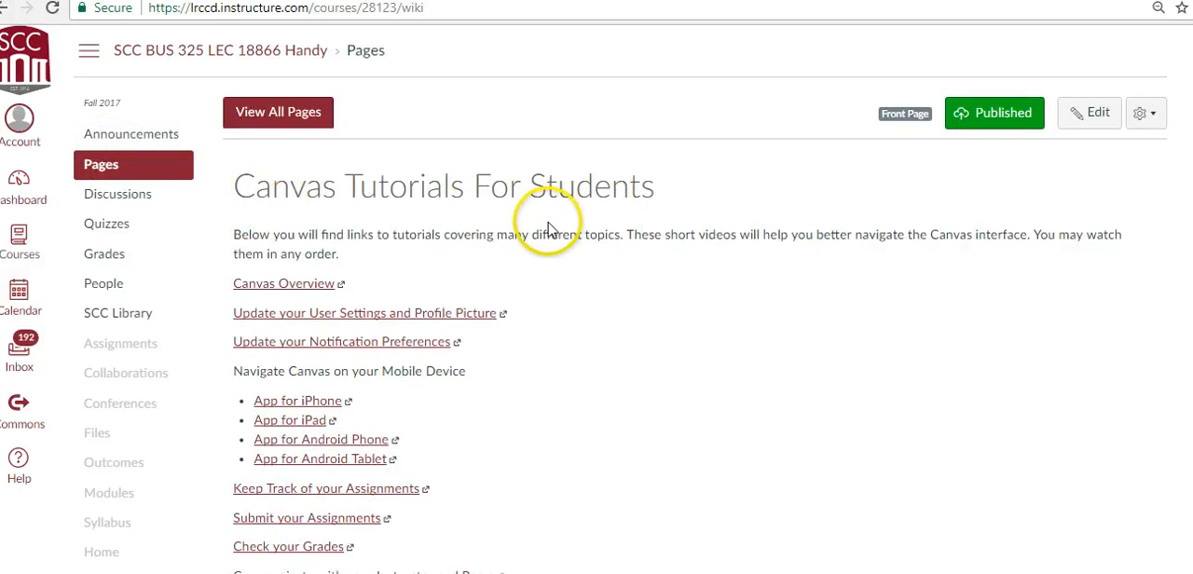
pyautogui.moveTo(315, 164)
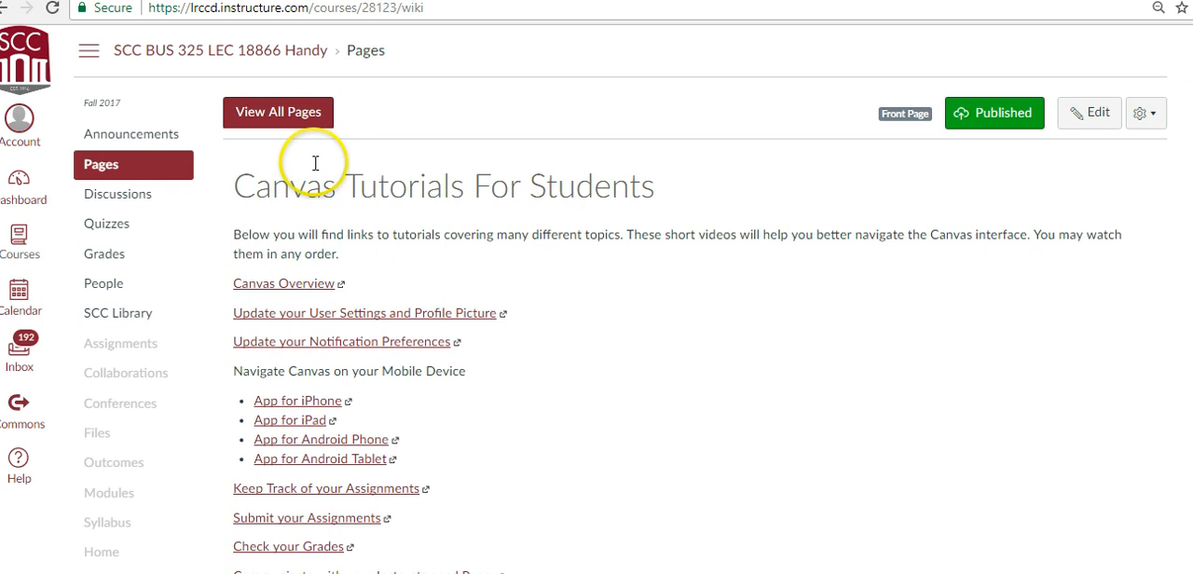
pyautogui.moveTo(378, 115)
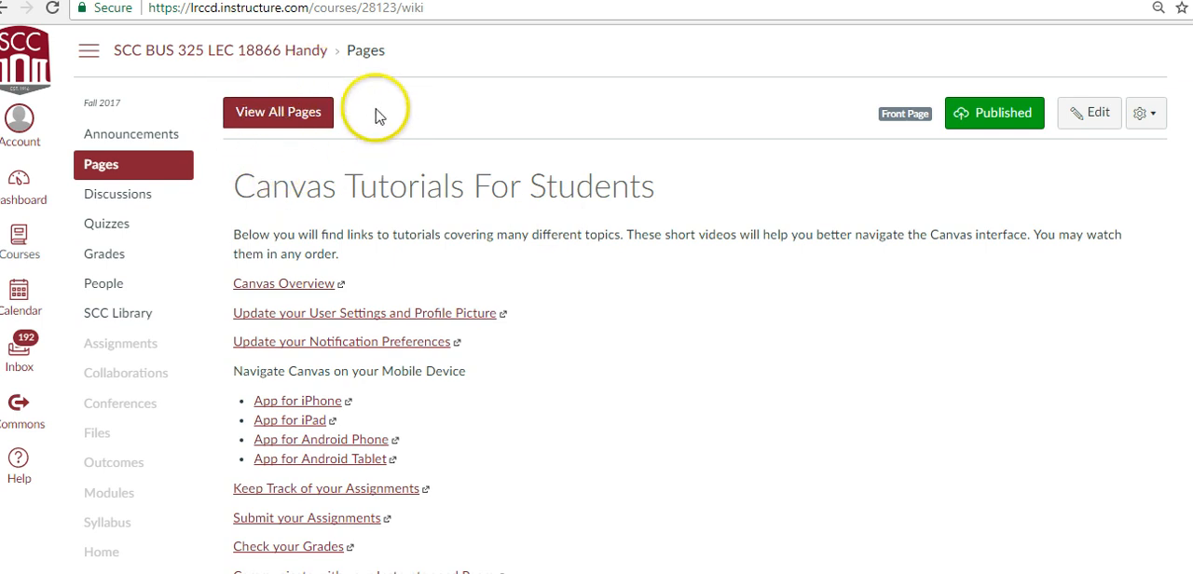
pyautogui.moveTo(300, 155)
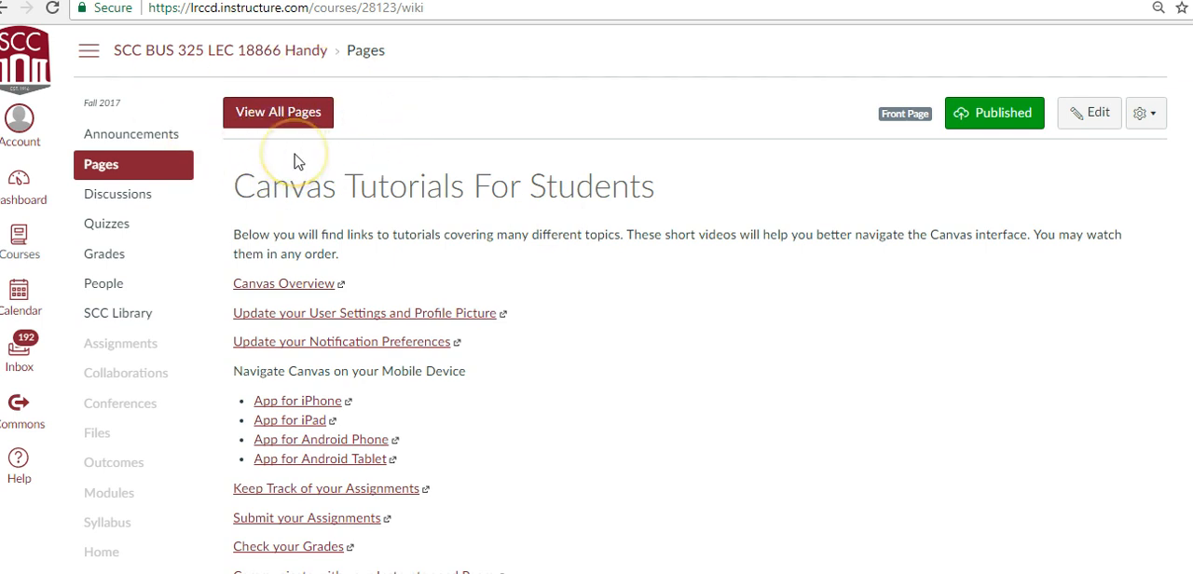
# - List every course page, from Canvas Tutorials For Students through the weekly pages
pyautogui.click(278, 112)
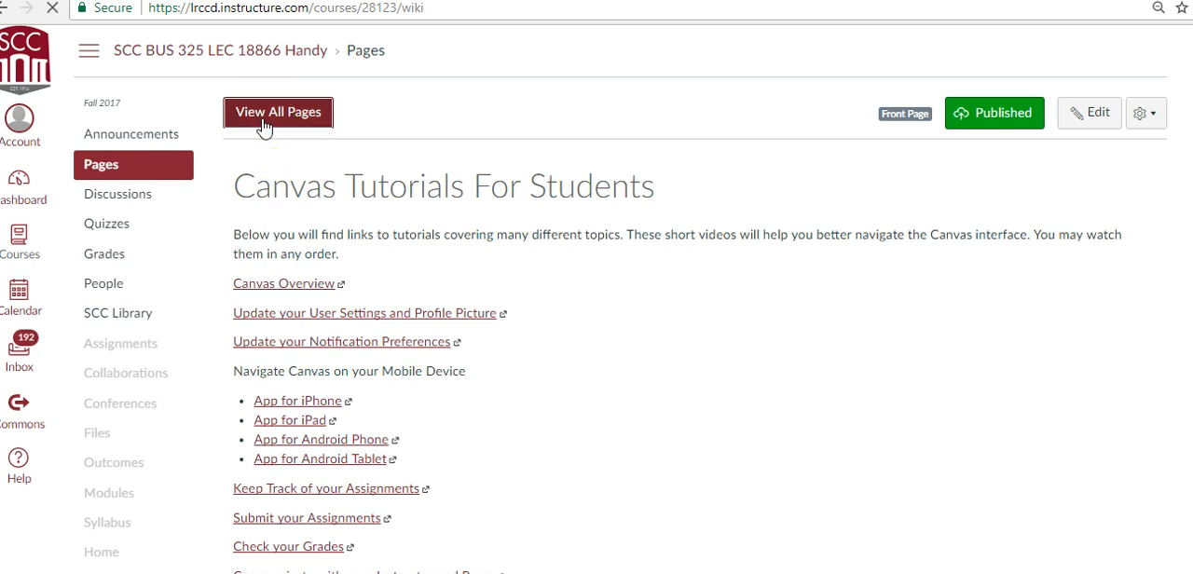
pyautogui.click(278, 112)
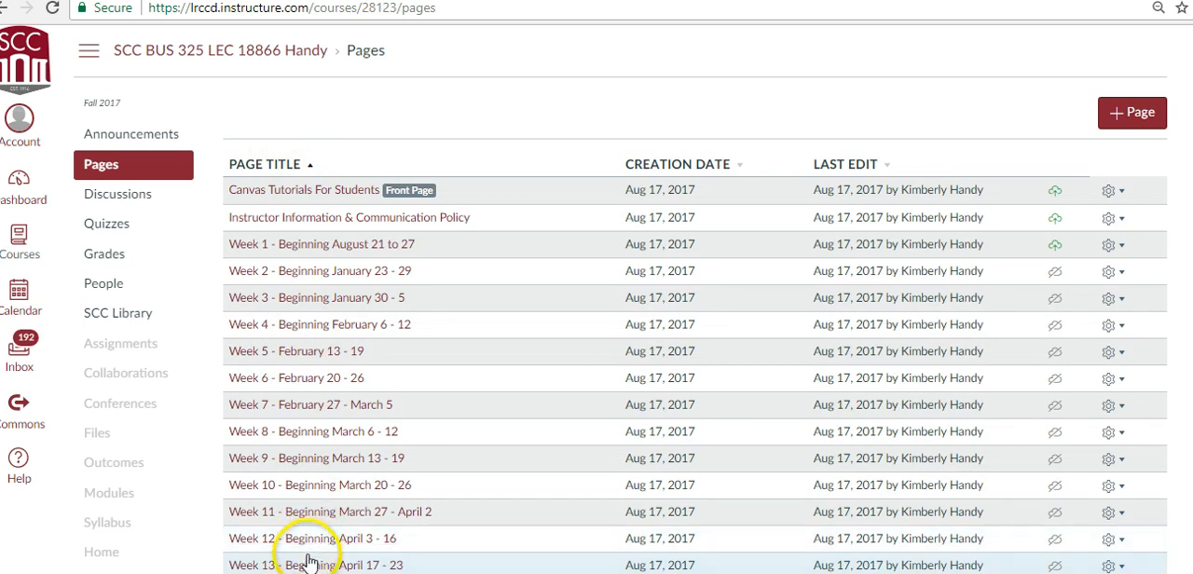
pyautogui.moveTo(401, 243)
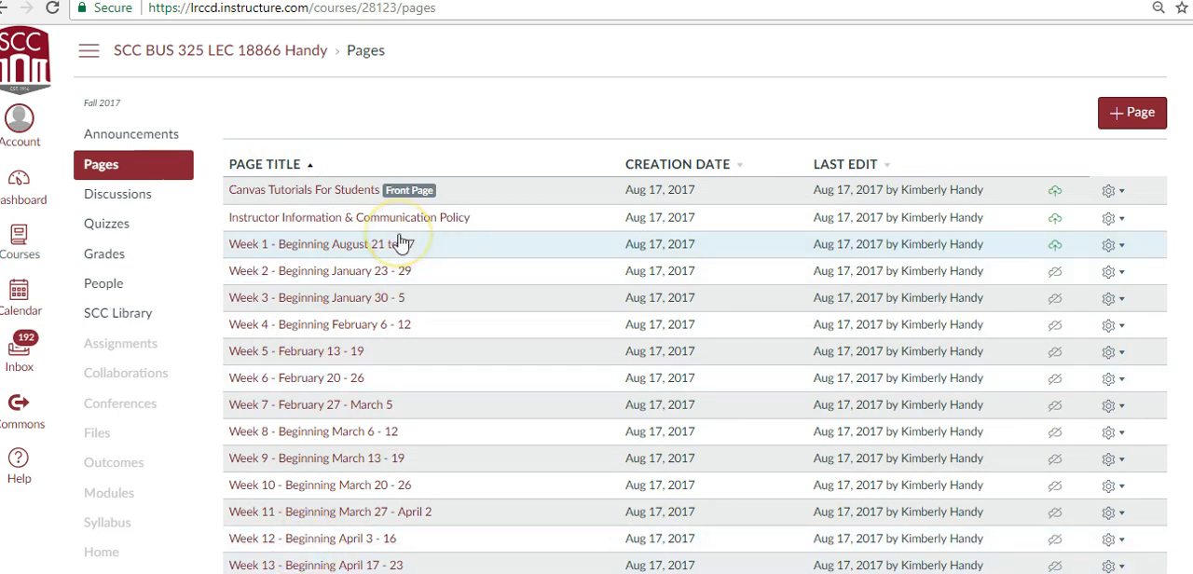
pyautogui.moveTo(303, 209)
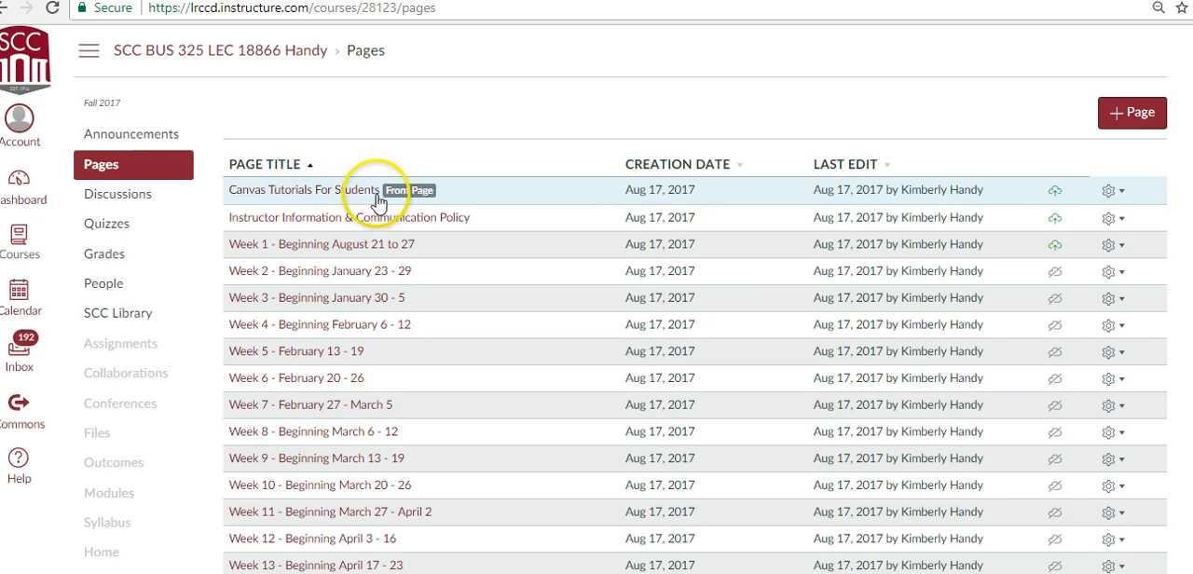
pyautogui.moveTo(389, 203)
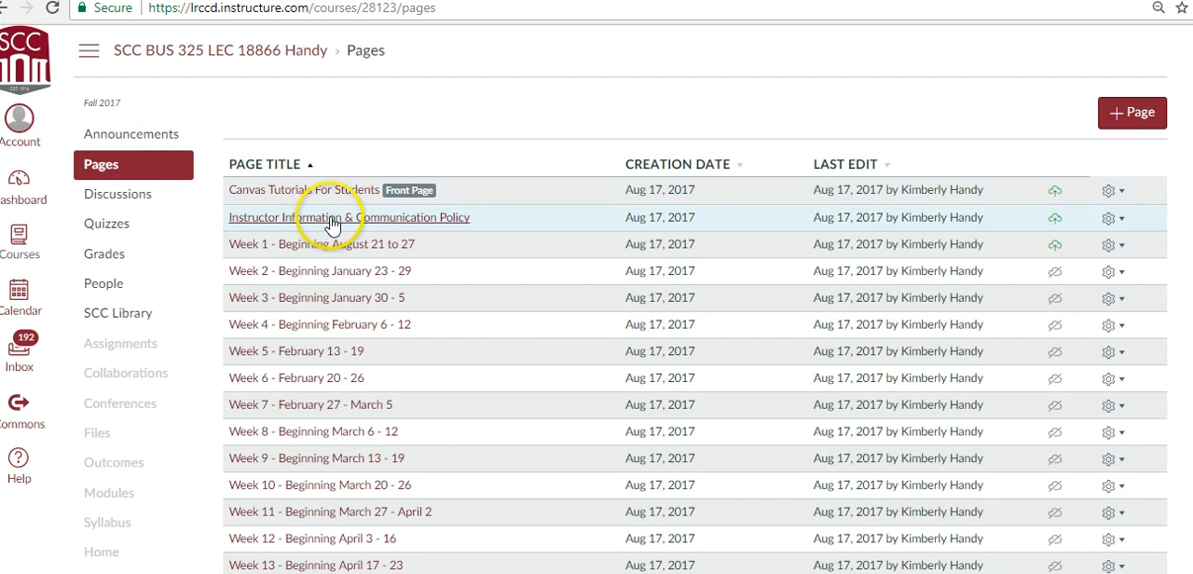
# - Open the Instructor Information & Communication Policy page to review office hours
pyautogui.click(349, 217)
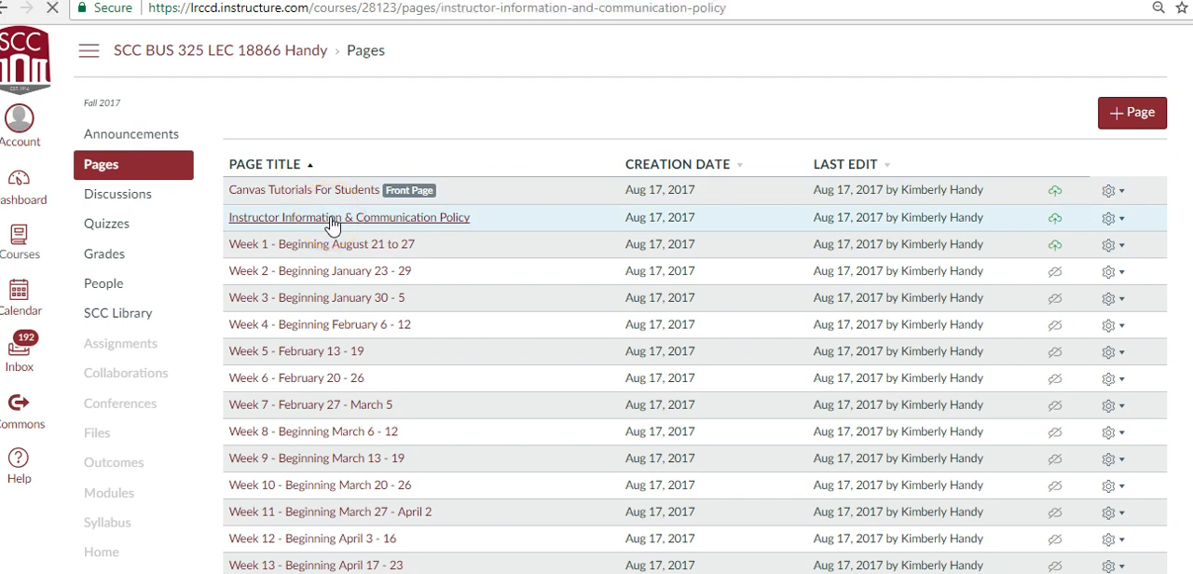
pyautogui.click(348, 217)
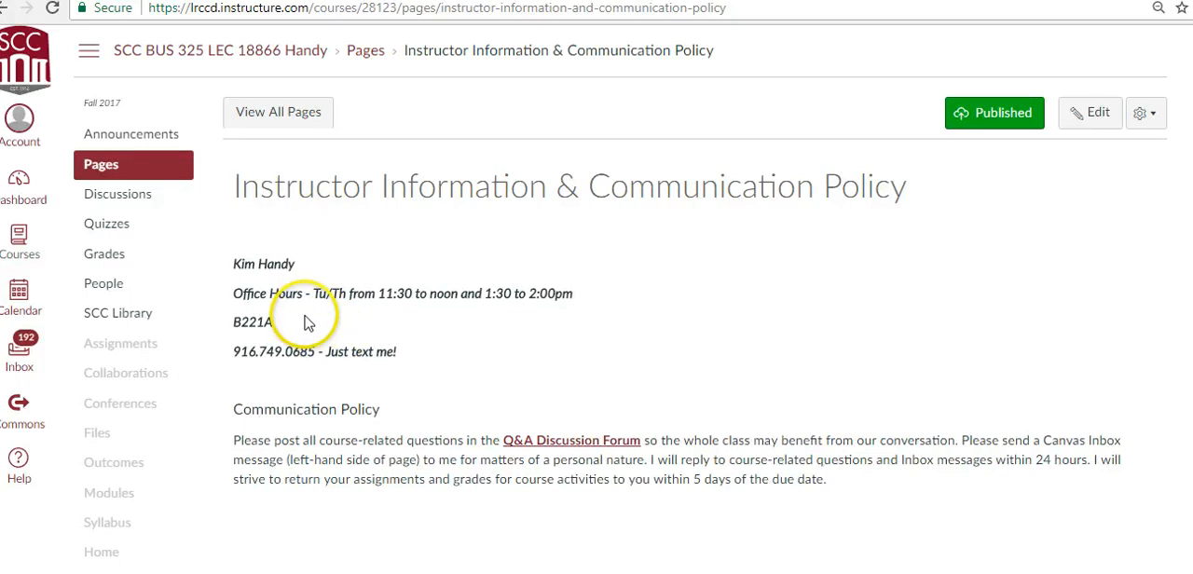
pyautogui.moveTo(325, 308)
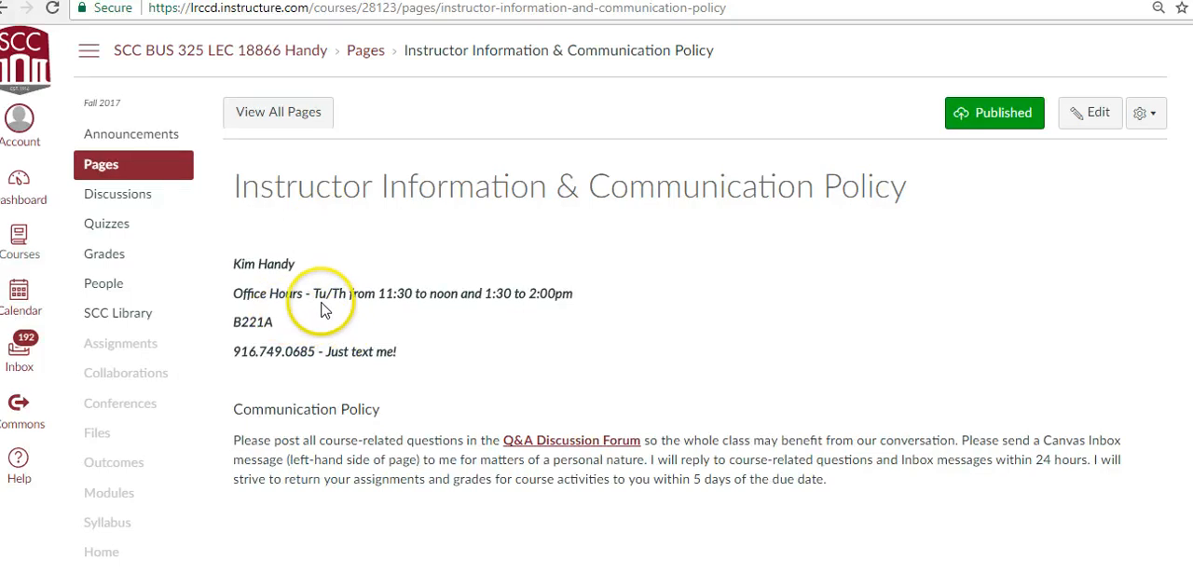
pyautogui.moveTo(439, 307)
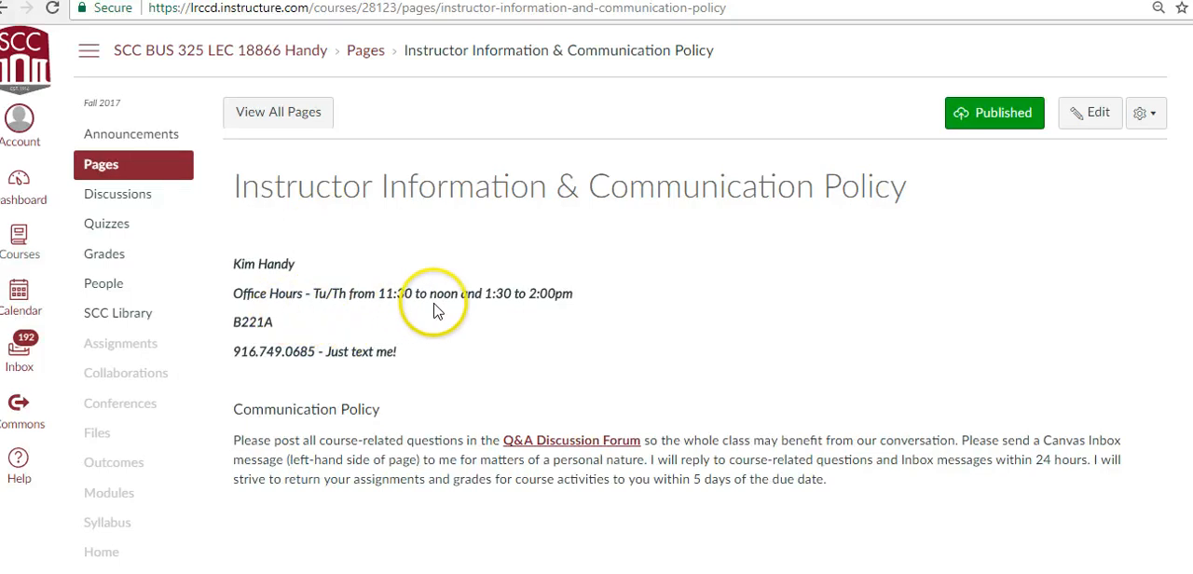
pyautogui.moveTo(452, 312)
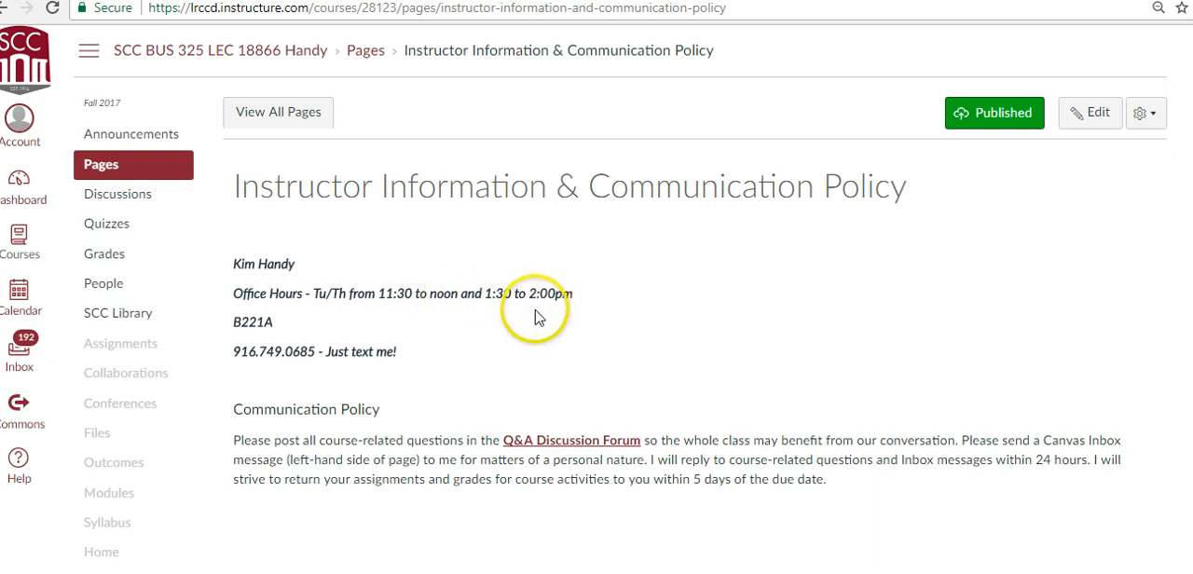
pyautogui.moveTo(536, 322)
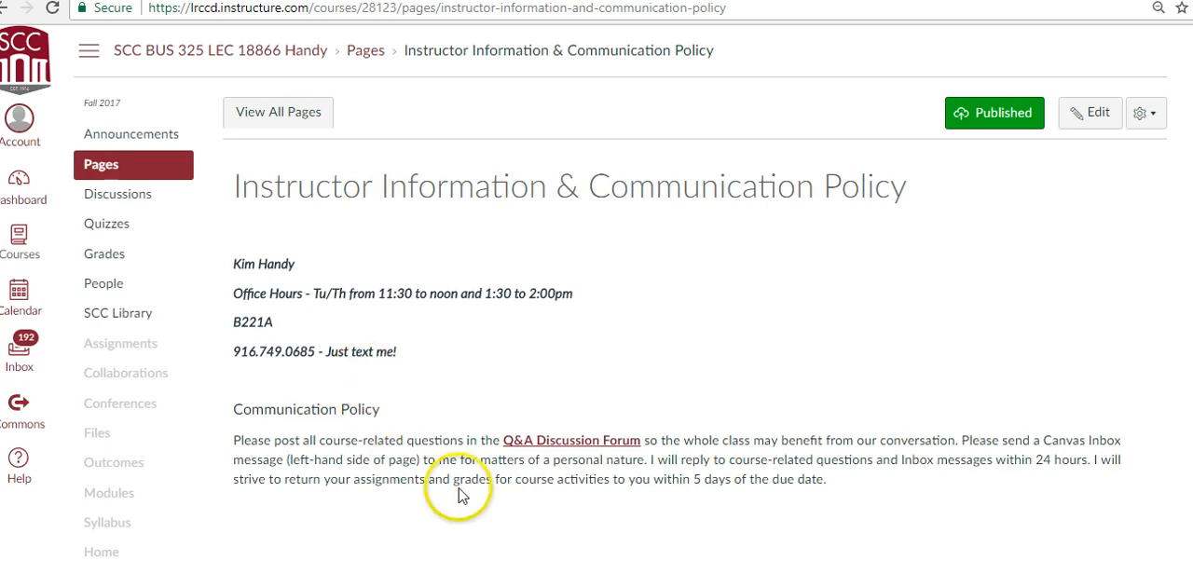
pyautogui.moveTo(521, 494)
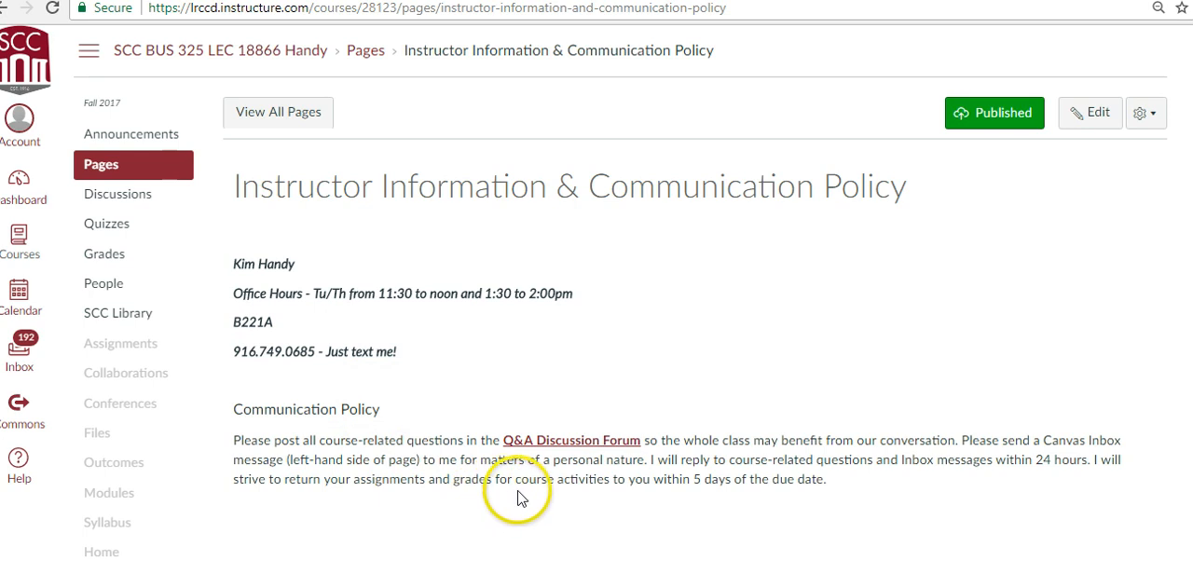
pyautogui.moveTo(596, 457)
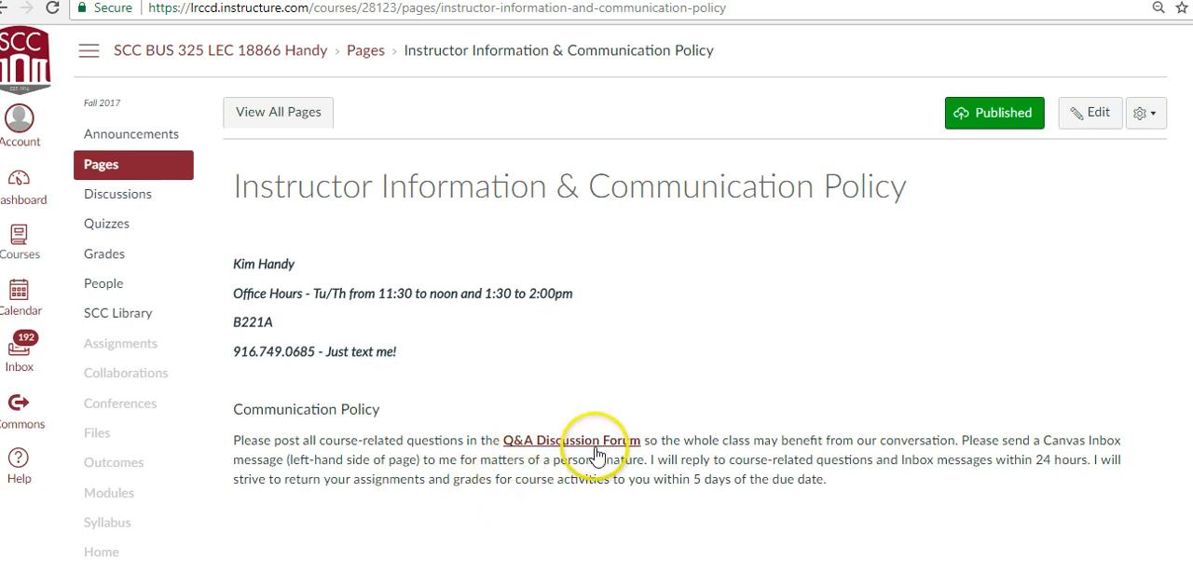
pyautogui.moveTo(597, 446)
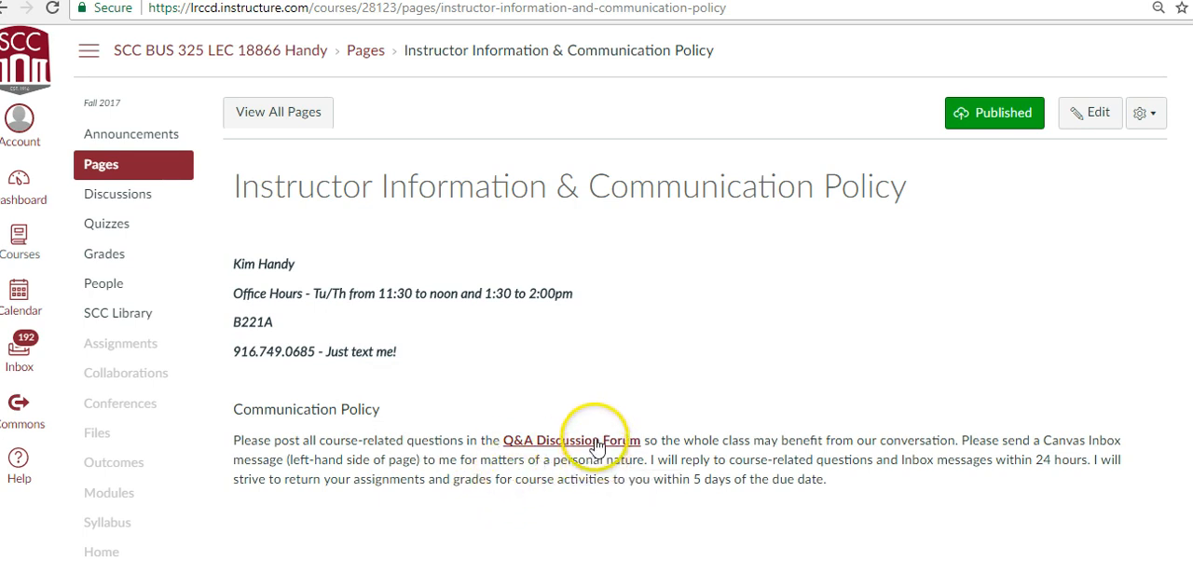
pyautogui.moveTo(699, 389)
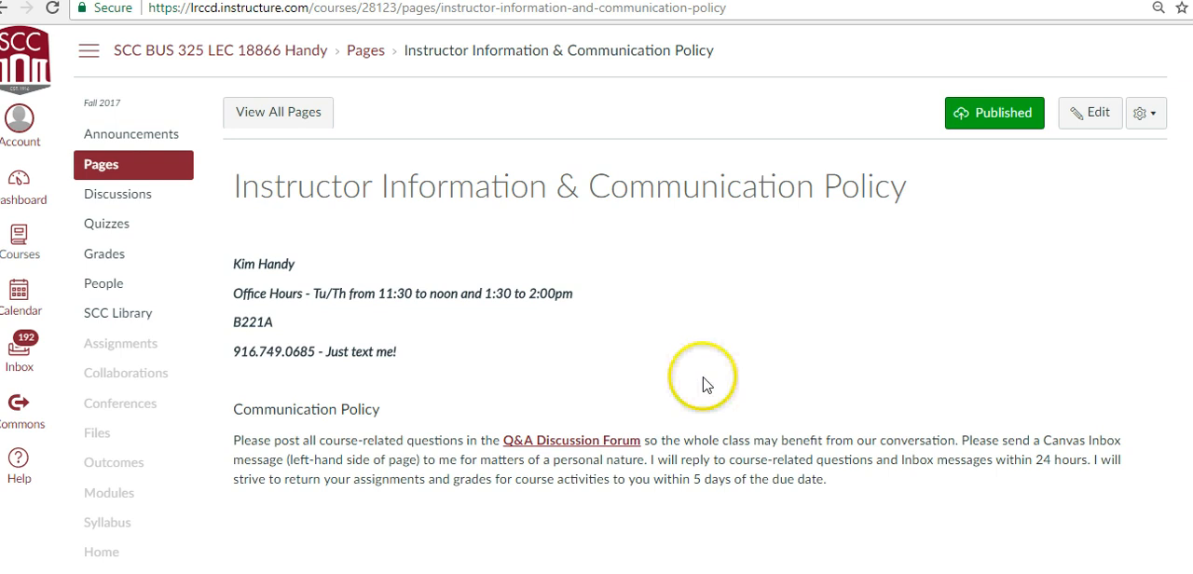
pyautogui.moveTo(718, 359)
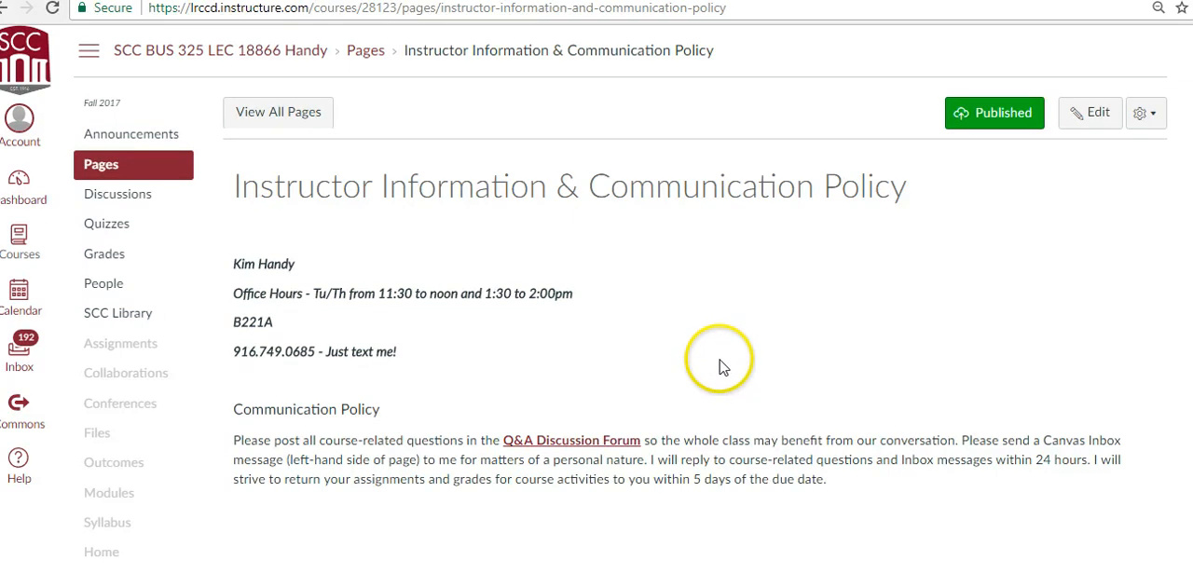
pyautogui.moveTo(730, 357)
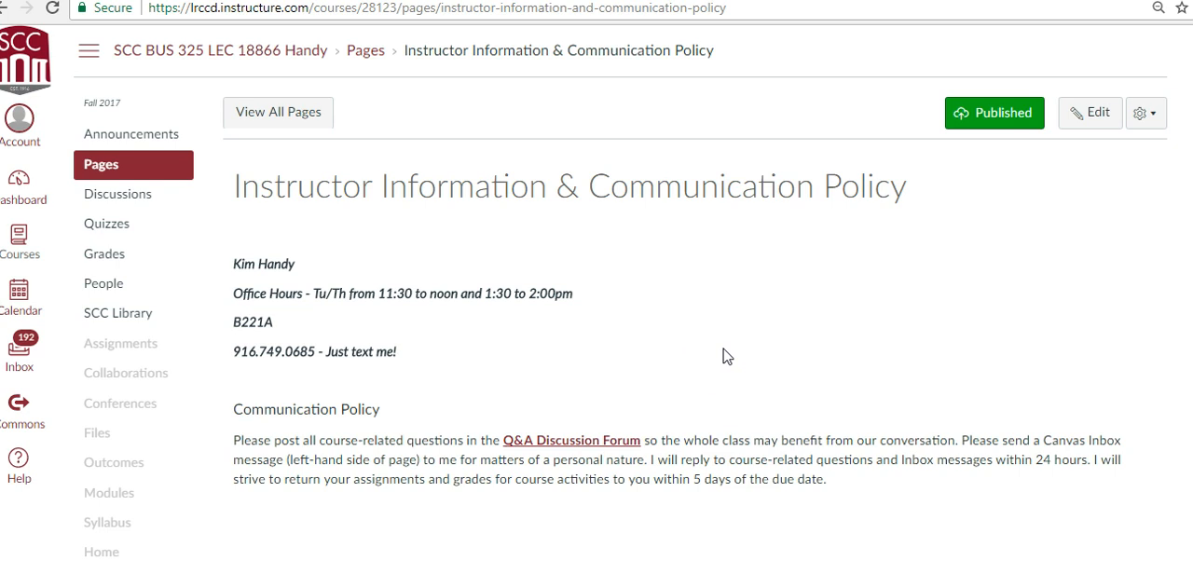
pyautogui.moveTo(736, 348)
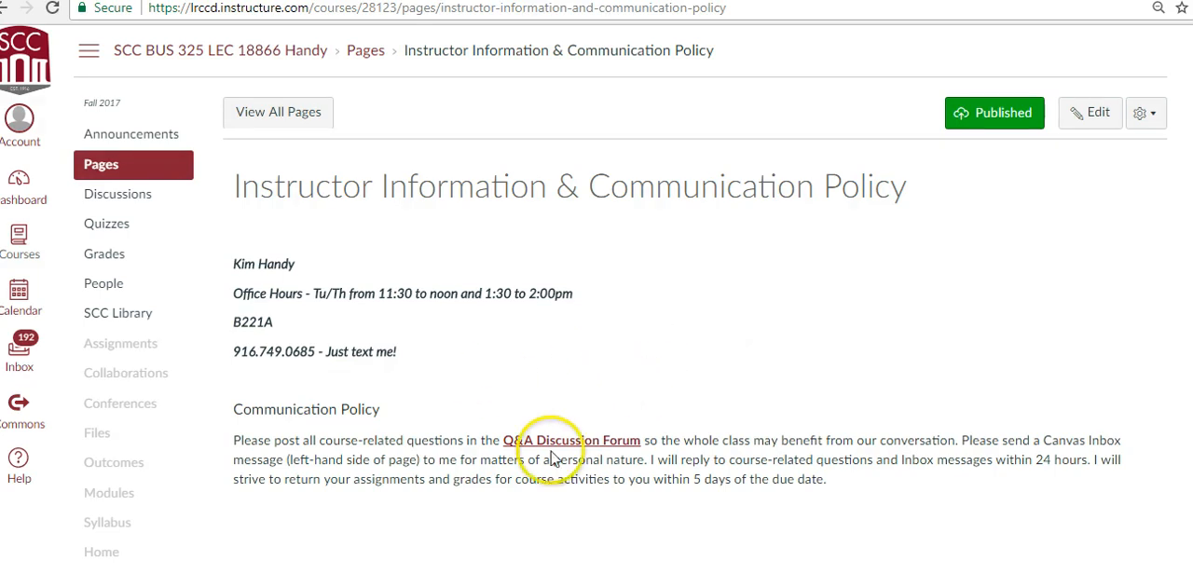
pyautogui.moveTo(636, 335)
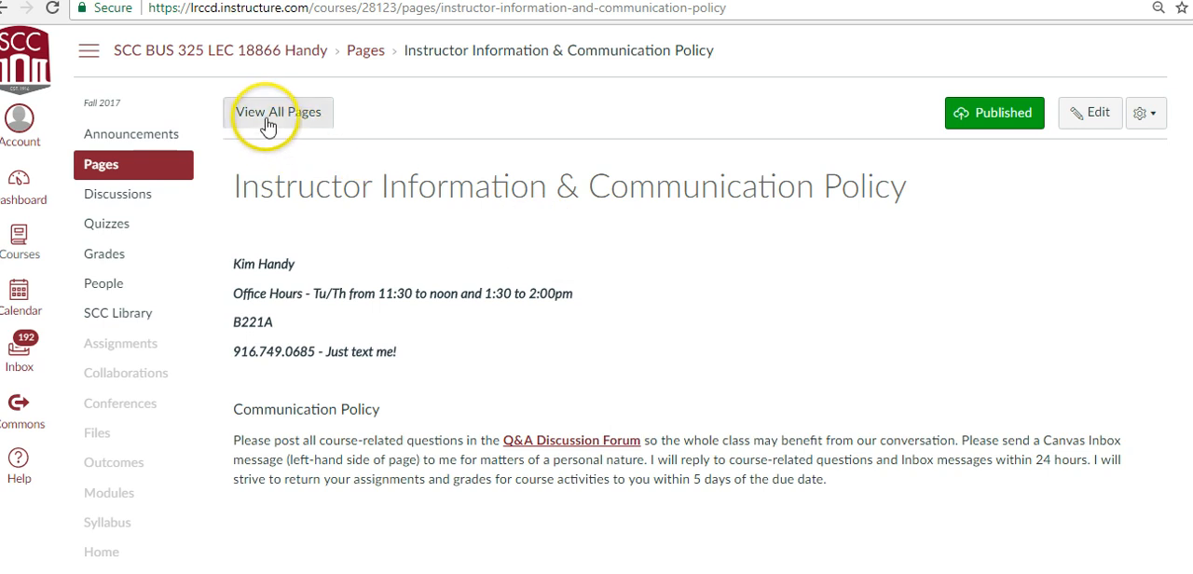
# - Return to the full pages list with tutorials, instructor information and weekly pages
pyautogui.click(277, 112)
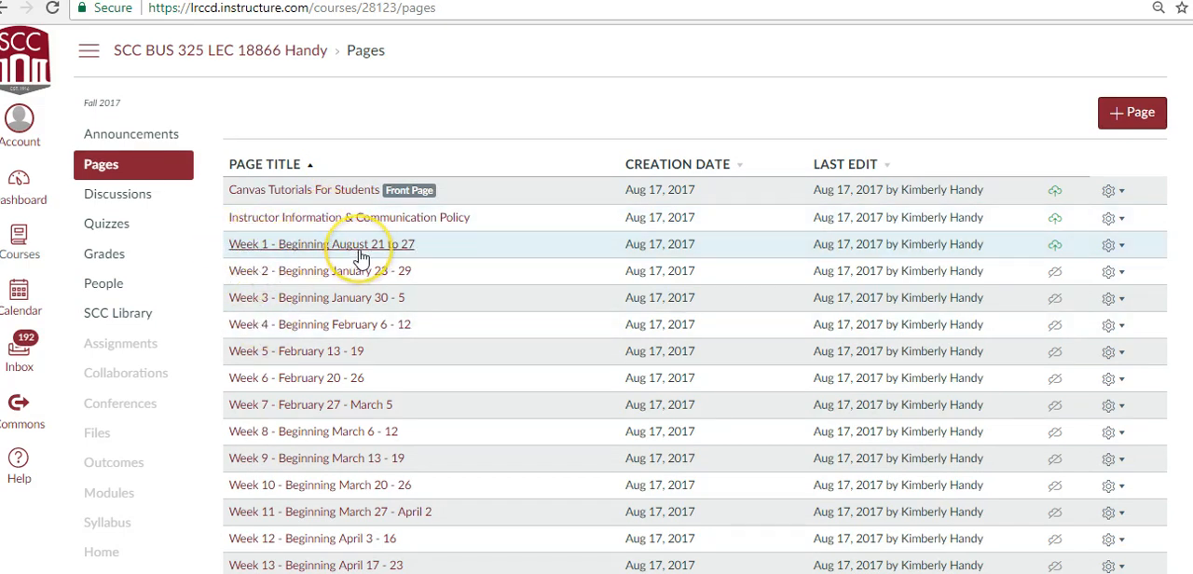
pyautogui.click(320, 243)
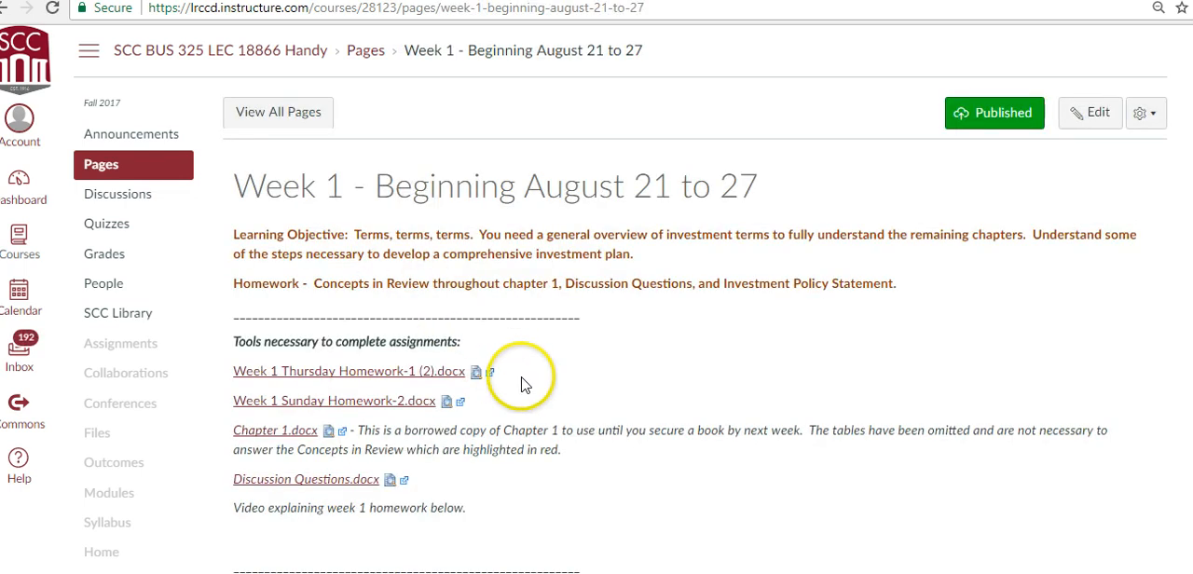
pyautogui.moveTo(587, 377)
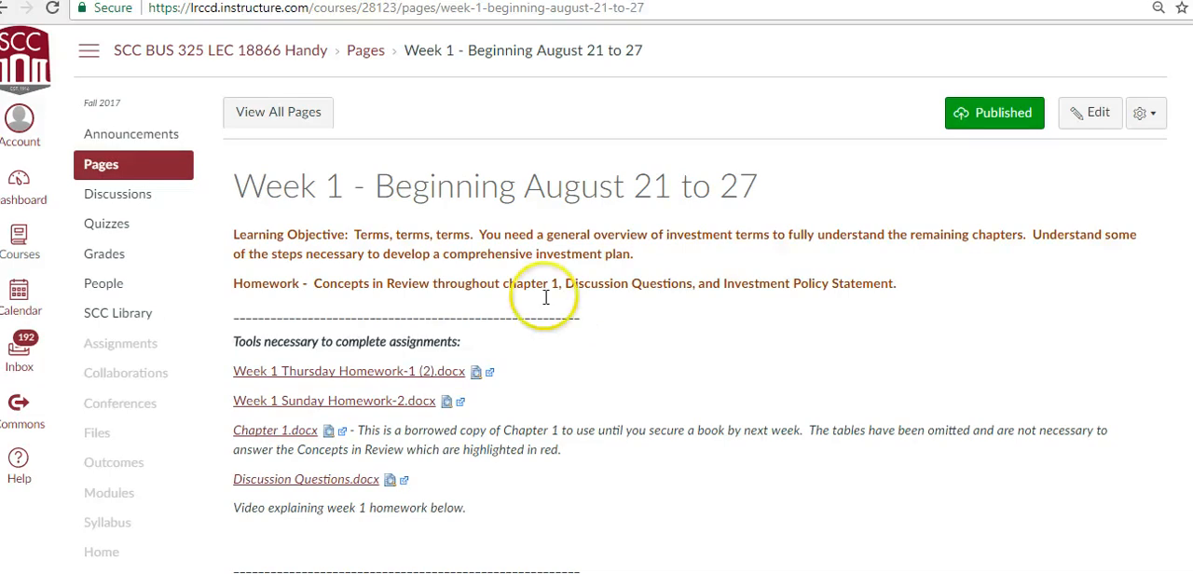
pyautogui.moveTo(648, 215)
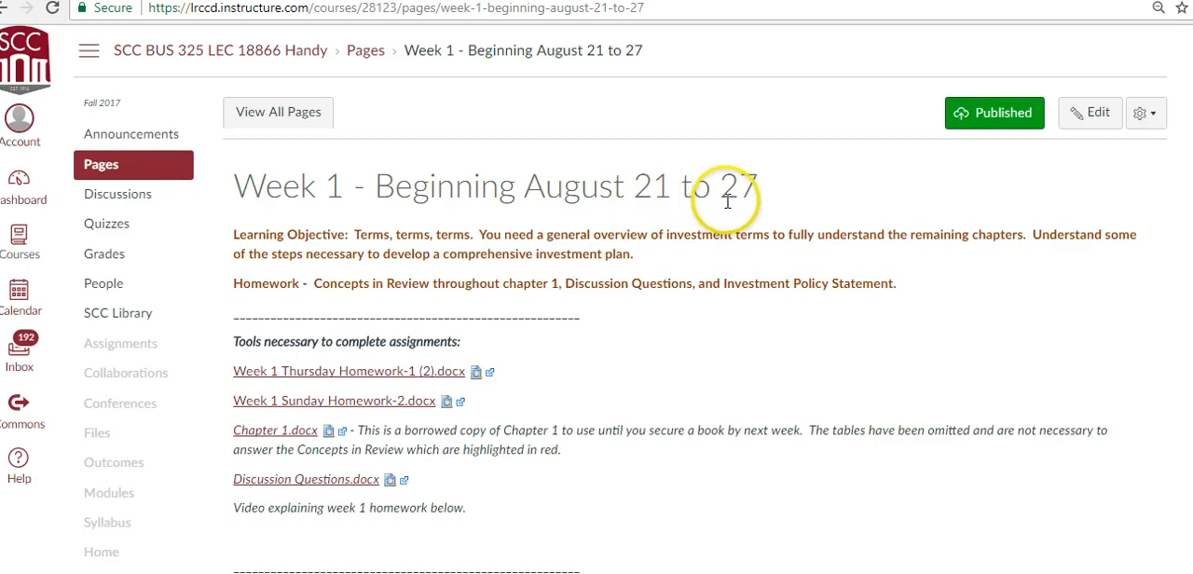
pyautogui.moveTo(425, 322)
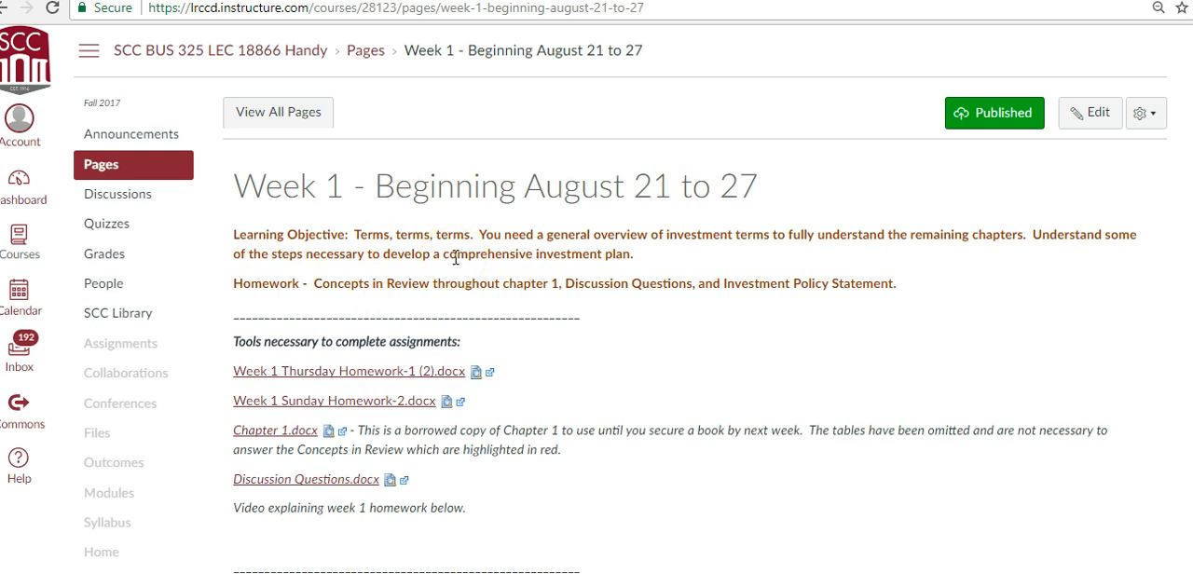
pyautogui.moveTo(456, 273)
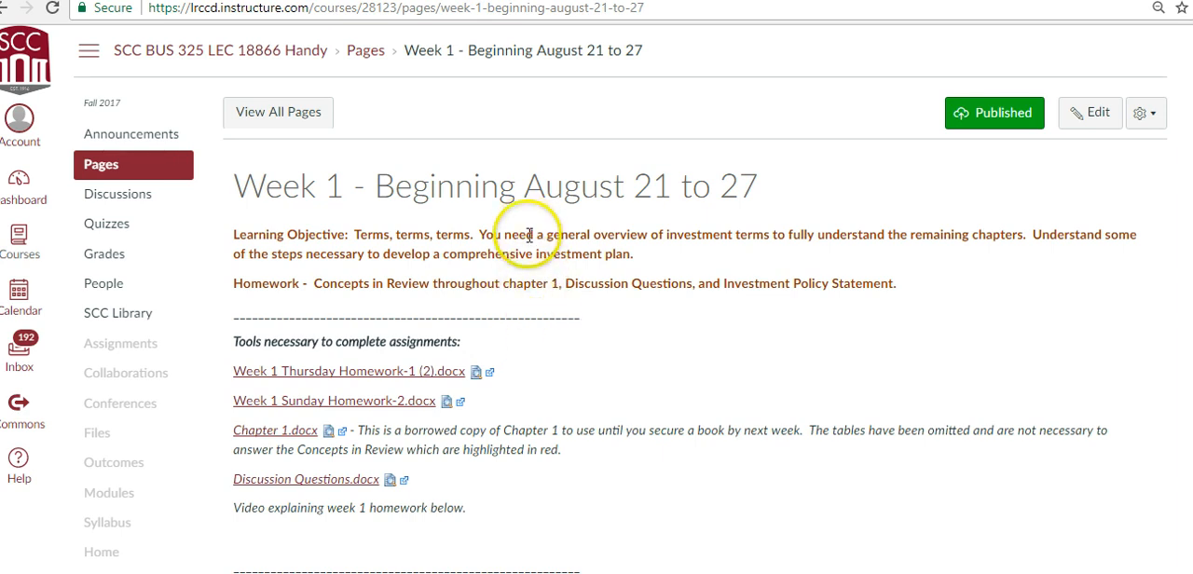
pyautogui.moveTo(489, 338)
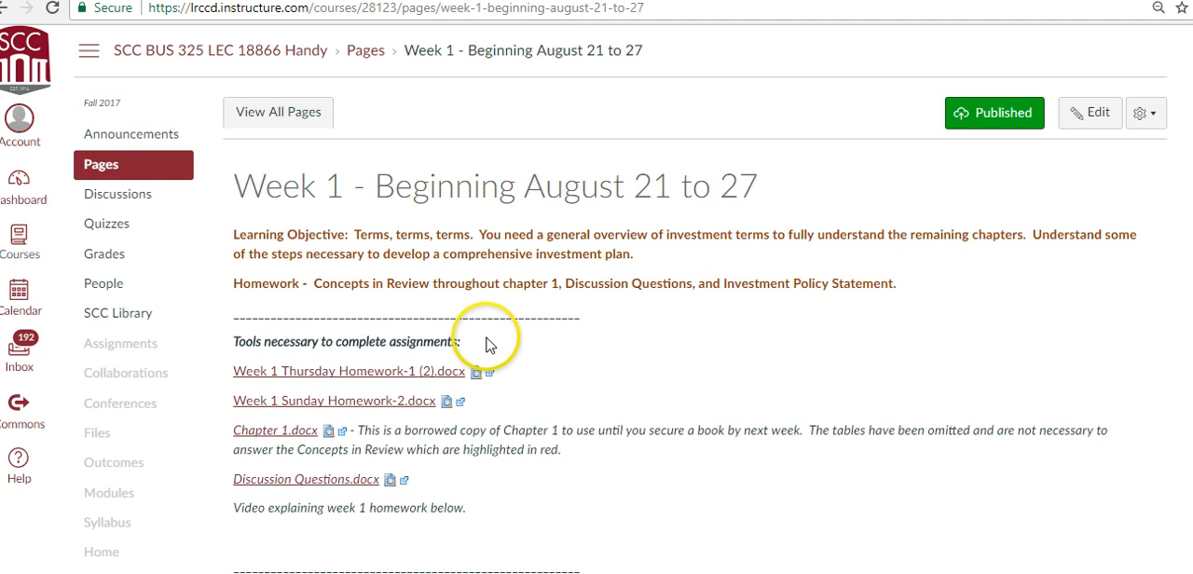
pyautogui.moveTo(527, 261)
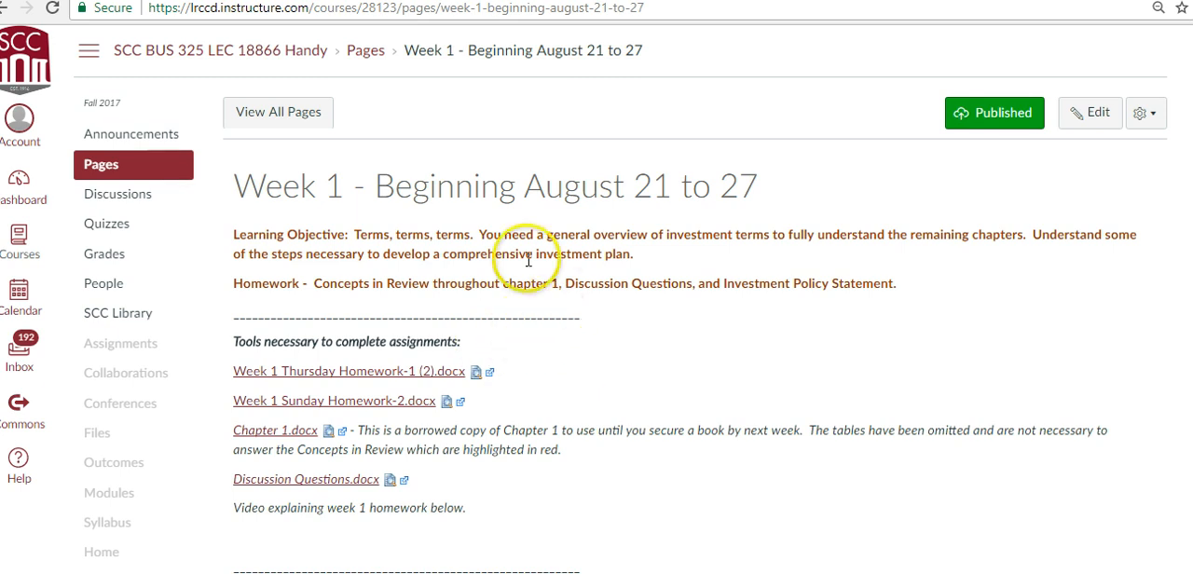
pyautogui.moveTo(524, 300)
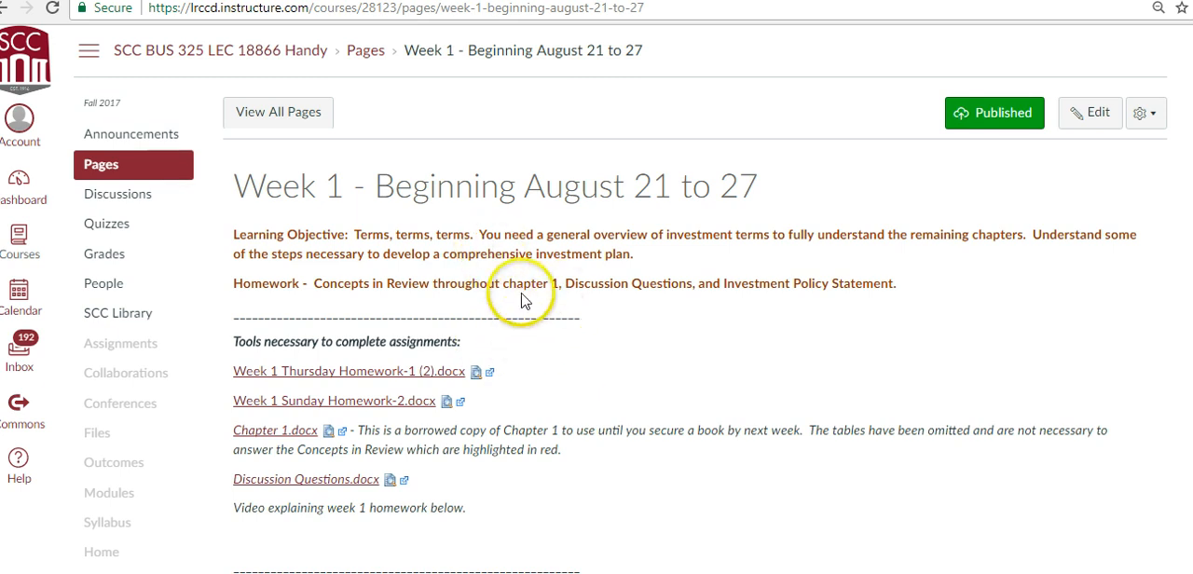
pyautogui.scroll(-3)
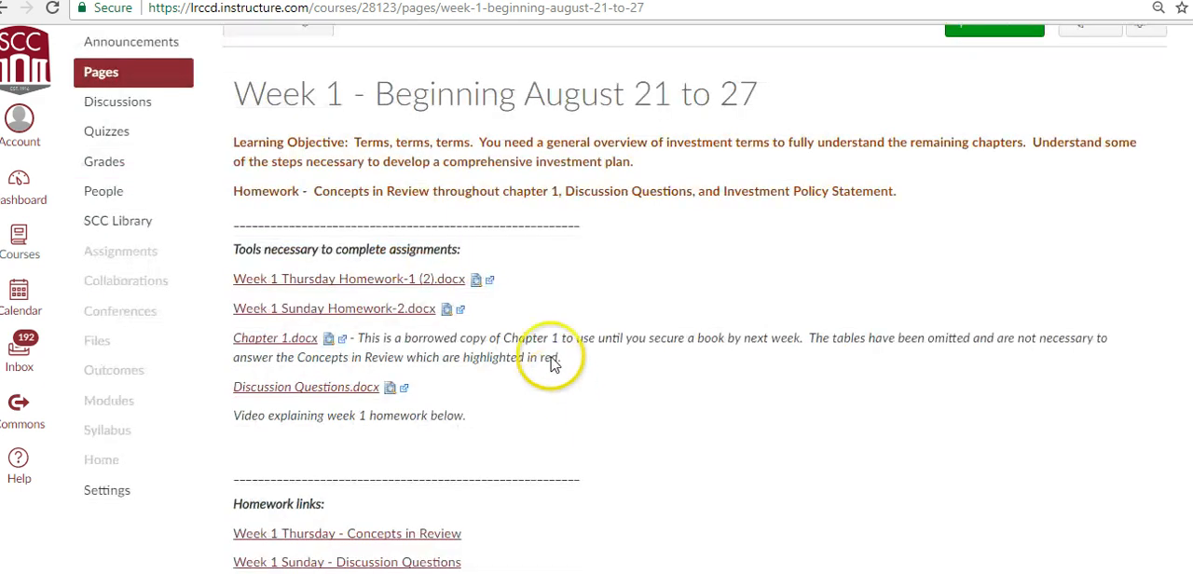
pyautogui.moveTo(562, 427)
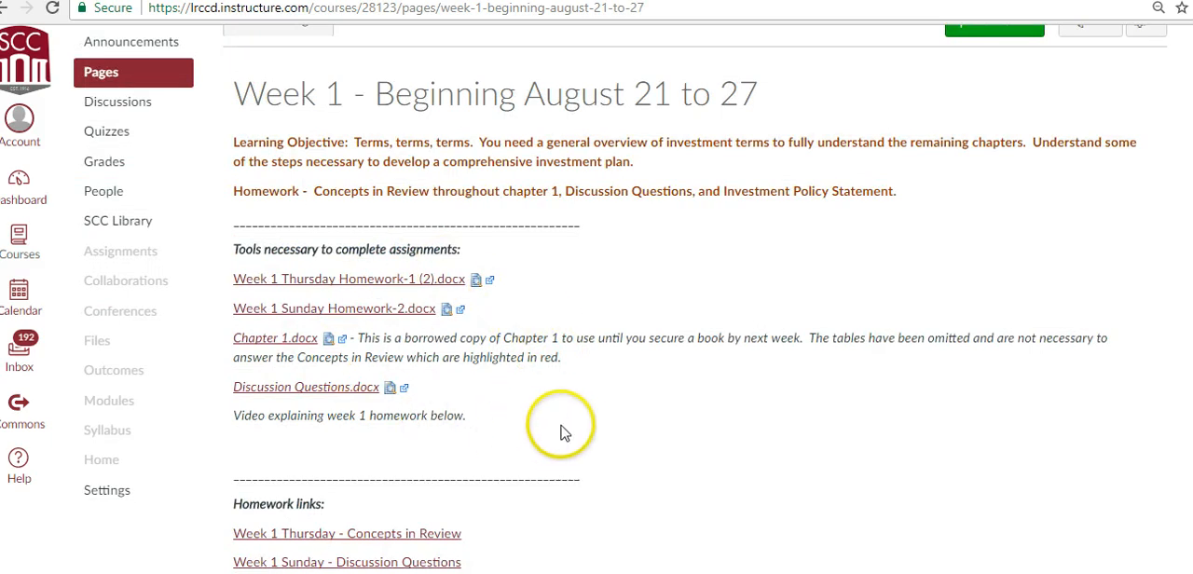
pyautogui.moveTo(681, 436)
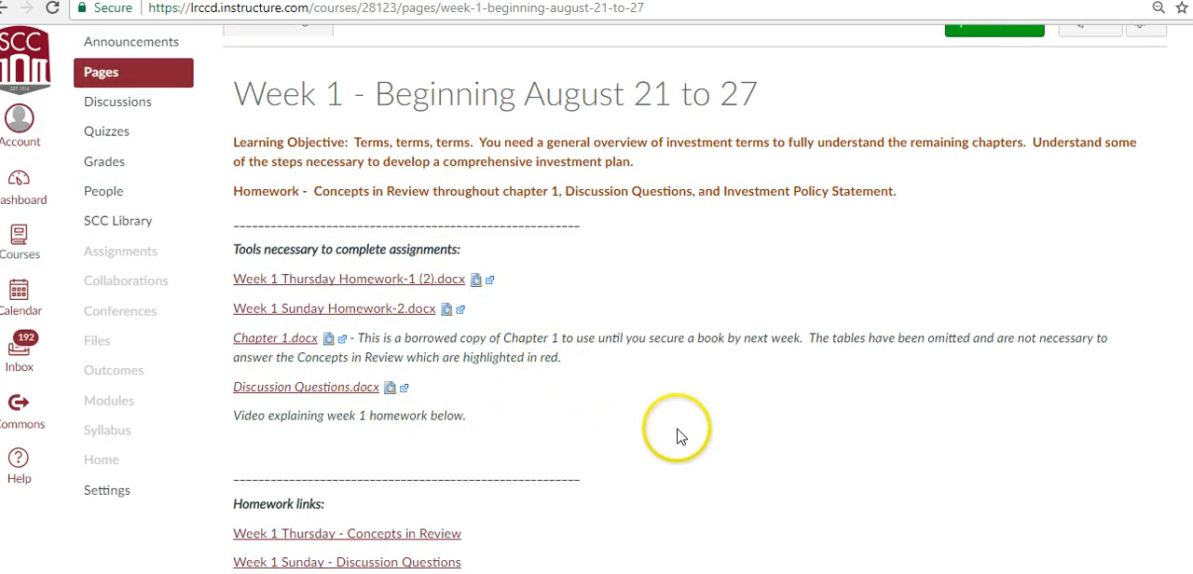
pyautogui.scroll(-3)
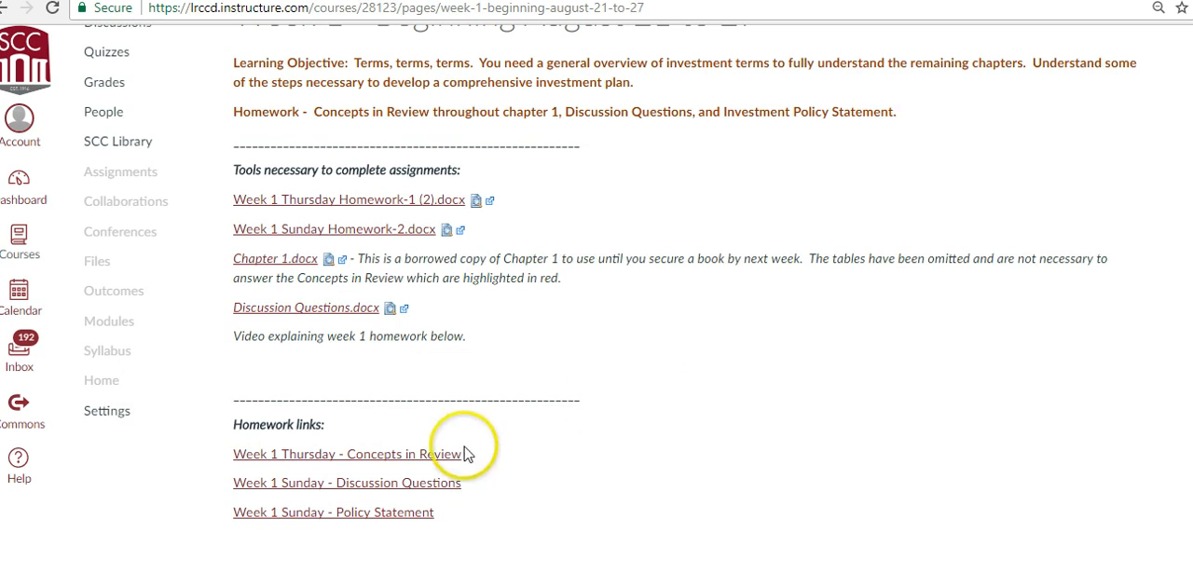
pyautogui.moveTo(457, 463)
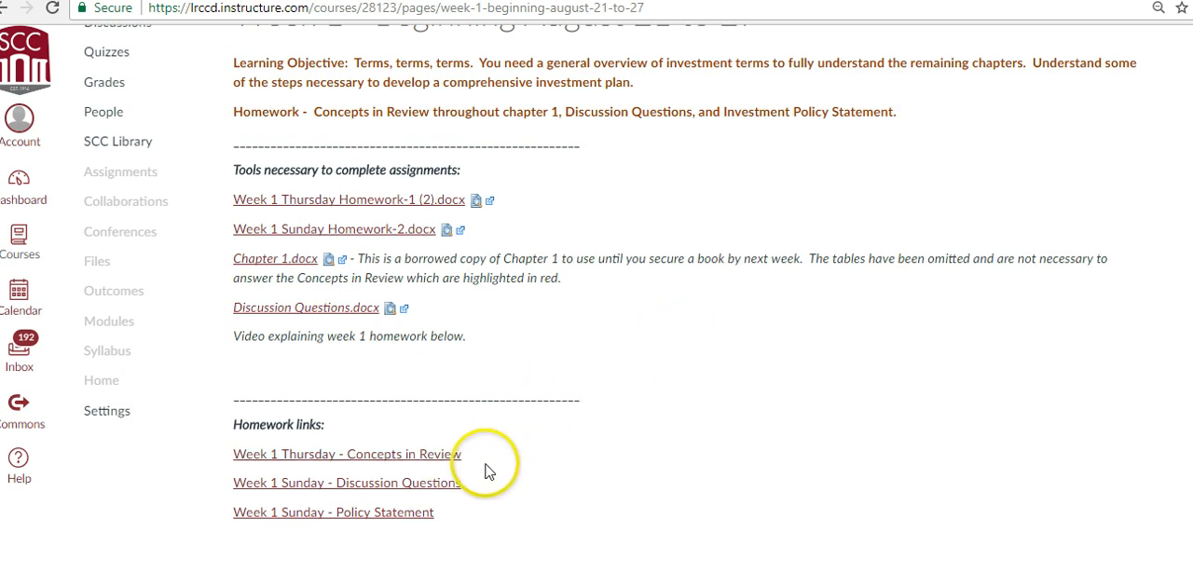
pyautogui.moveTo(455, 459)
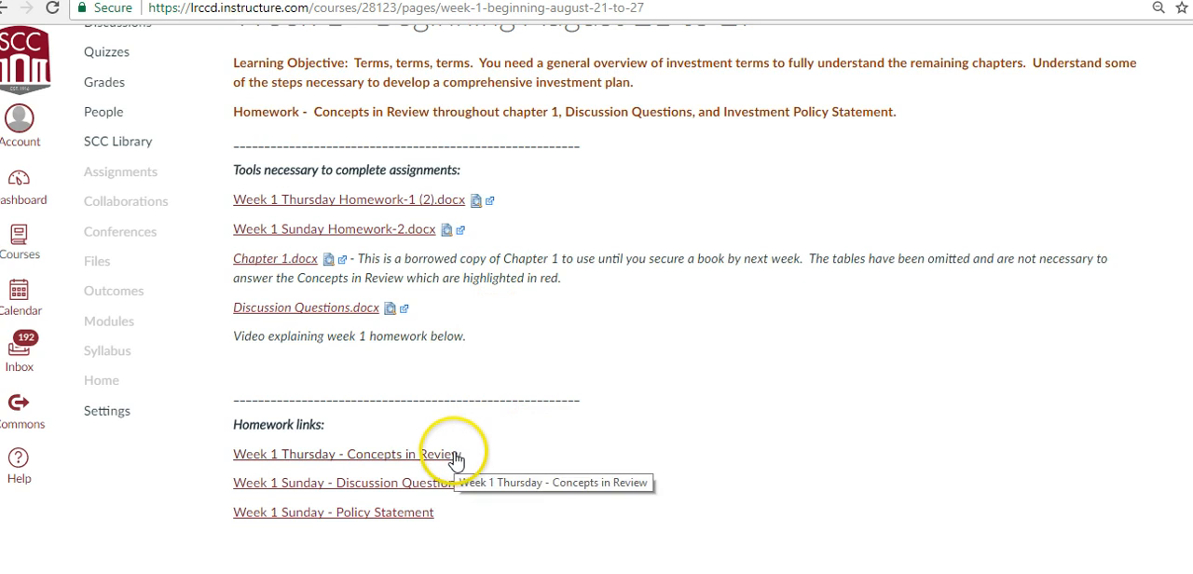
pyautogui.moveTo(633, 471)
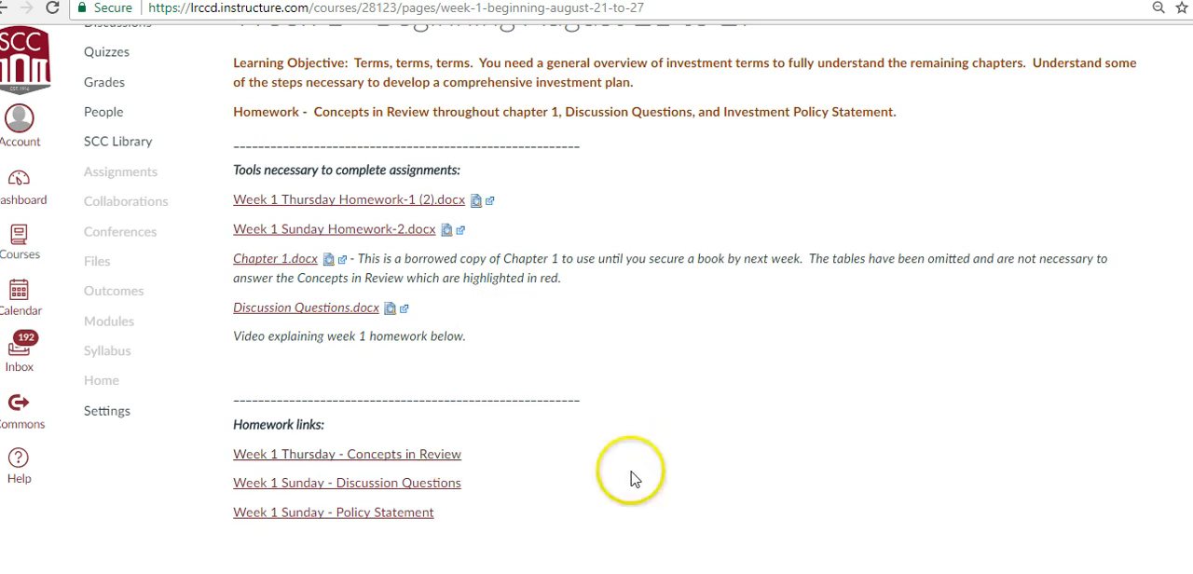
pyautogui.moveTo(415, 399)
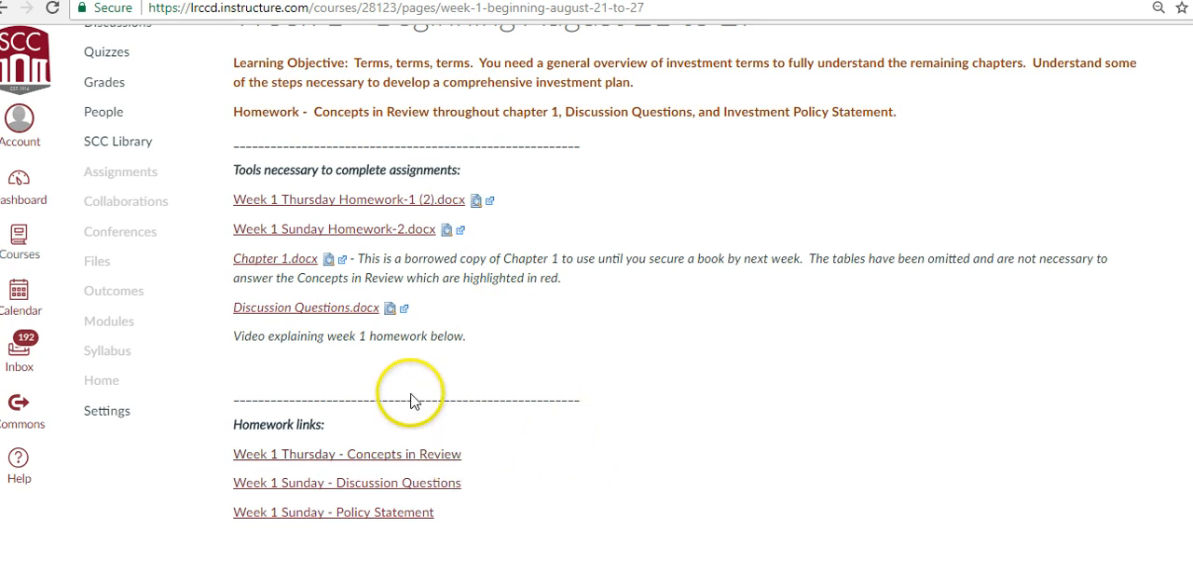
pyautogui.moveTo(641, 465)
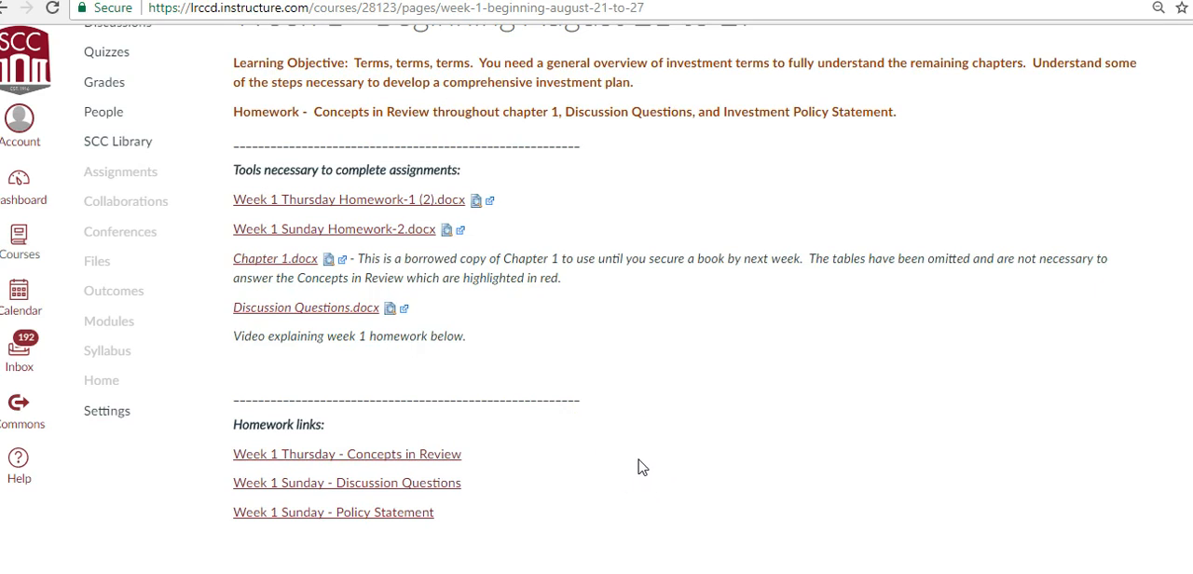
pyautogui.moveTo(667, 486)
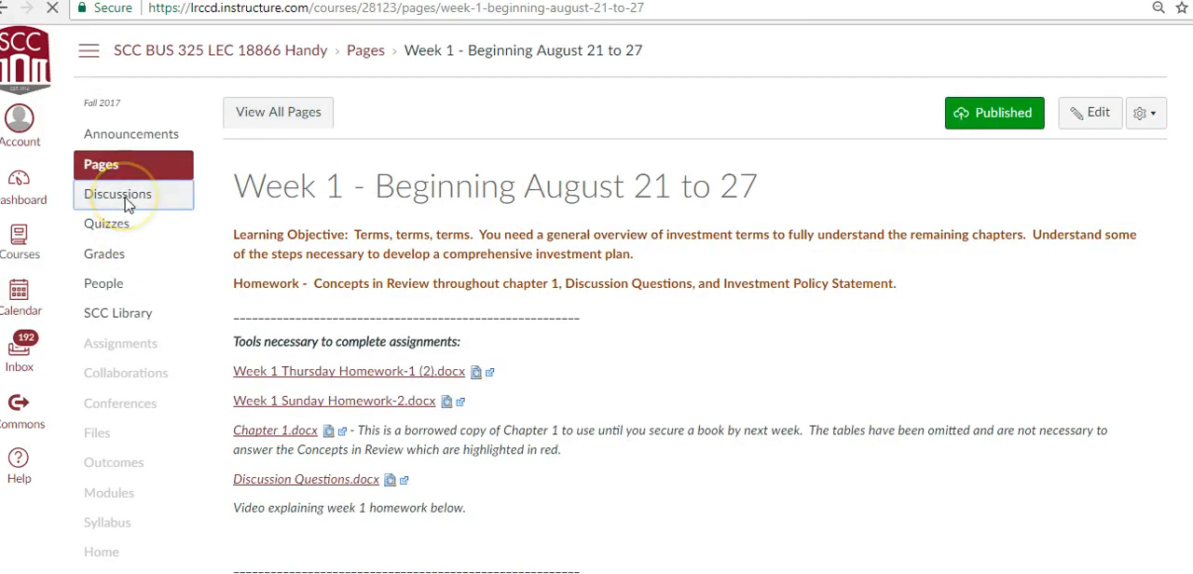
# - Open Discussions and browse the pinned Q & A About the Course and weekly topics
pyautogui.click(117, 194)
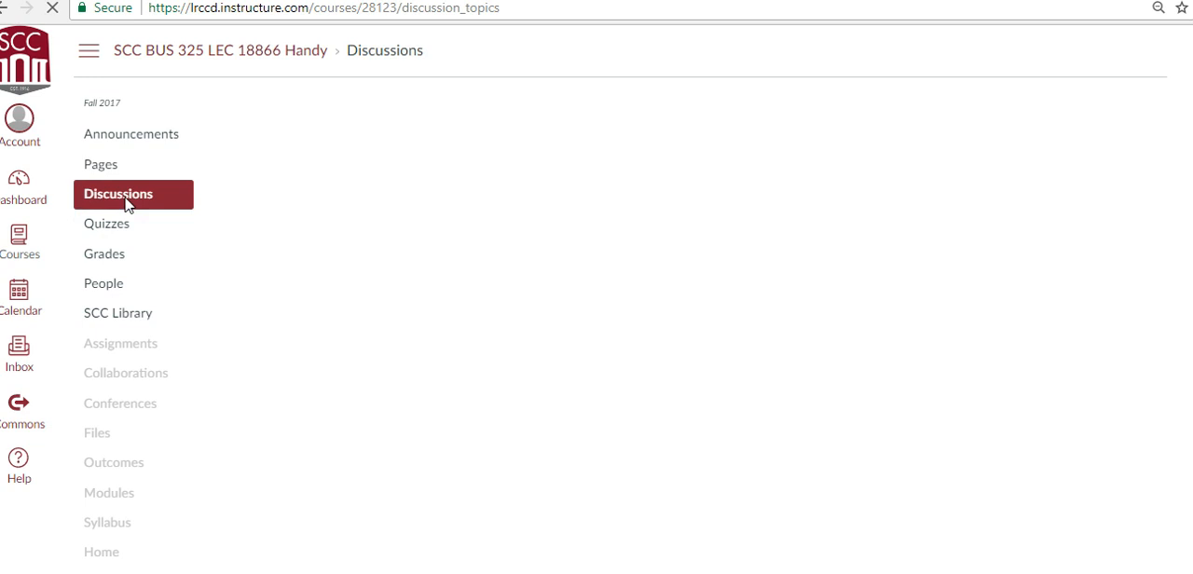
pyautogui.click(118, 194)
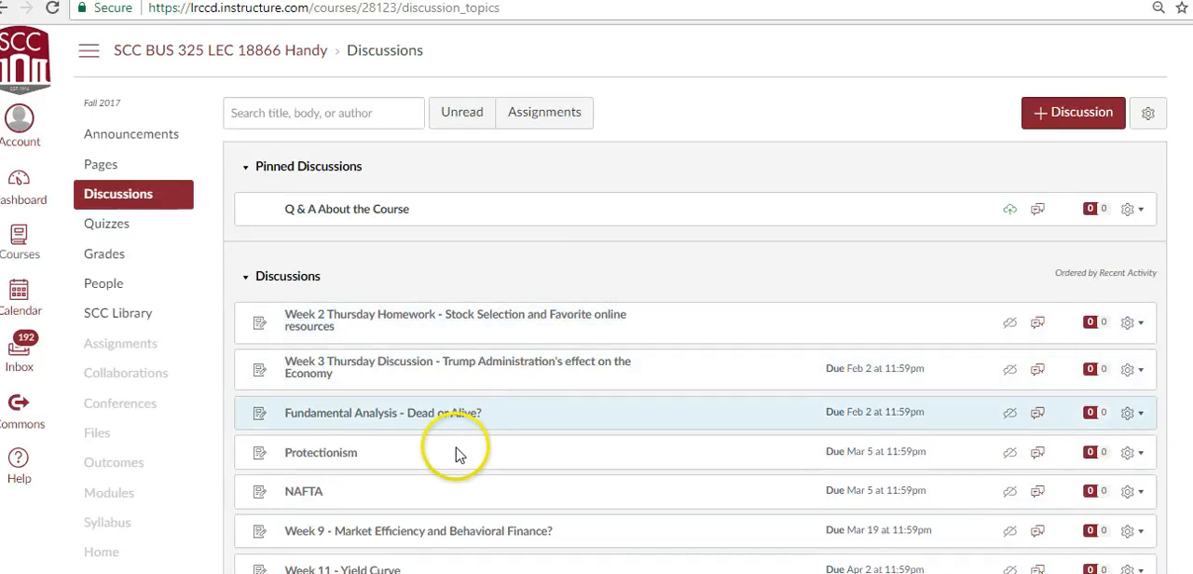
pyautogui.moveTo(570, 491)
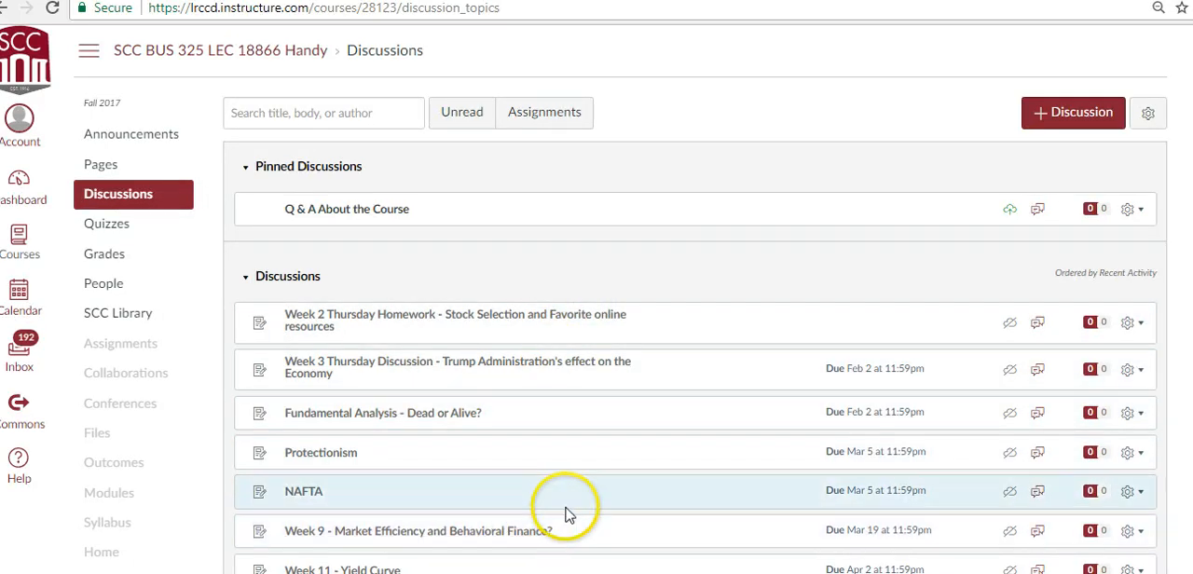
pyautogui.scroll(-3)
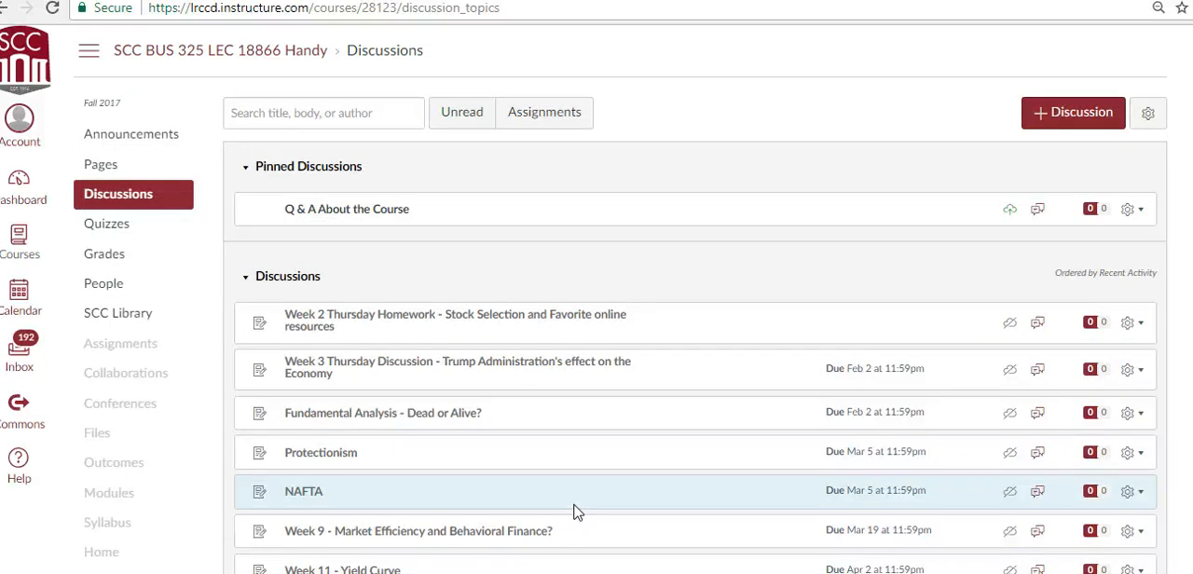
pyautogui.moveTo(613, 315)
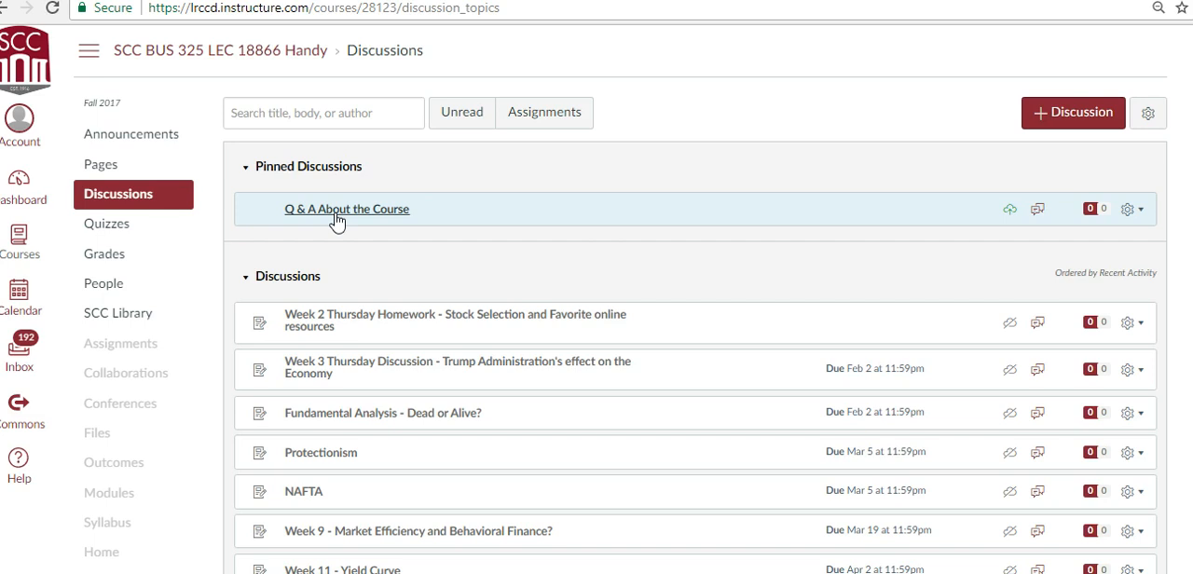
# - Open the Q & A About the Course discussion, then head to the course Grades
pyautogui.click(345, 209)
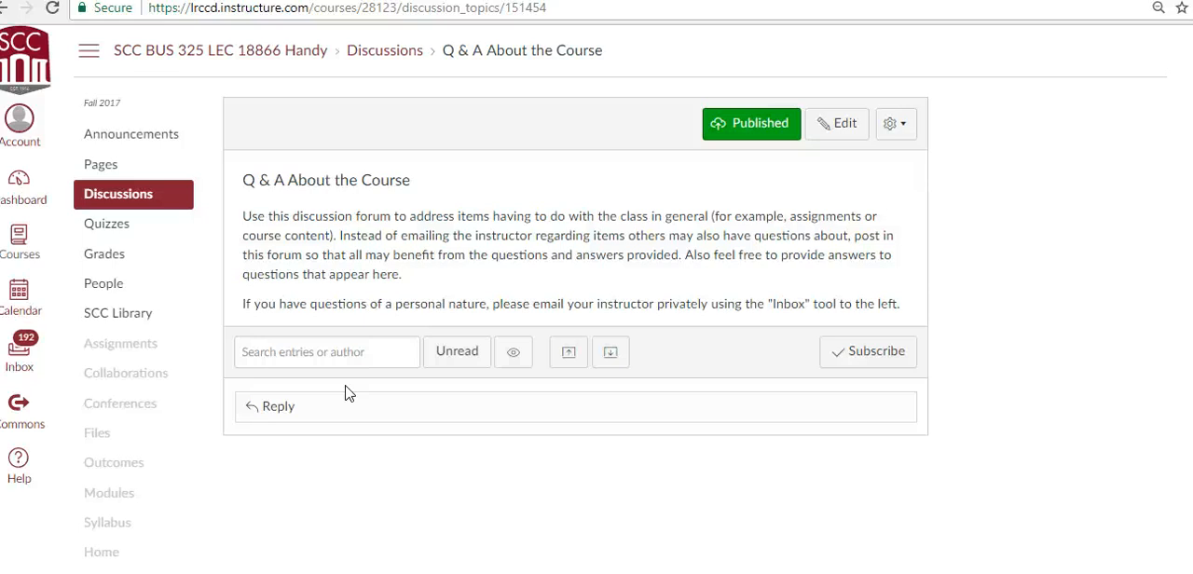
pyautogui.moveTo(102, 231)
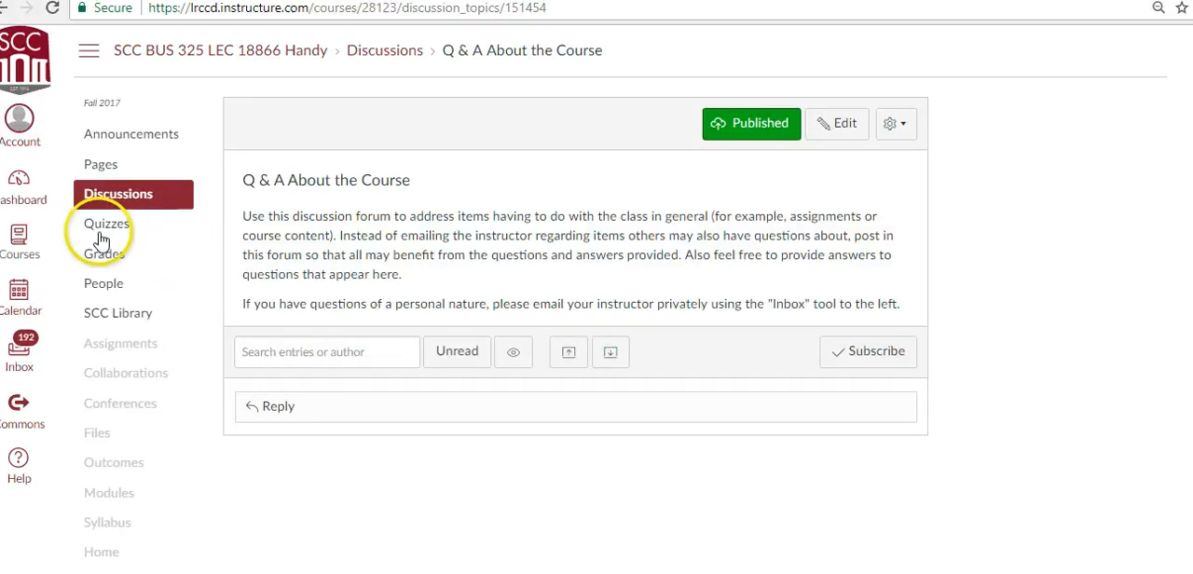
pyautogui.moveTo(108, 224)
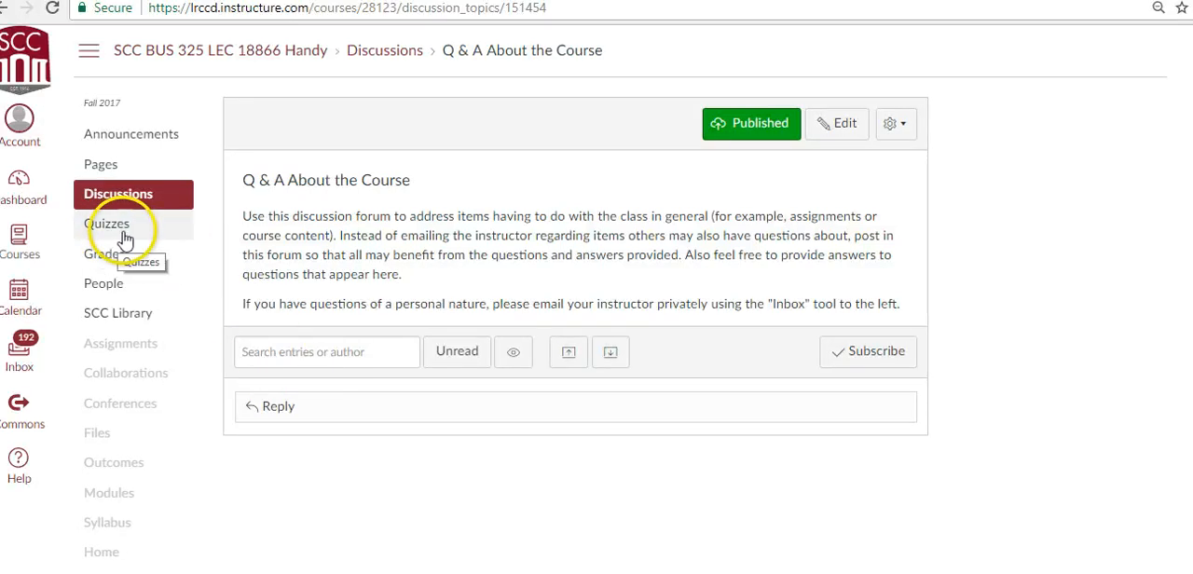
pyautogui.moveTo(104, 254)
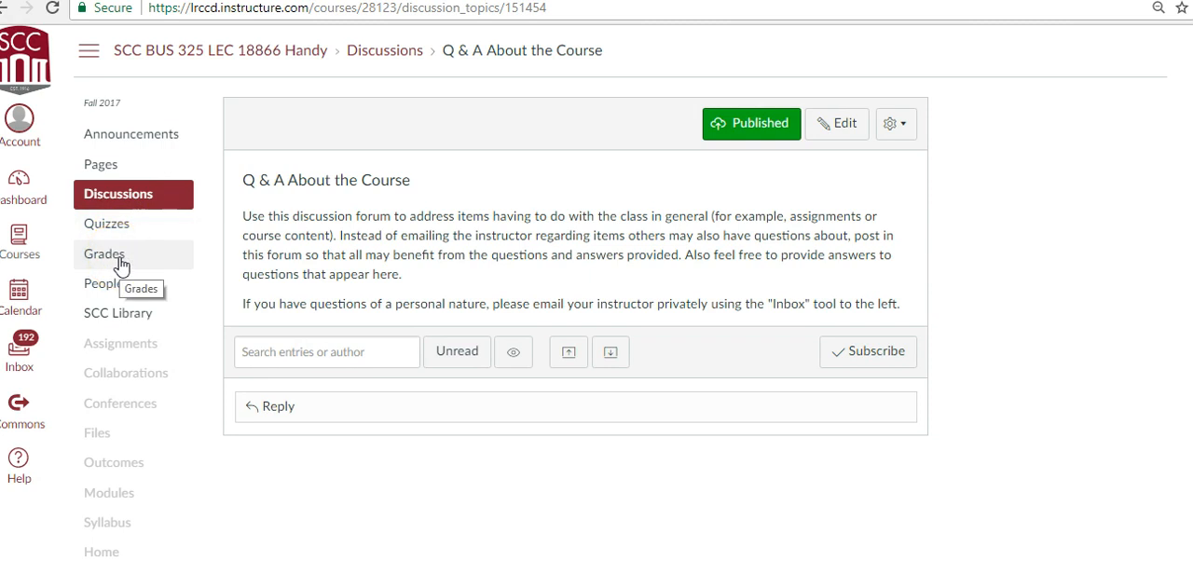
pyautogui.click(103, 253)
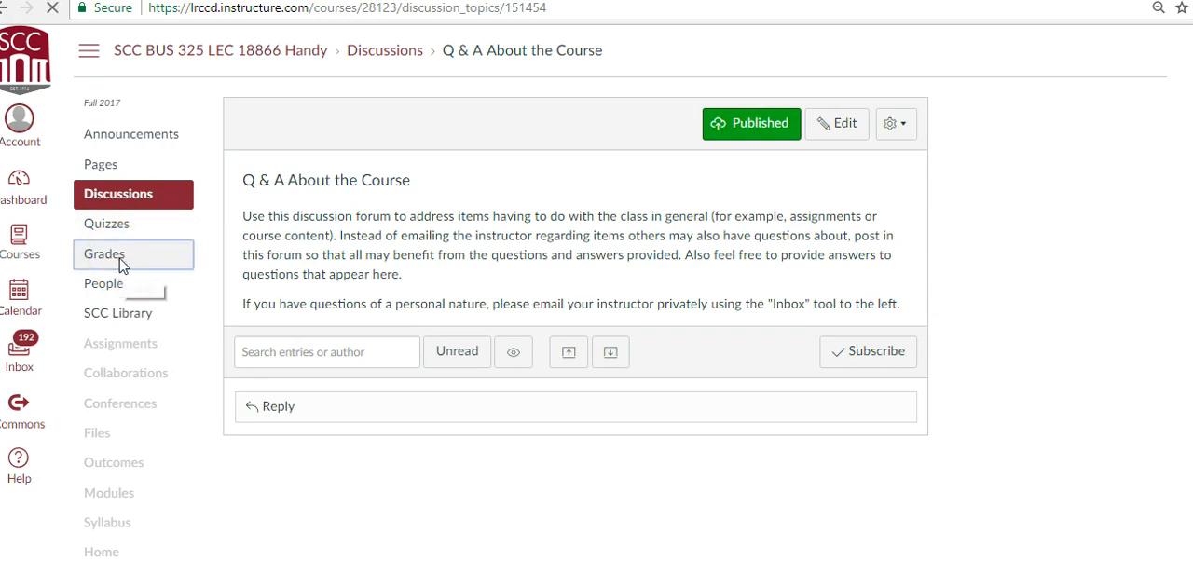
# - Open the Grades page to view students, weekly assignment columns and weighted category totals
pyautogui.click(103, 253)
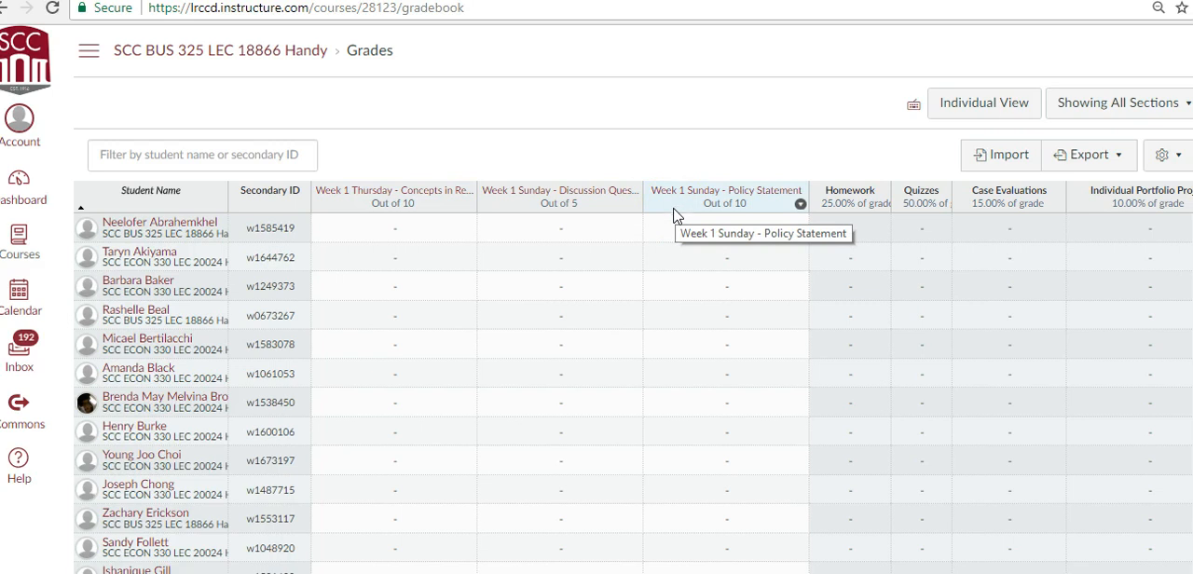
pyautogui.moveTo(679, 216)
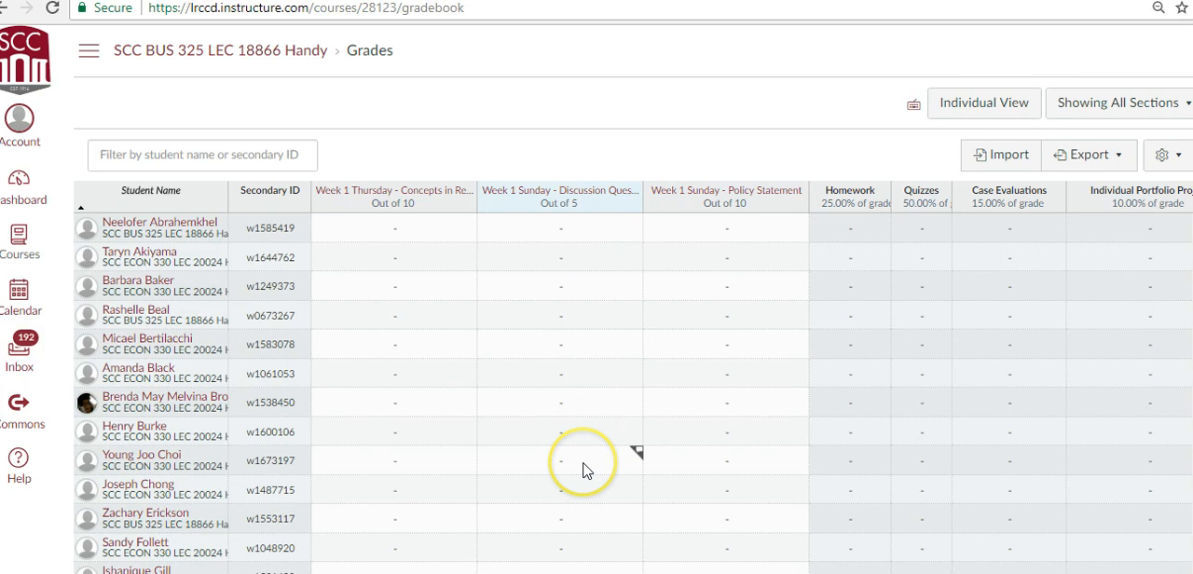
pyautogui.moveTo(658, 130)
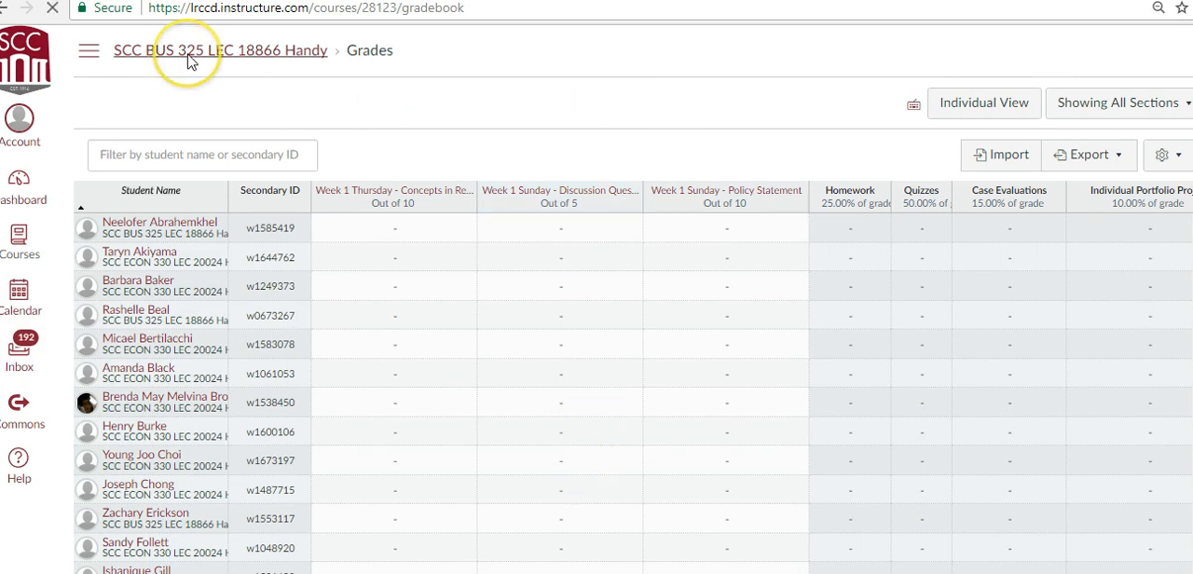
# - Go to the course Home page via the course-name breadcrumb
pyautogui.click(221, 50)
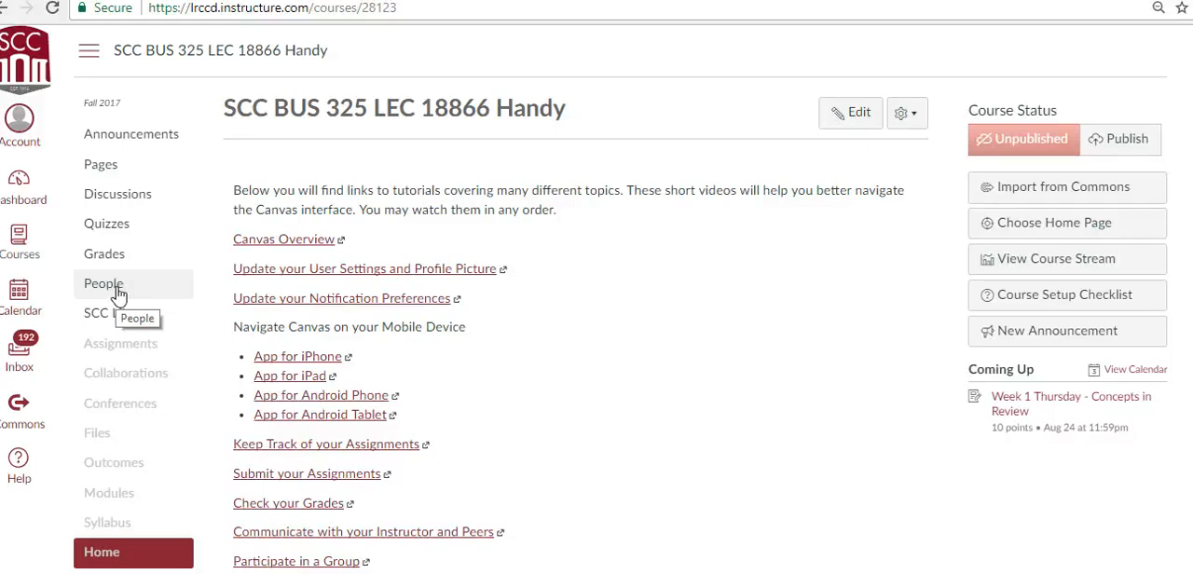
pyautogui.moveTo(157, 294)
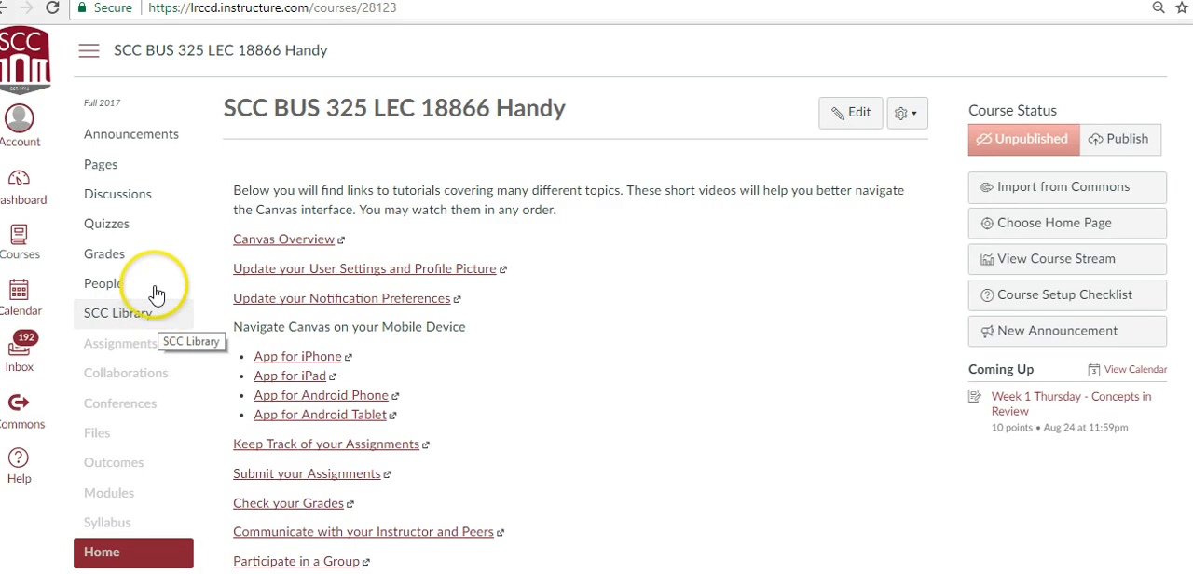
pyautogui.moveTo(119, 177)
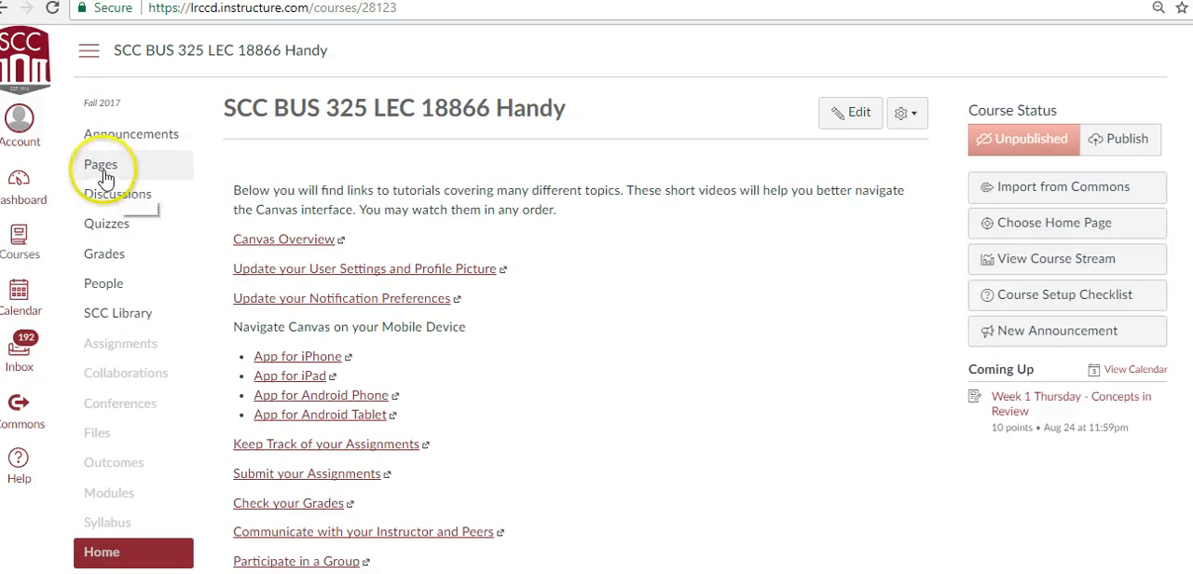
# - Open Pages and choose View All Pages to list every course page
pyautogui.click(100, 164)
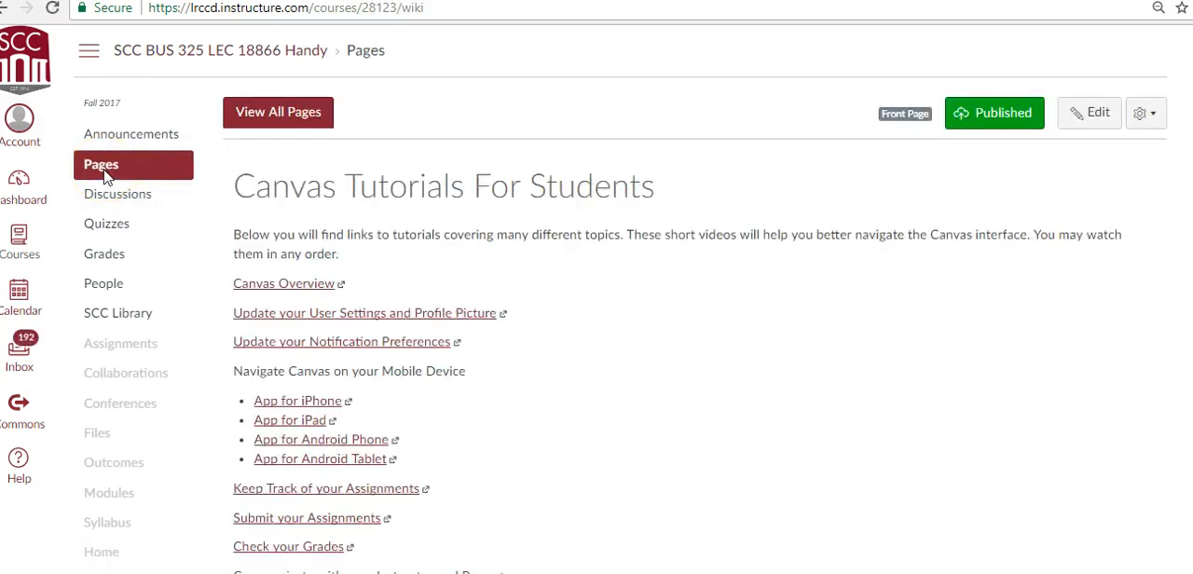
pyautogui.moveTo(211, 145)
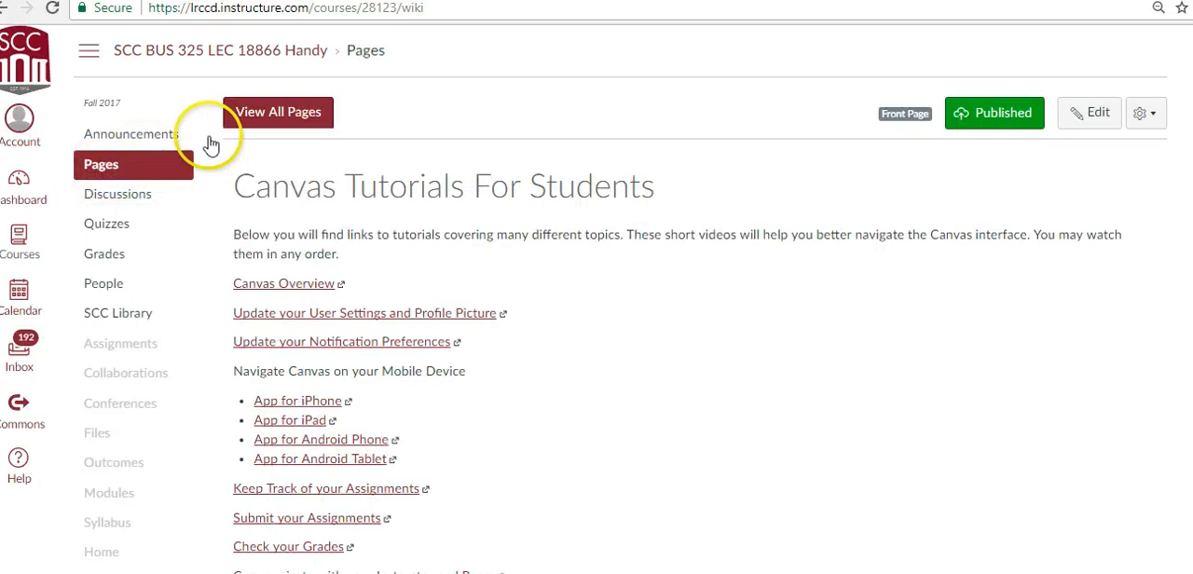
pyautogui.click(278, 112)
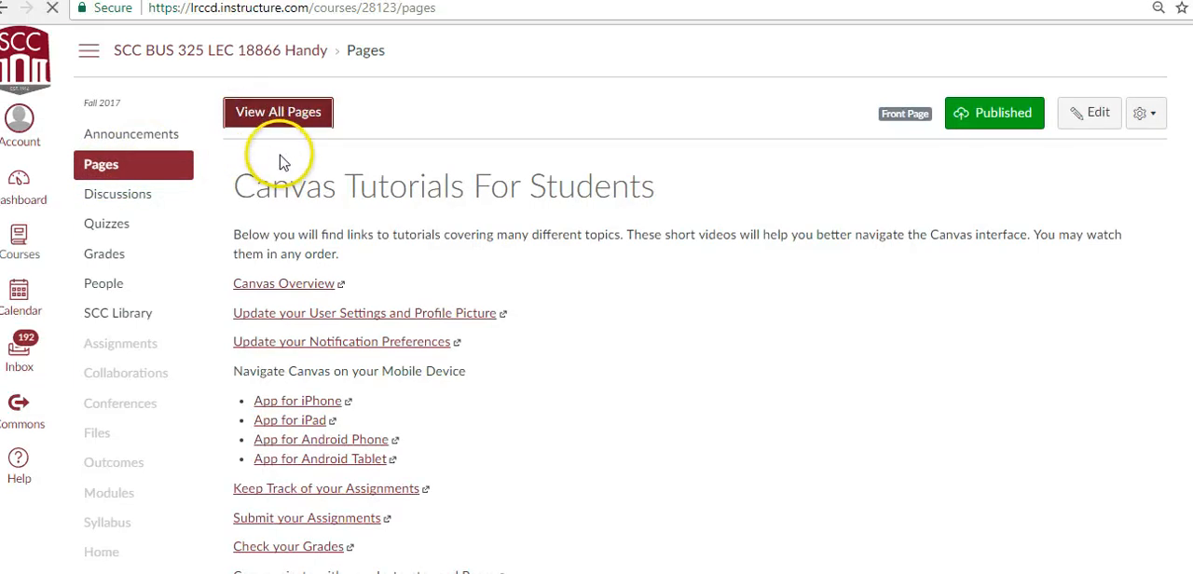
pyautogui.click(278, 112)
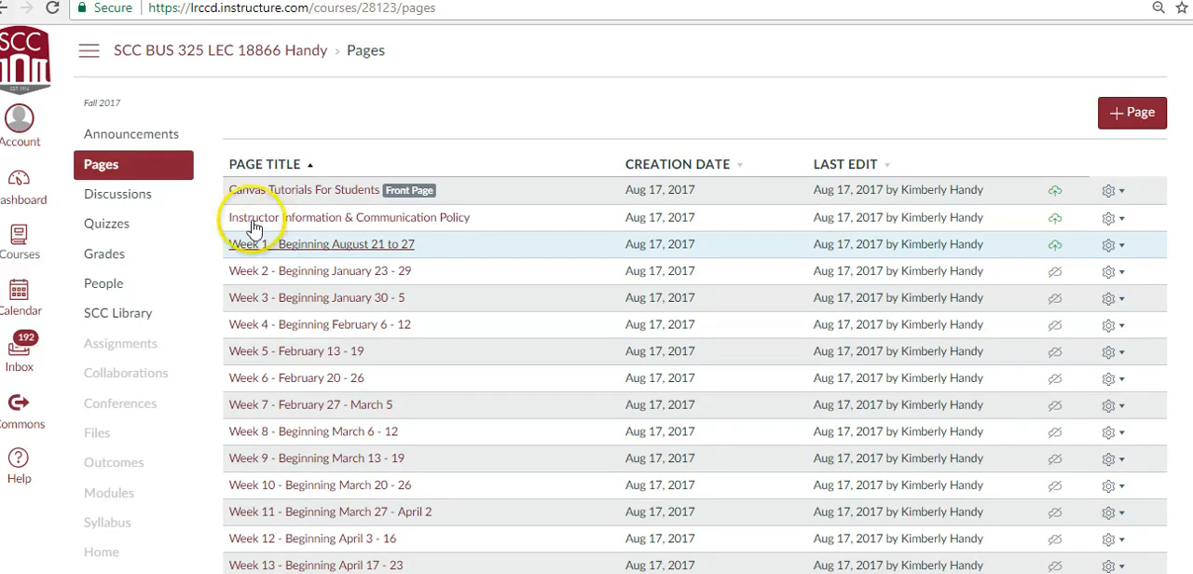
pyautogui.click(131, 134)
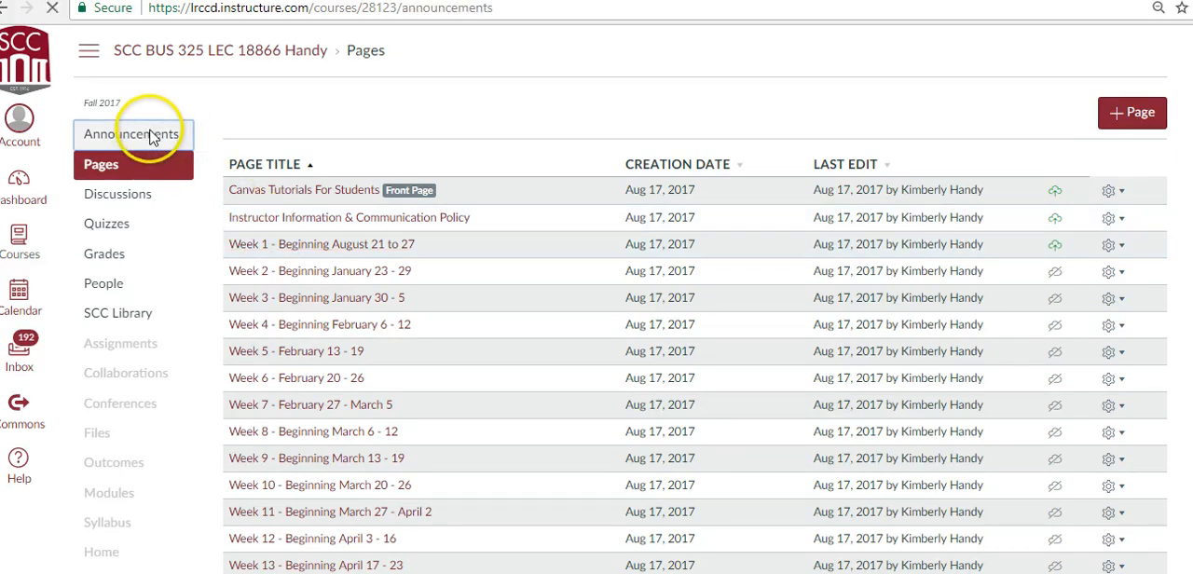
# - Open the 'Syllabus and other course information' announcement and download its syllabus .rtf attachment
pyautogui.click(131, 133)
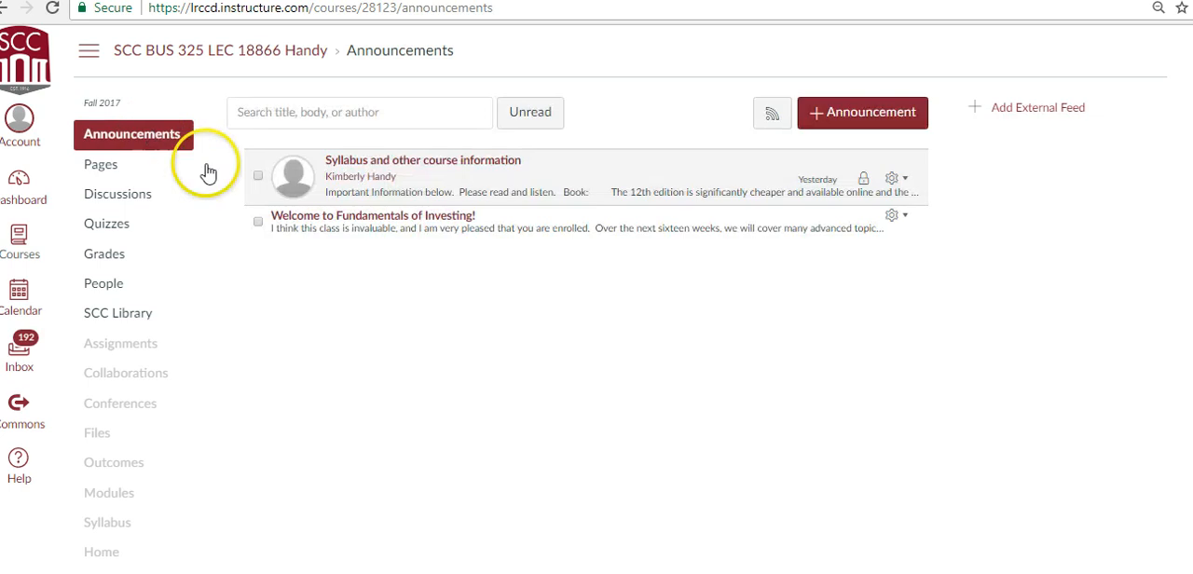
pyautogui.click(421, 159)
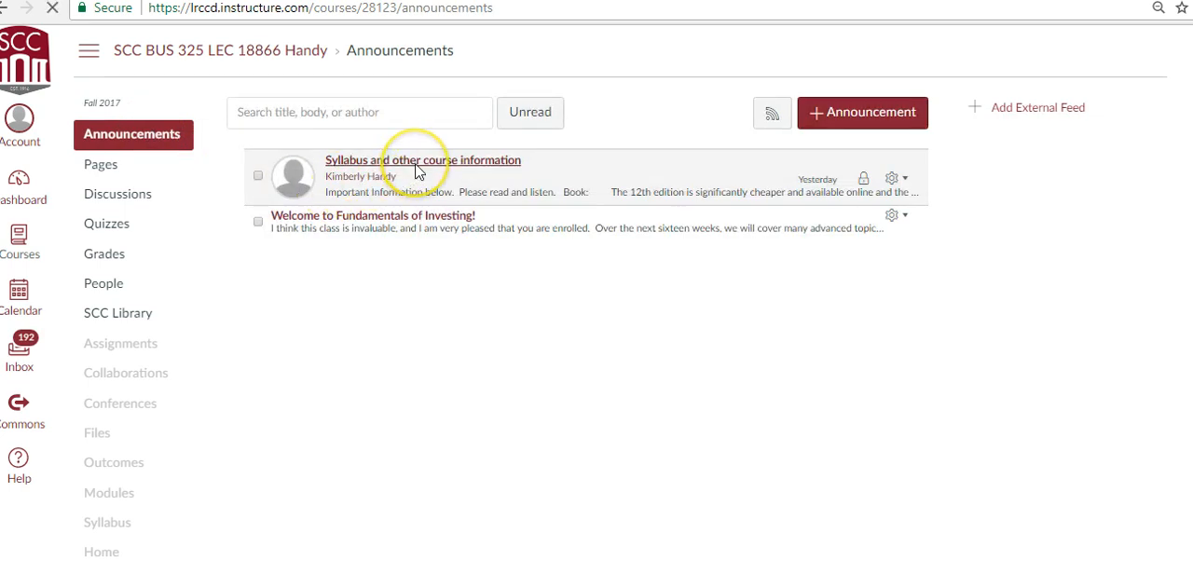
pyautogui.click(423, 159)
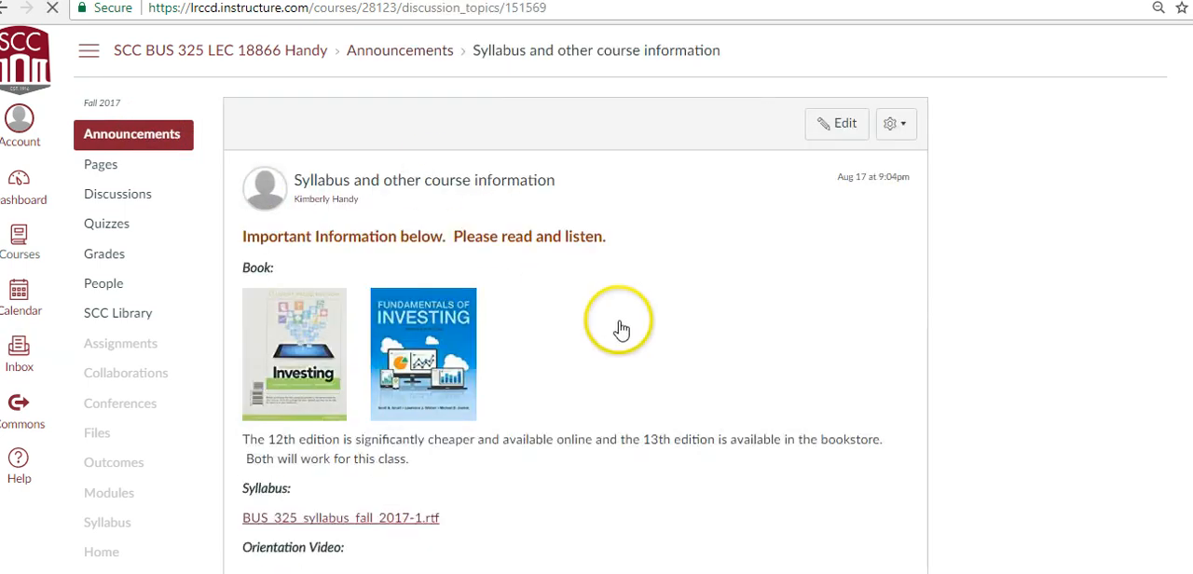
pyautogui.scroll(-3)
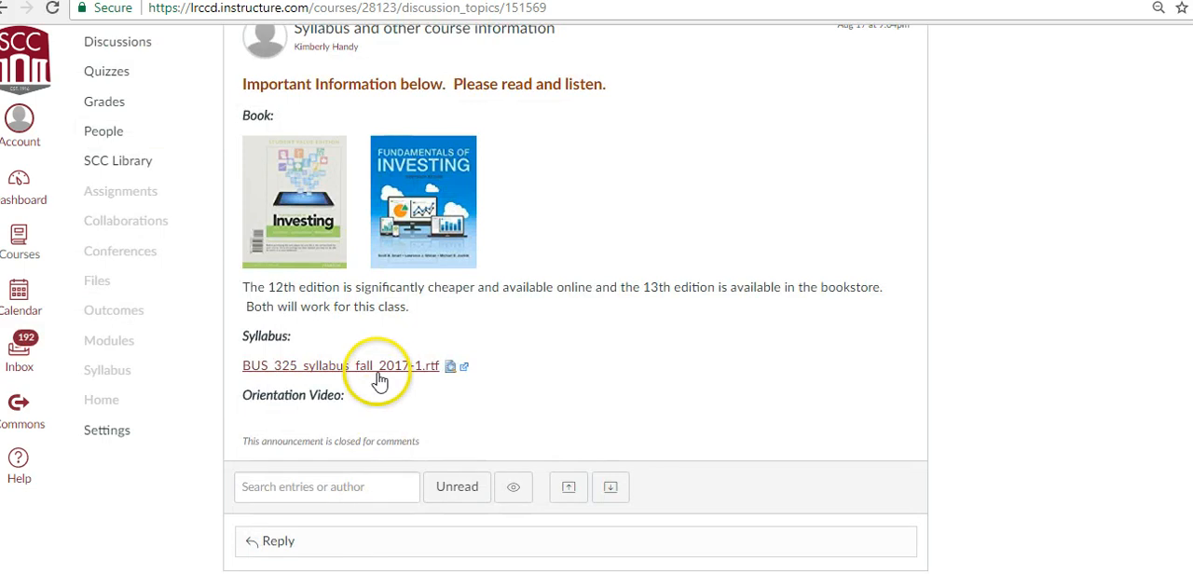
pyautogui.click(349, 366)
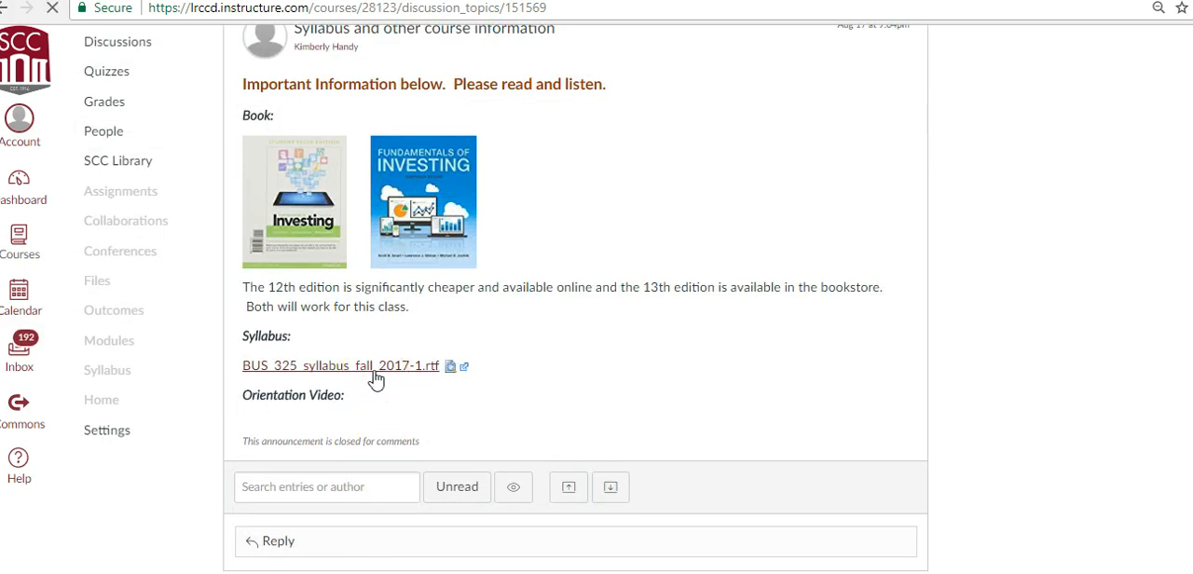
pyautogui.click(339, 364)
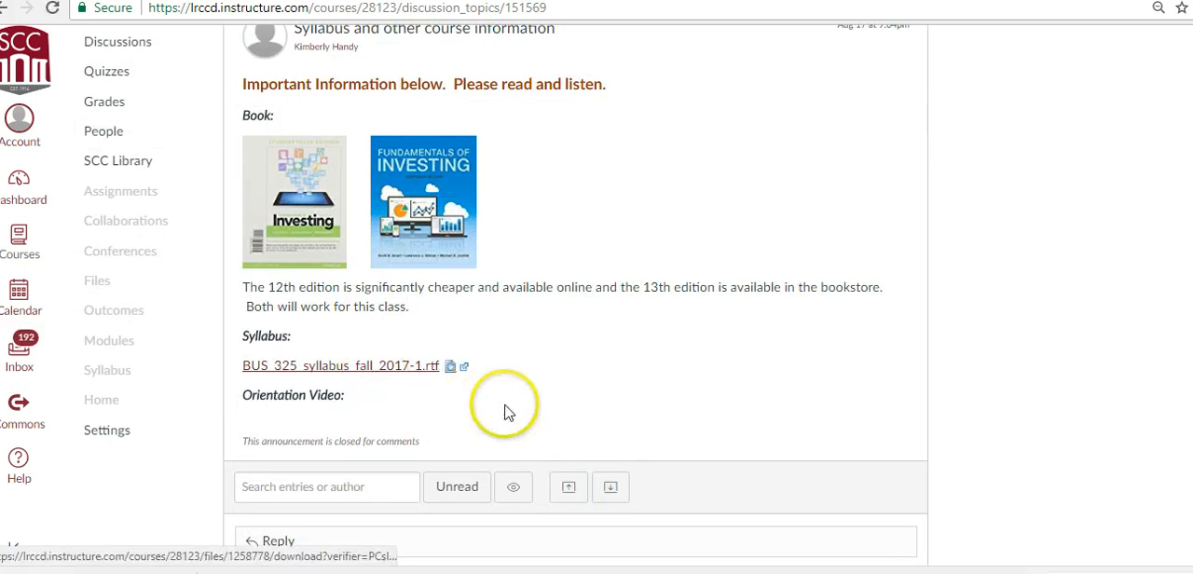
pyautogui.scroll(-3)
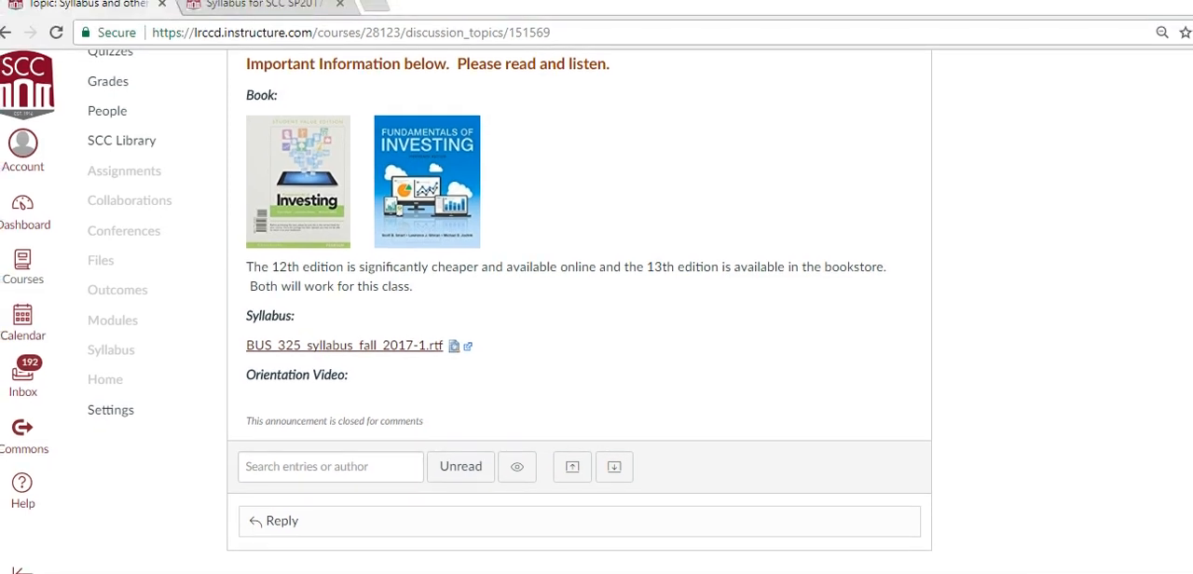
# - Open the downloaded syllabus .rtf in Word and enable editing from Protected View
pyautogui.click(343, 345)
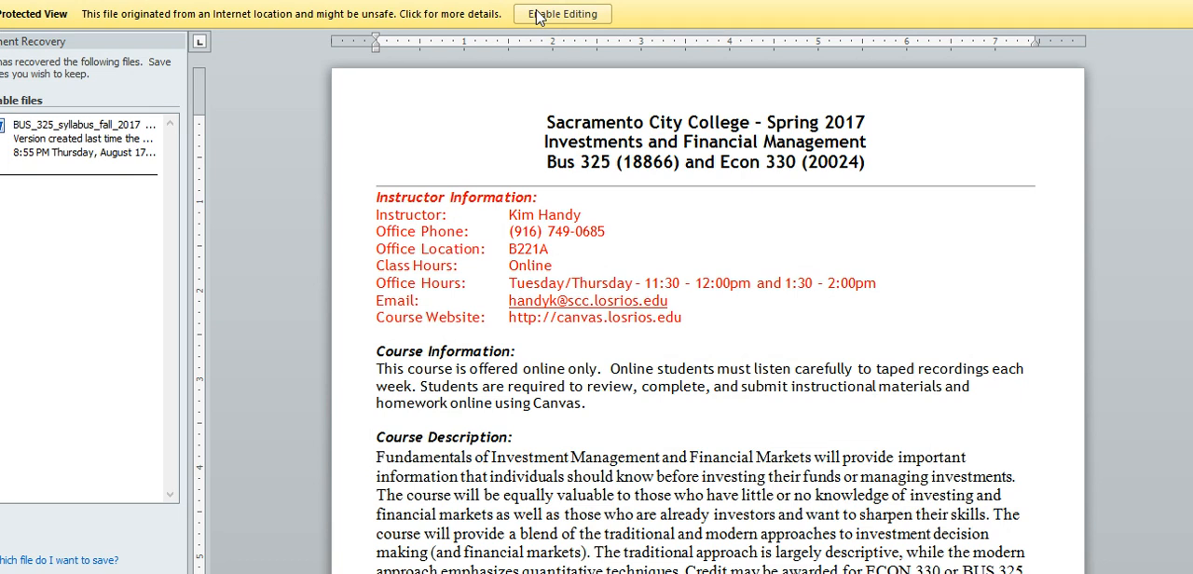
pyautogui.click(561, 13)
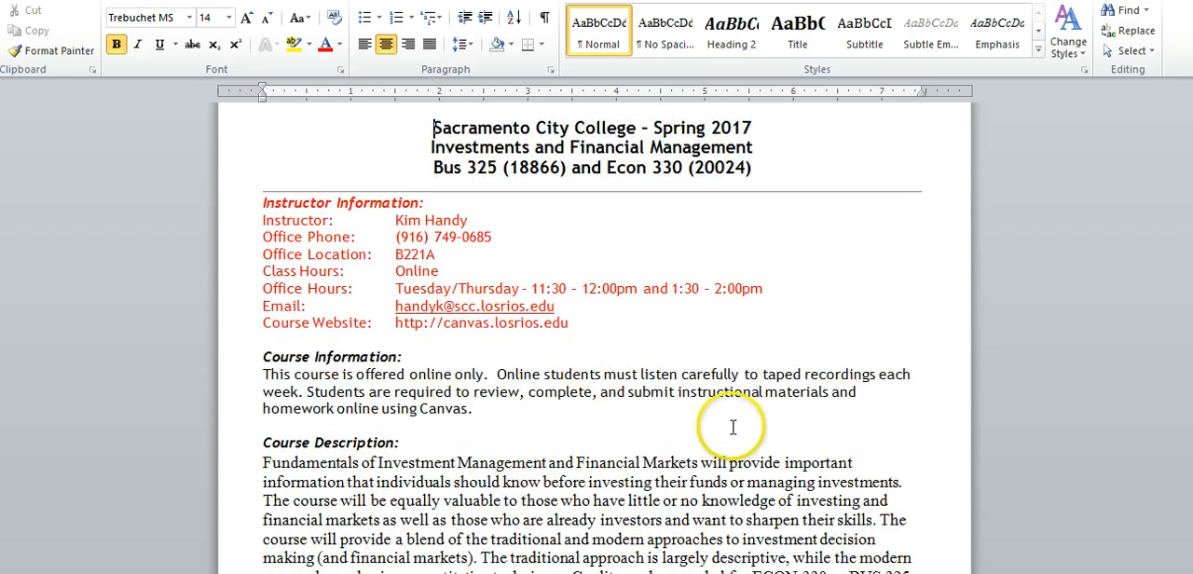
pyautogui.moveTo(782, 419)
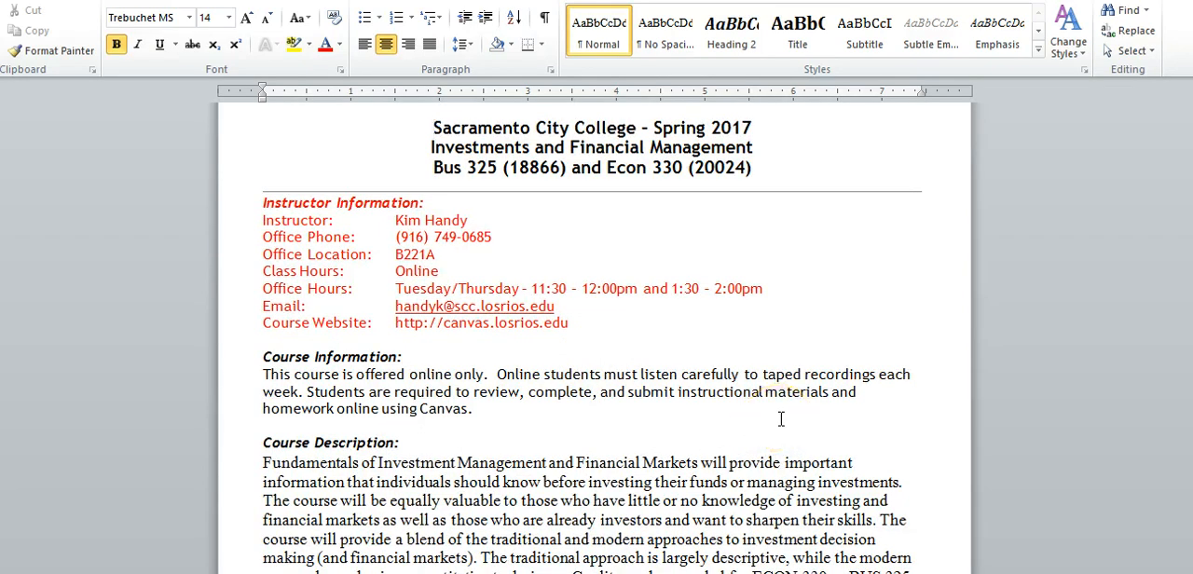
pyautogui.click(434, 127)
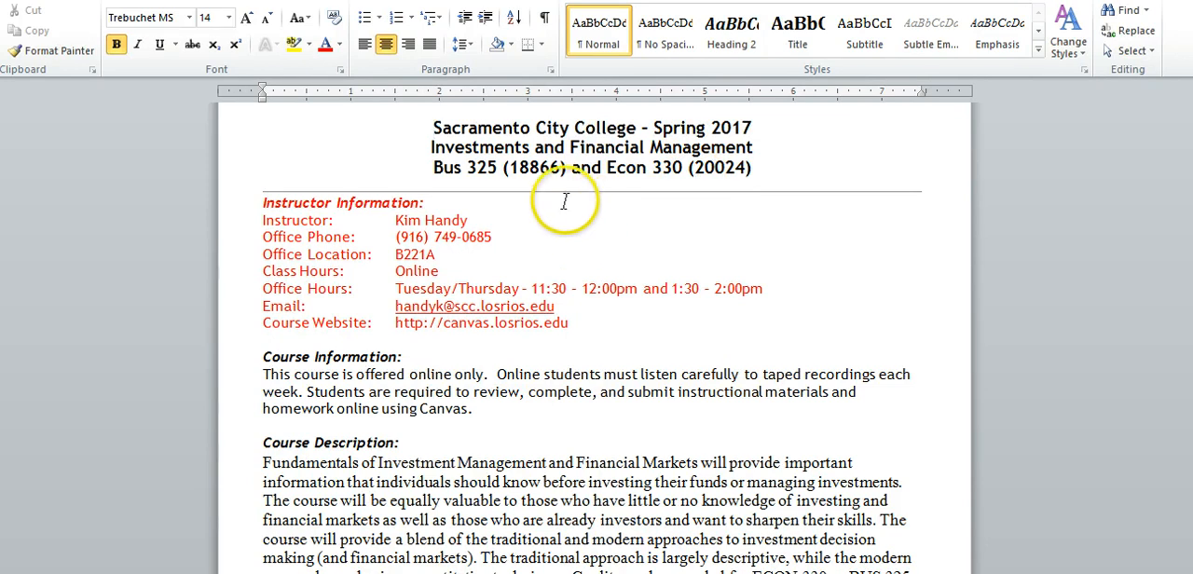
pyautogui.moveTo(539, 233)
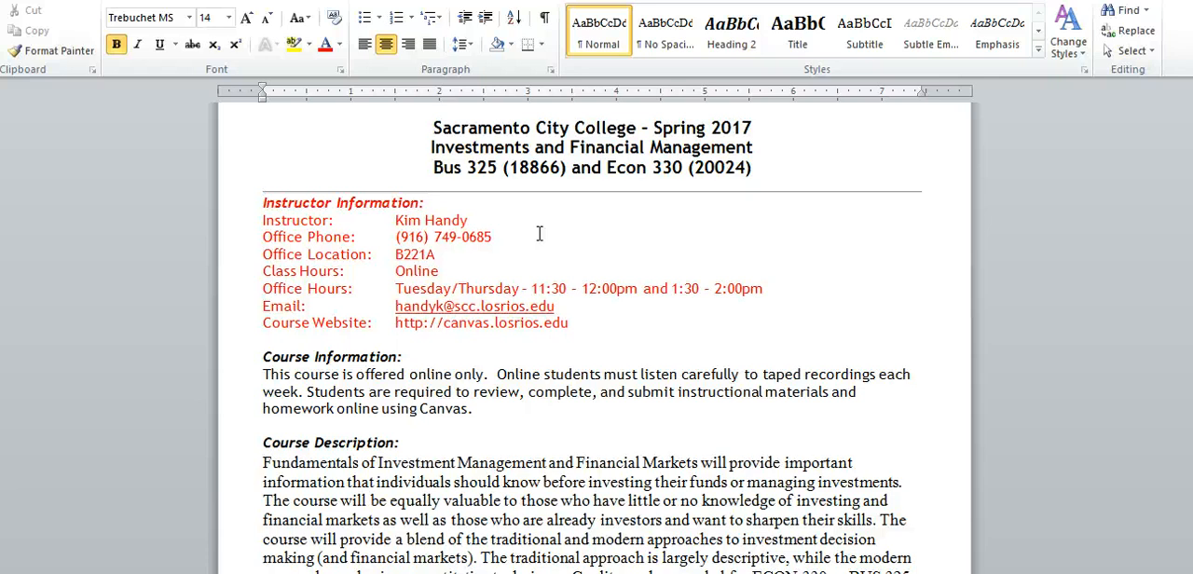
pyautogui.click(432, 128)
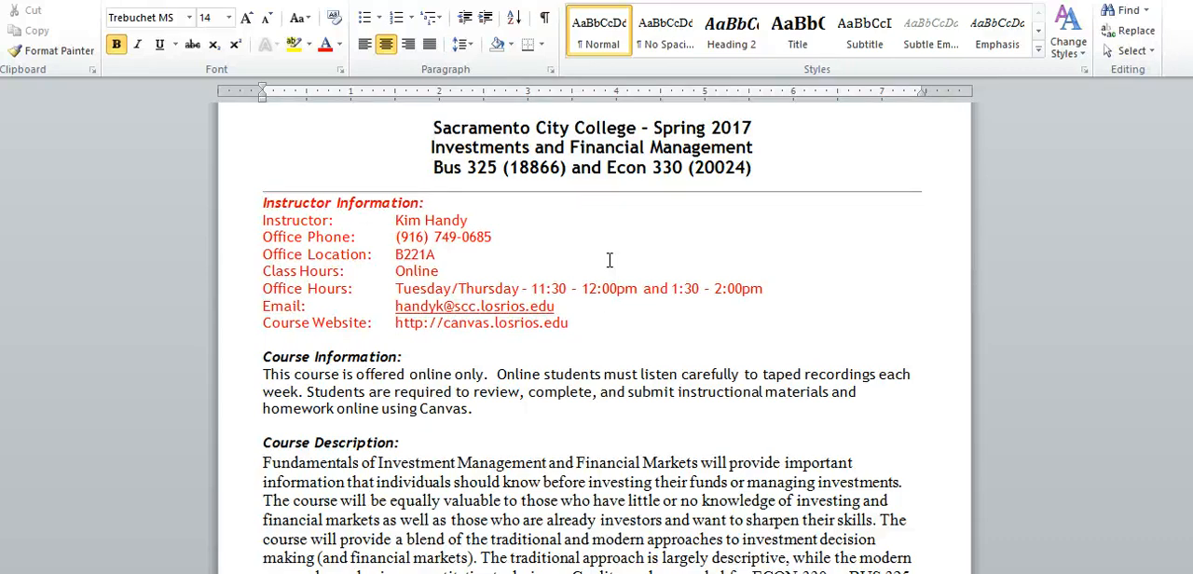
# - Scroll past the Course Description to the student learning outcomes list
pyautogui.scroll(-3)
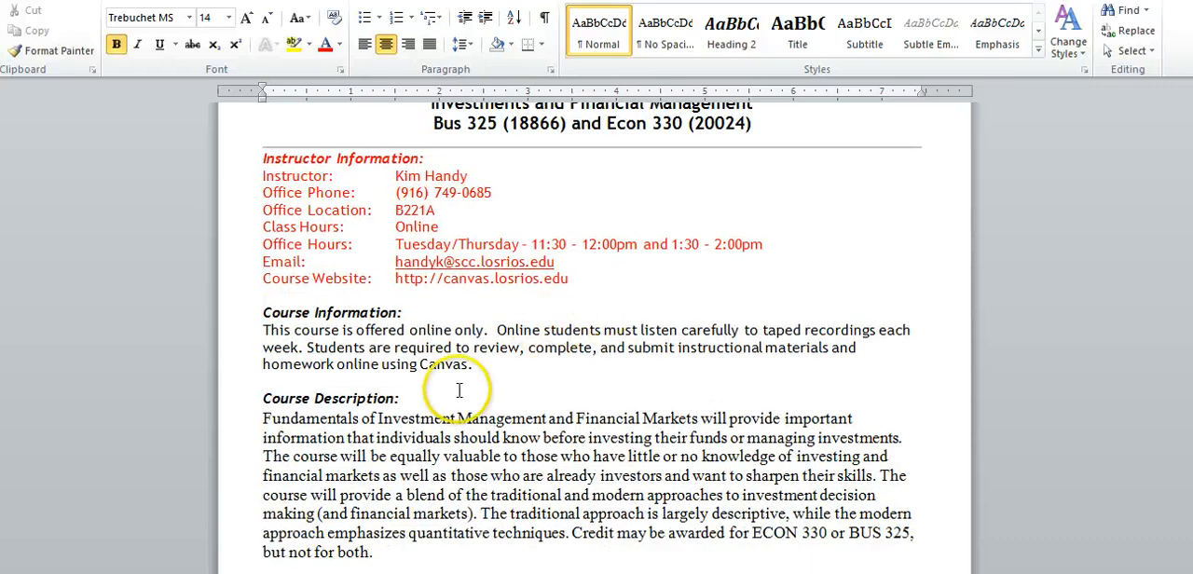
pyautogui.moveTo(561, 362)
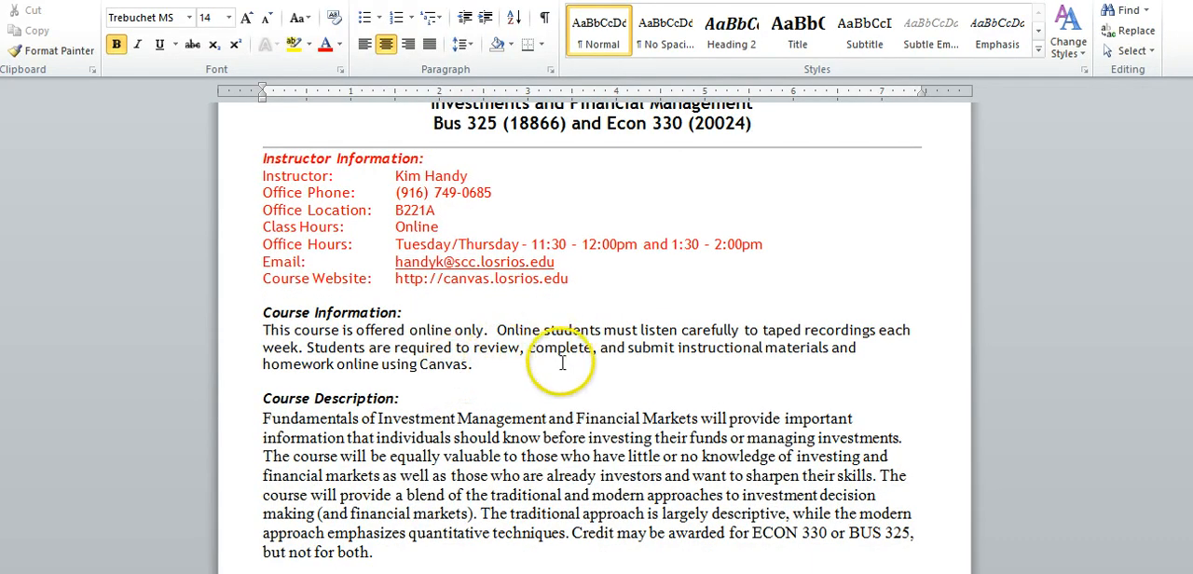
pyautogui.scroll(-3)
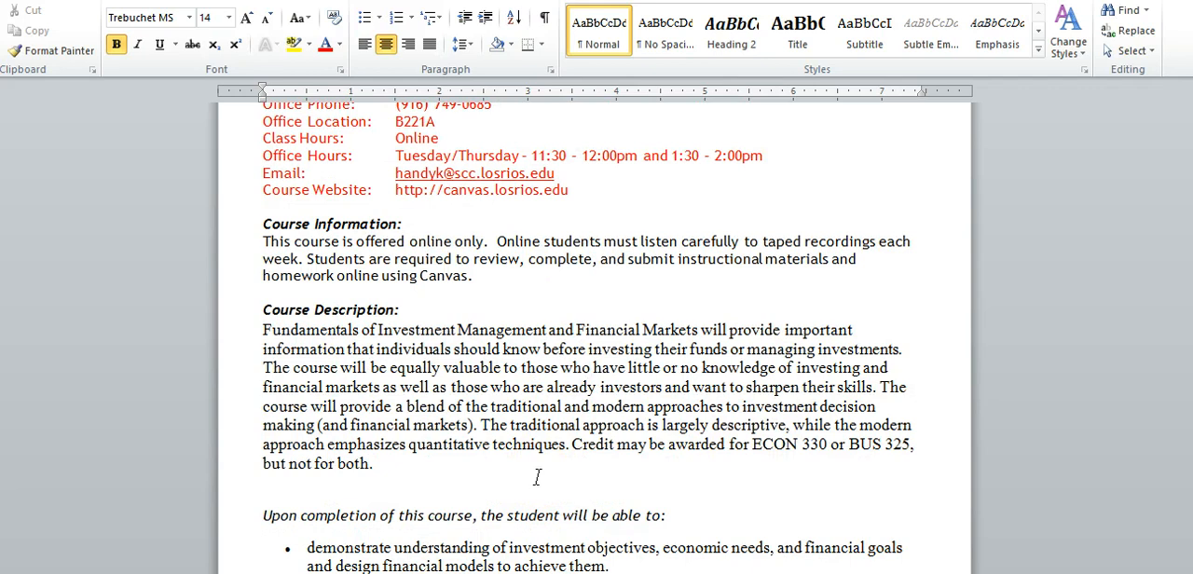
pyautogui.scroll(-3)
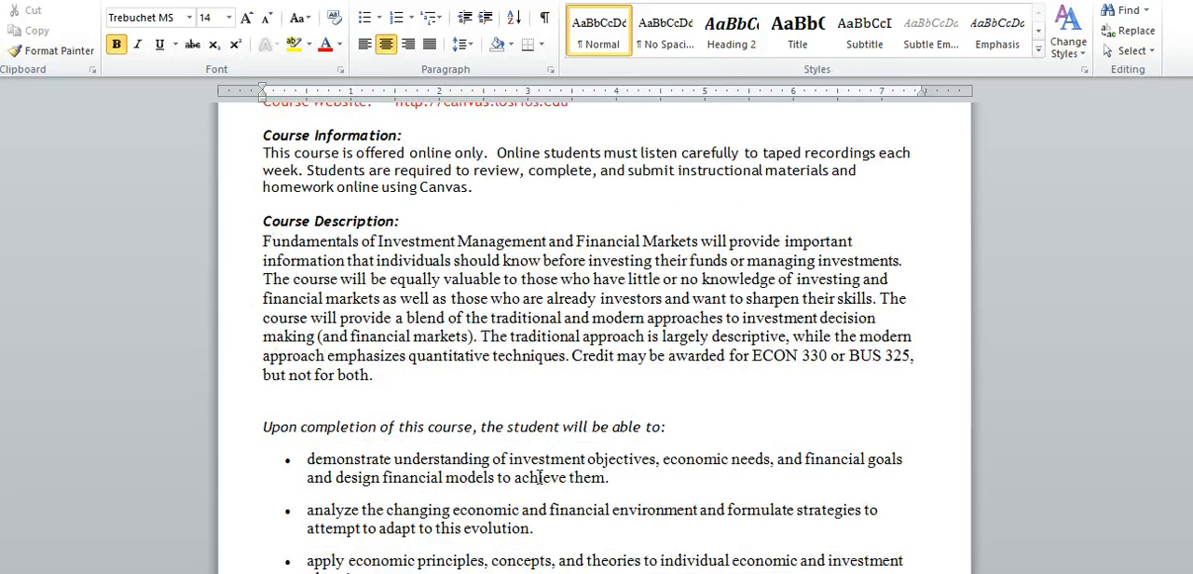
pyautogui.scroll(-3)
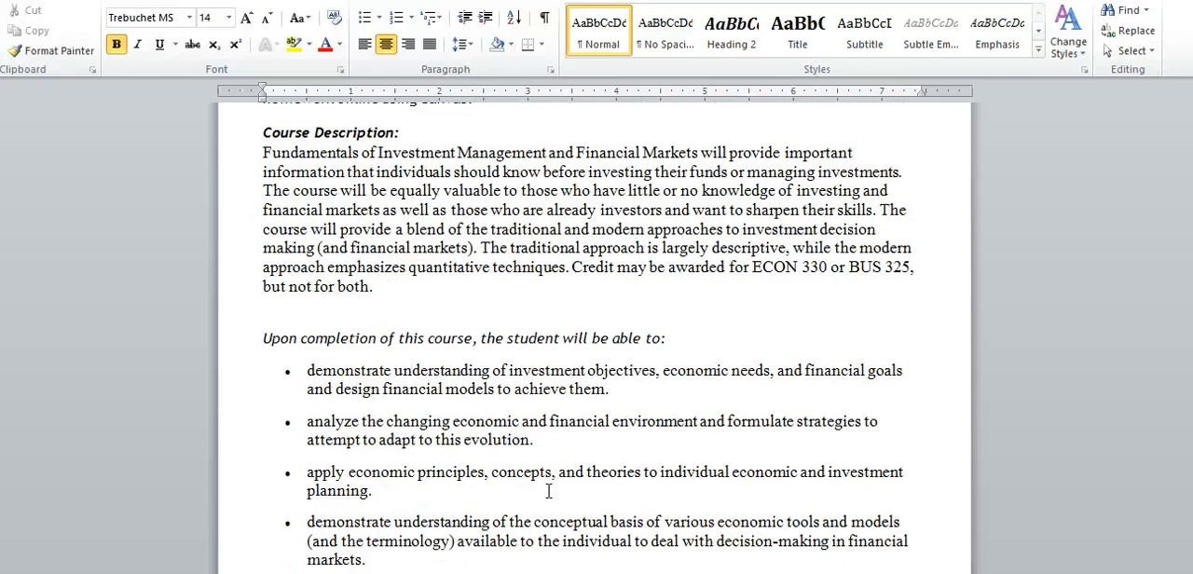
pyautogui.scroll(-3)
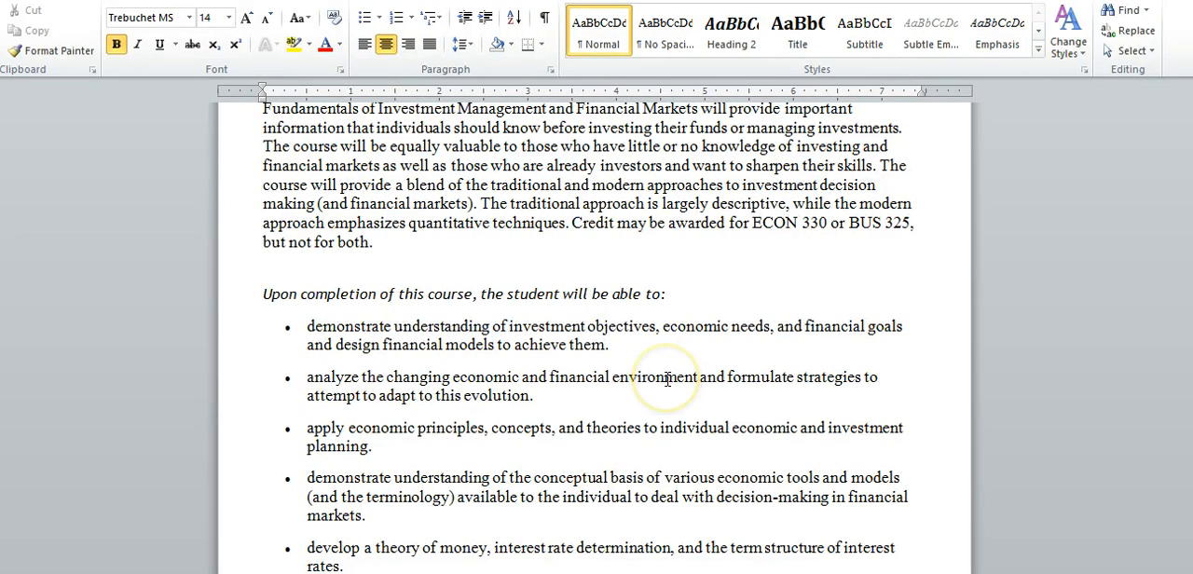
pyautogui.scroll(-3)
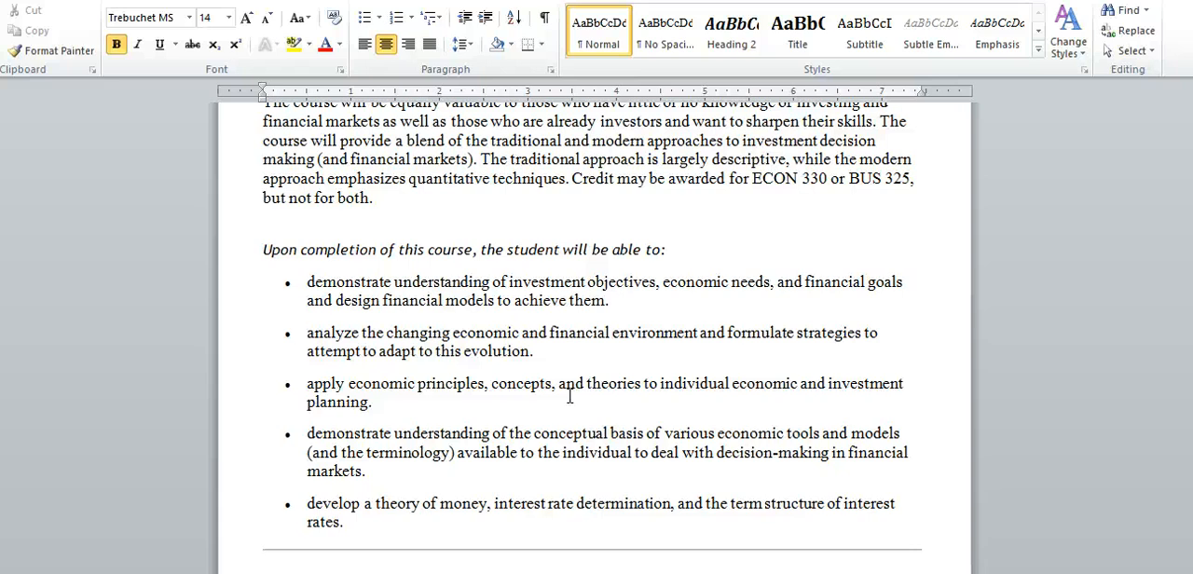
# - Scroll onto page 2 through Prerequisites and Course Expectations to Course Grading and Structure
pyautogui.scroll(-3)
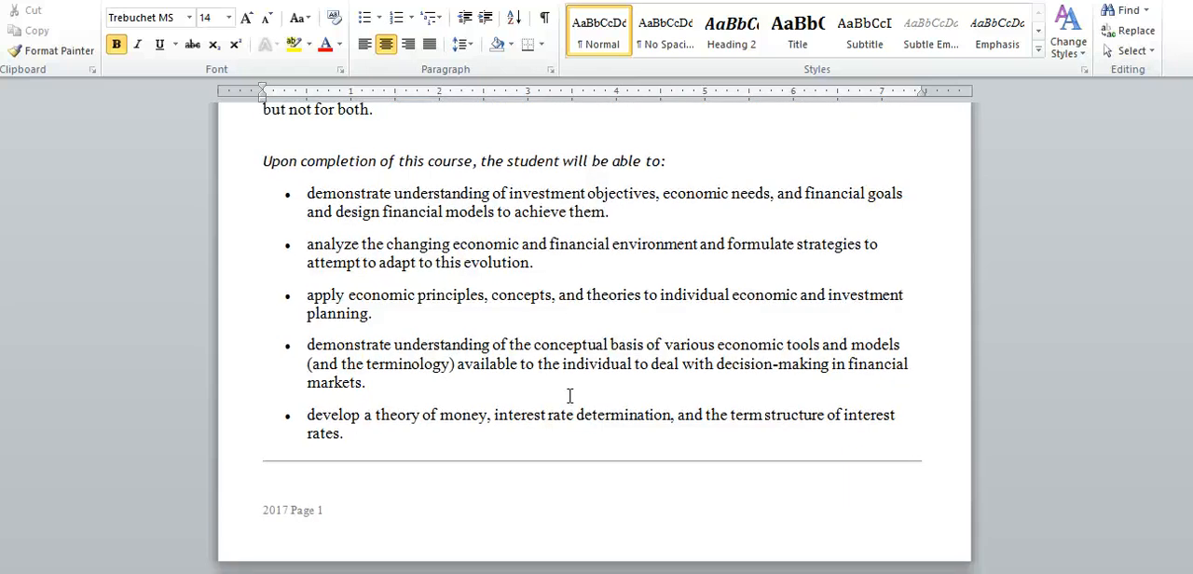
pyautogui.scroll(-3)
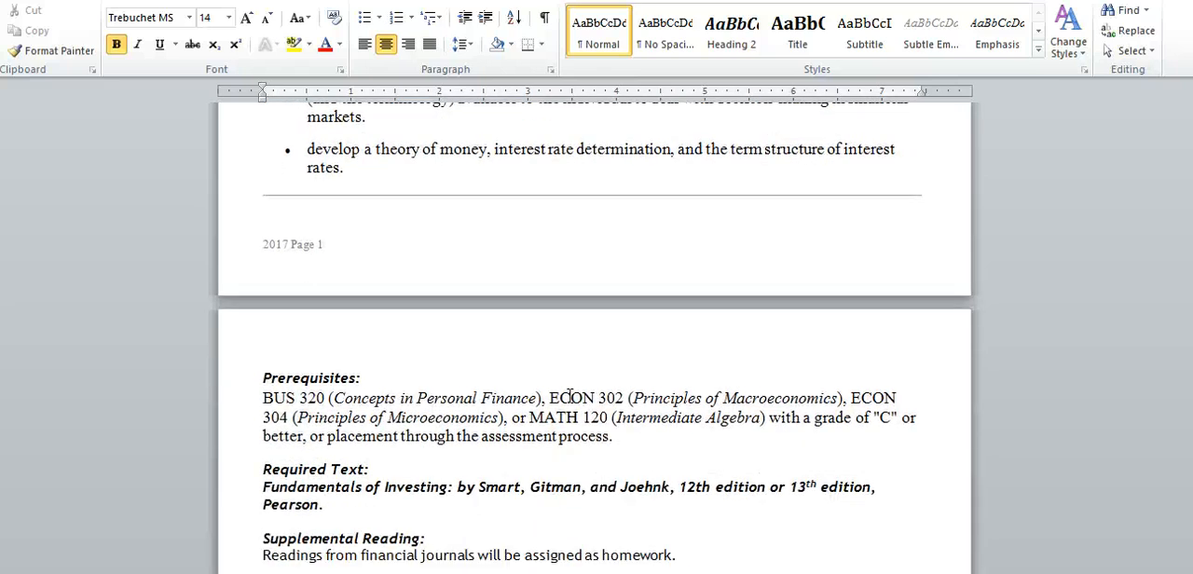
pyautogui.moveTo(627, 460)
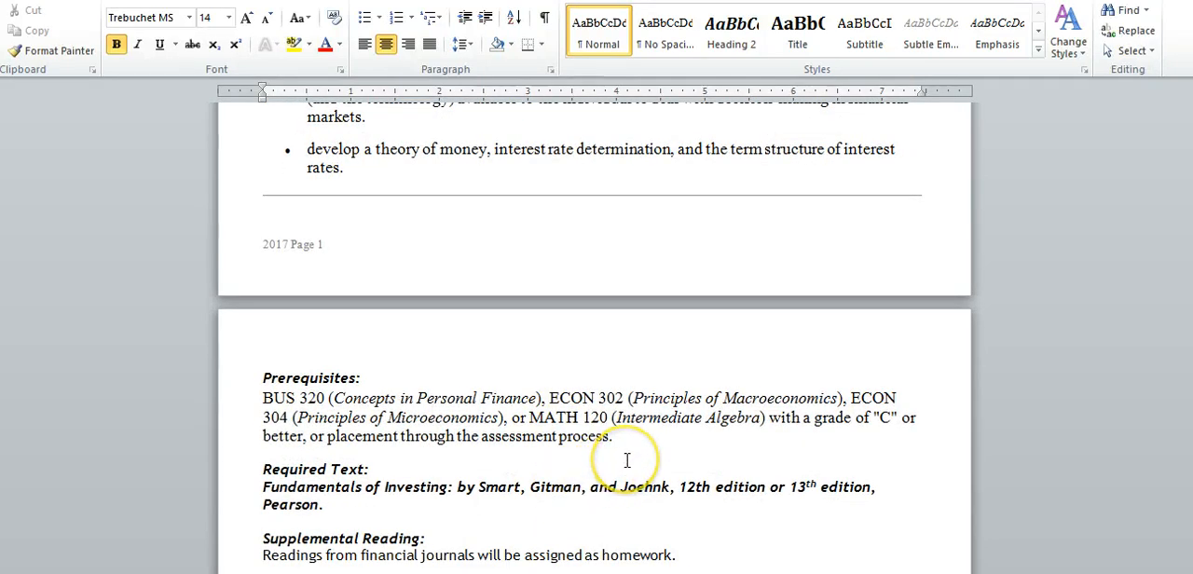
pyautogui.moveTo(477, 418)
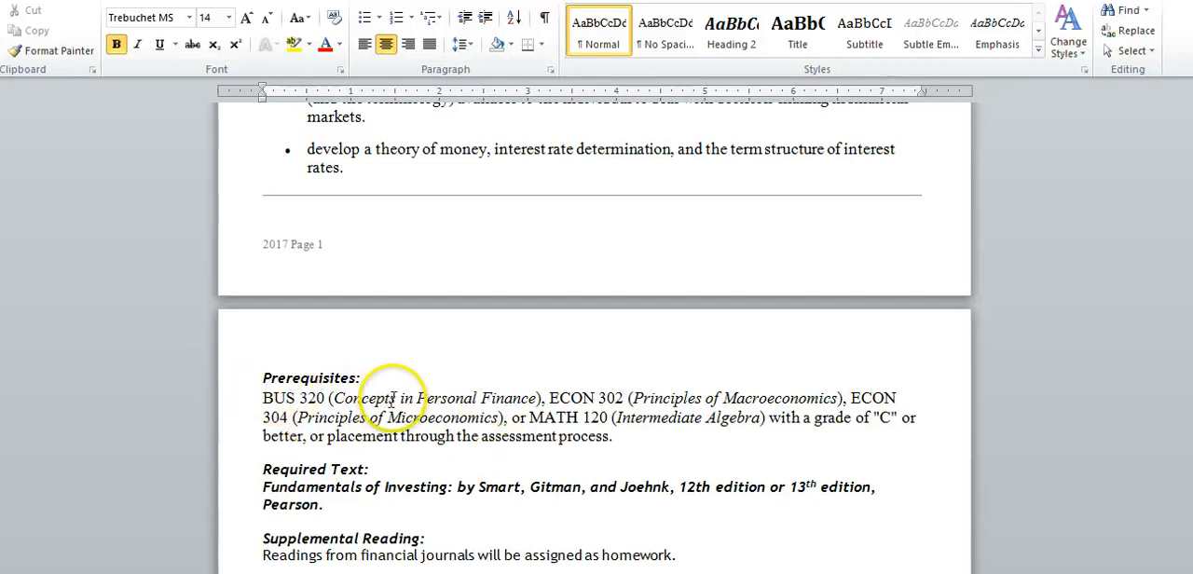
pyautogui.moveTo(676, 440)
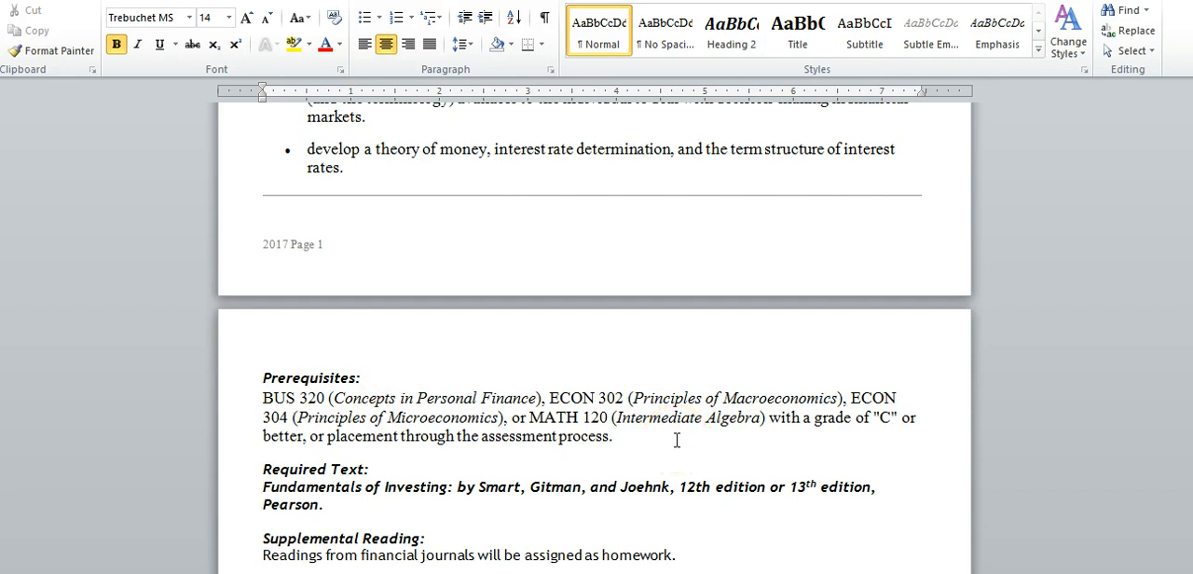
pyautogui.scroll(-3)
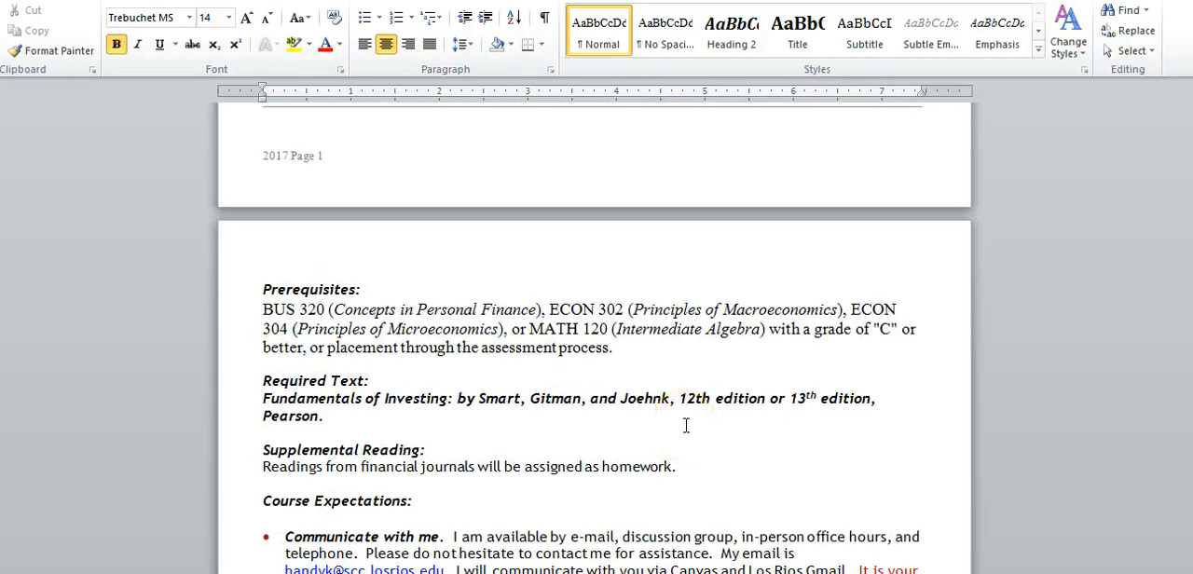
pyautogui.scroll(-3)
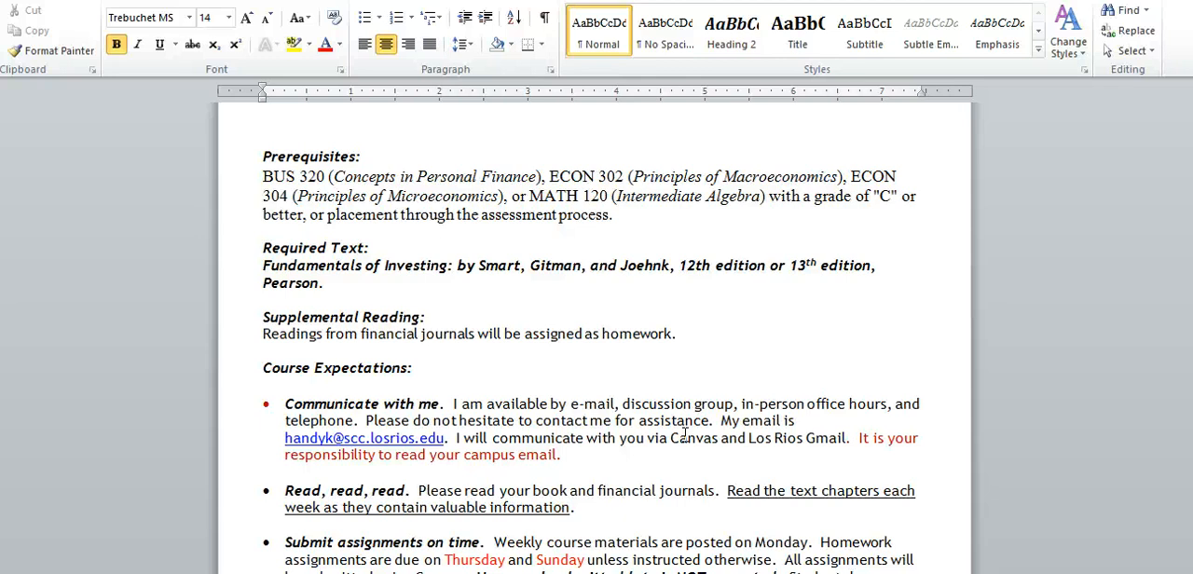
pyautogui.scroll(-3)
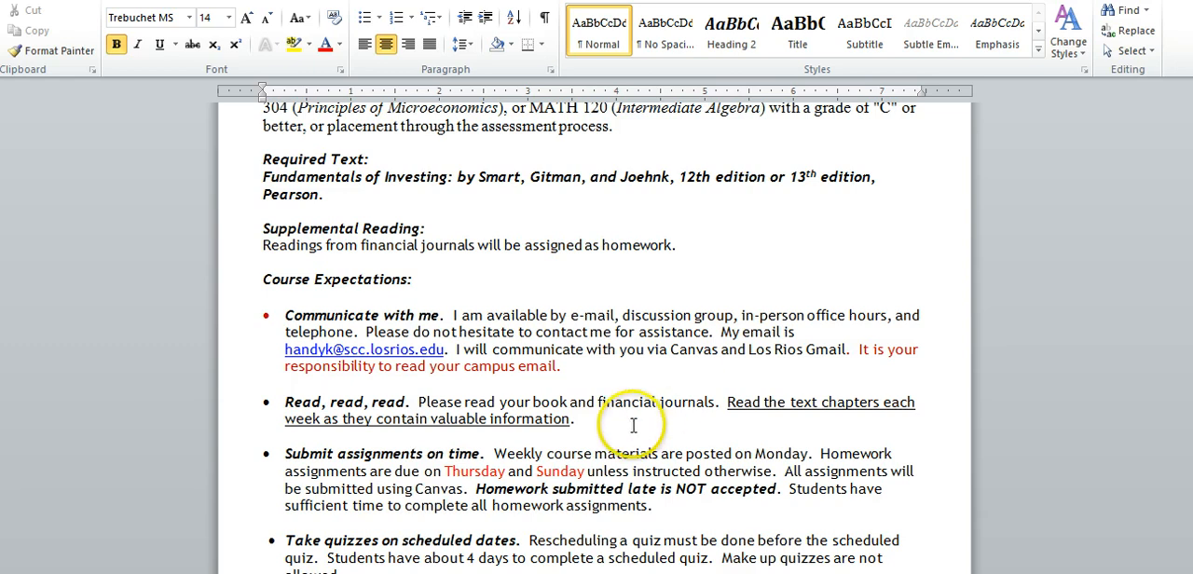
pyautogui.moveTo(642, 428)
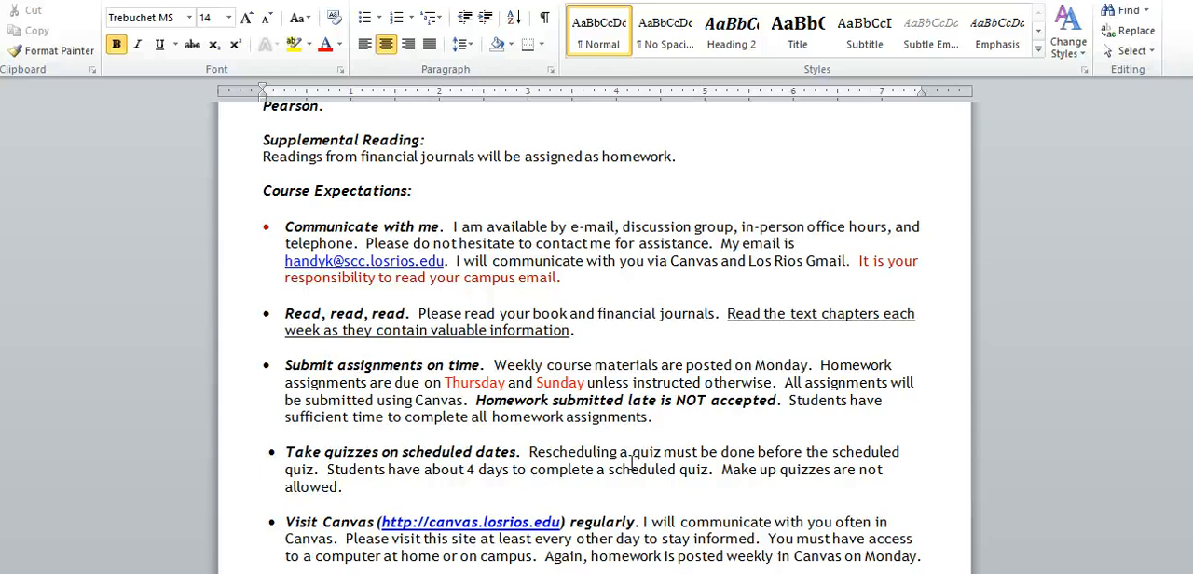
pyautogui.scroll(-3)
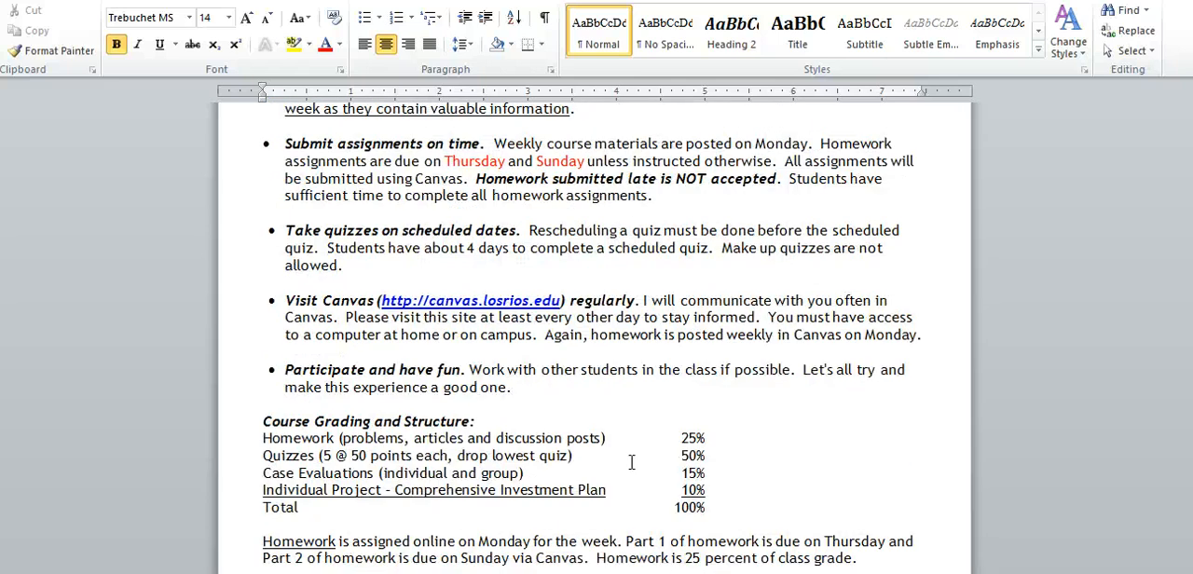
# - Scroll to the bottom of page 2, showing grading percentages and the homework paragraph
pyautogui.scroll(-3)
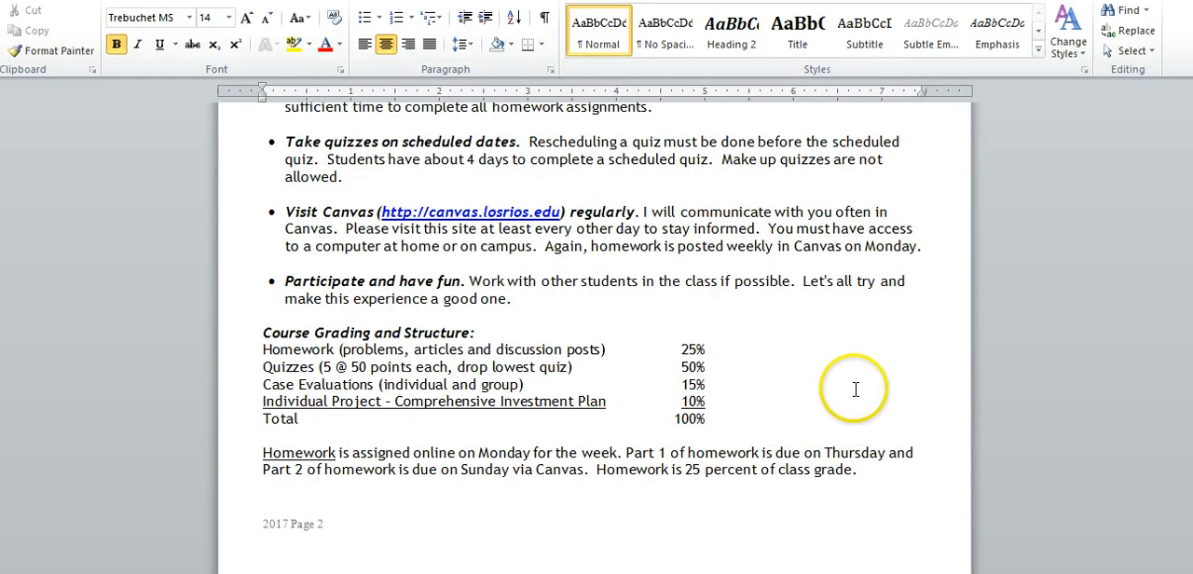
pyautogui.moveTo(716, 347)
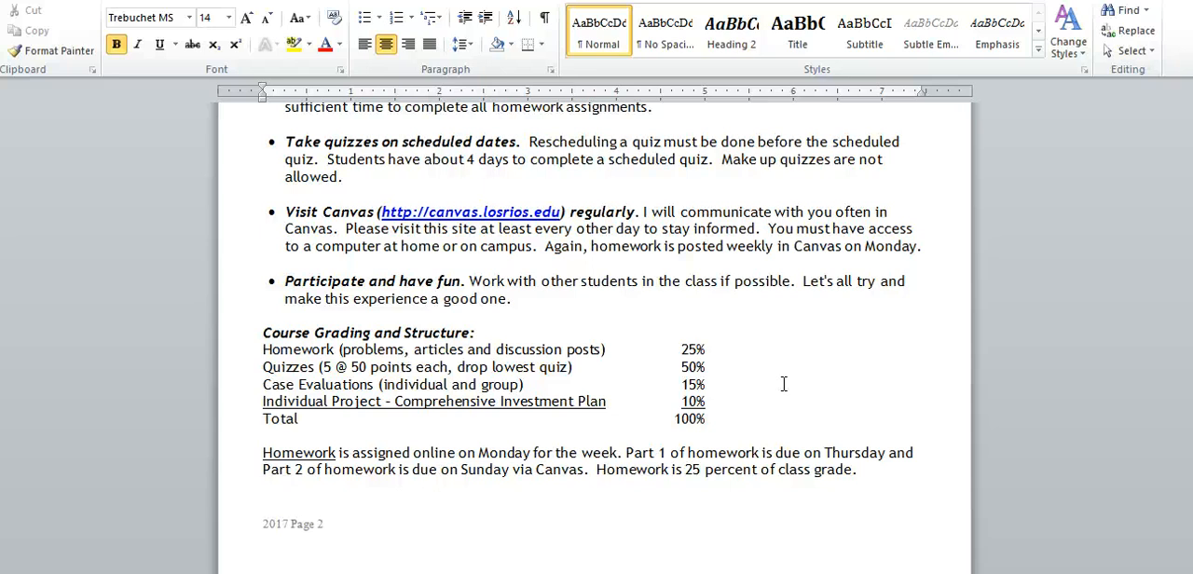
pyautogui.scroll(-3)
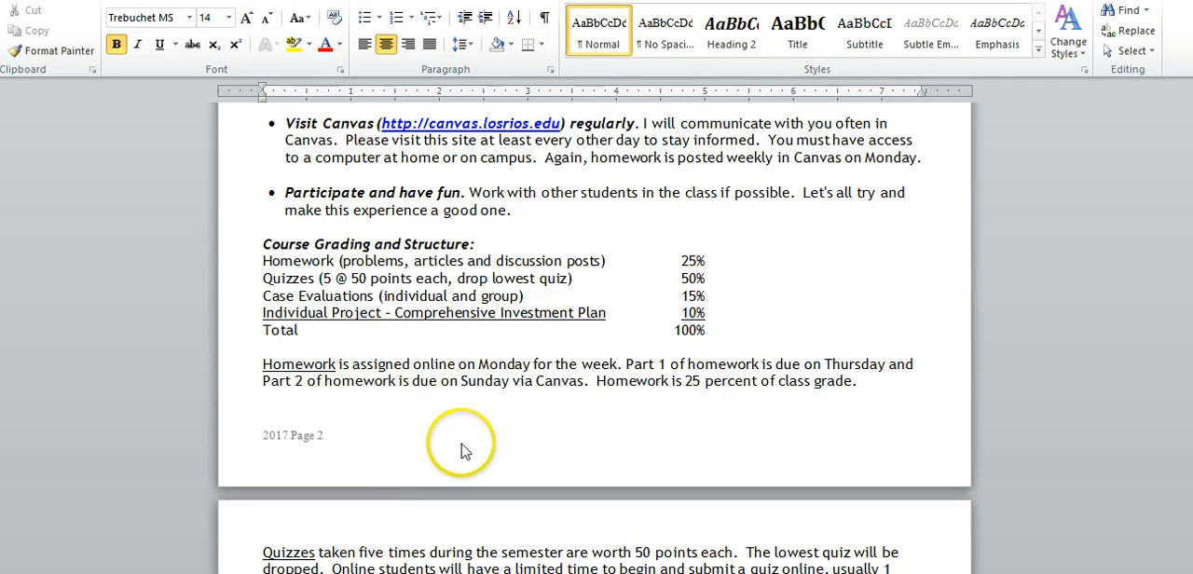
pyautogui.moveTo(480, 440)
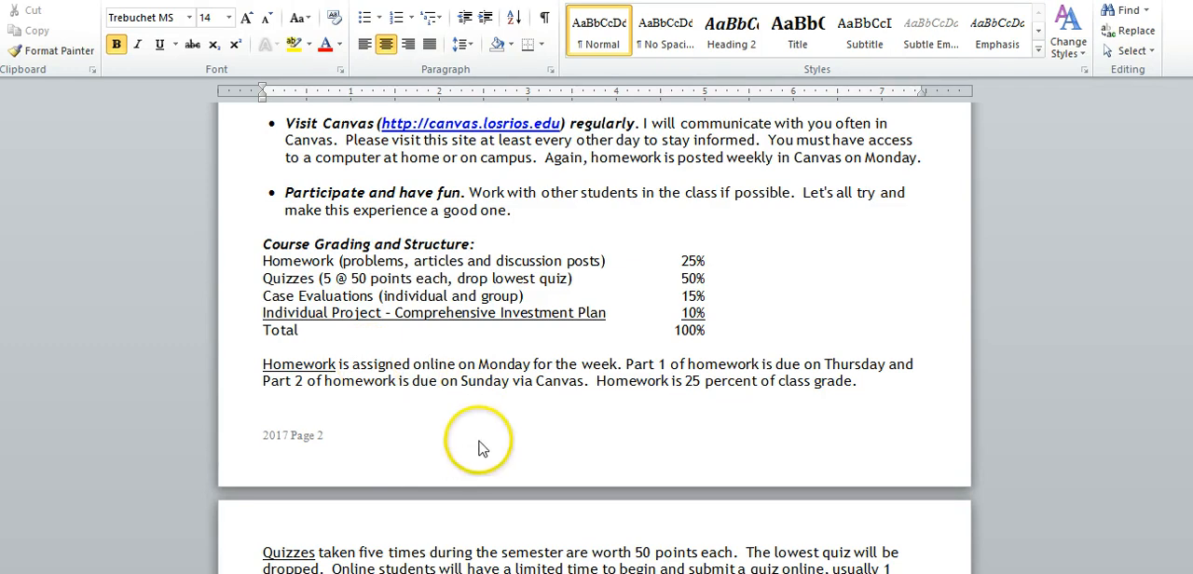
pyautogui.moveTo(547, 427)
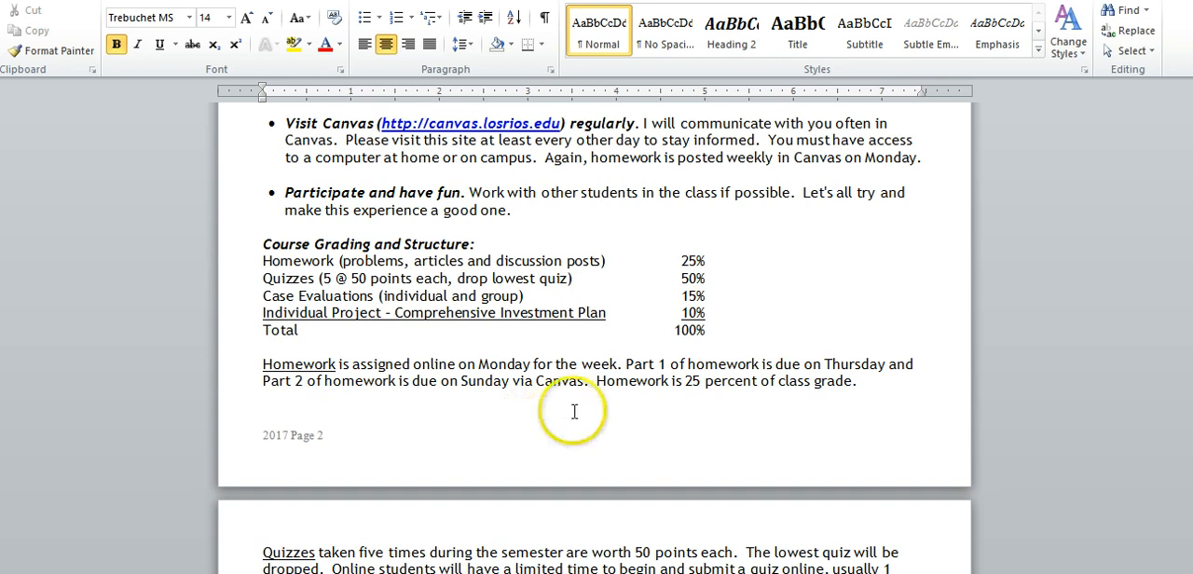
pyautogui.moveTo(867, 377)
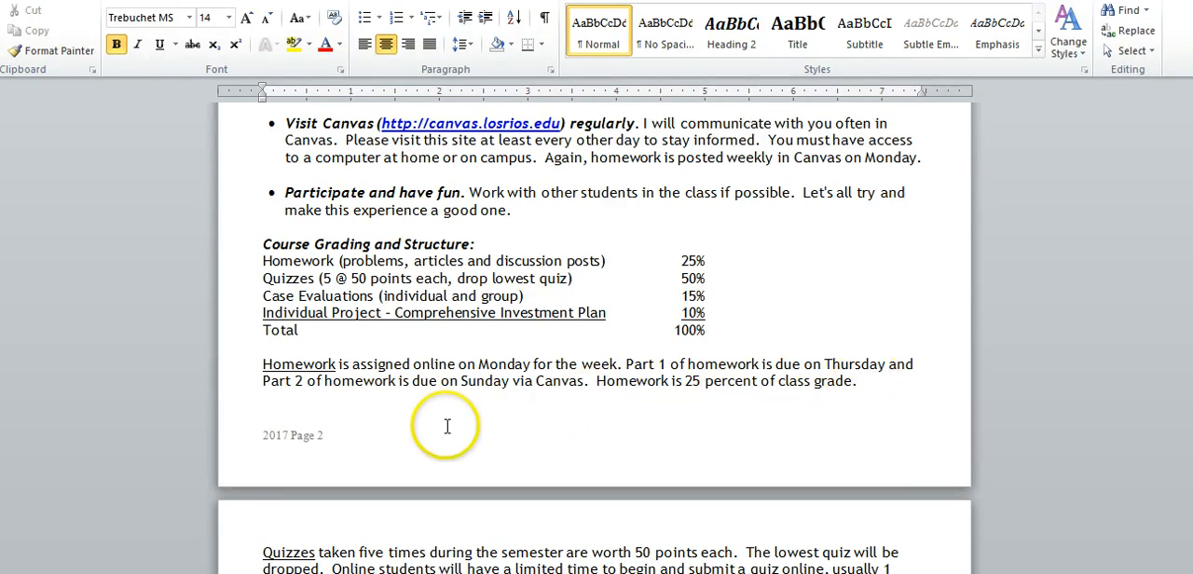
pyautogui.moveTo(546, 414)
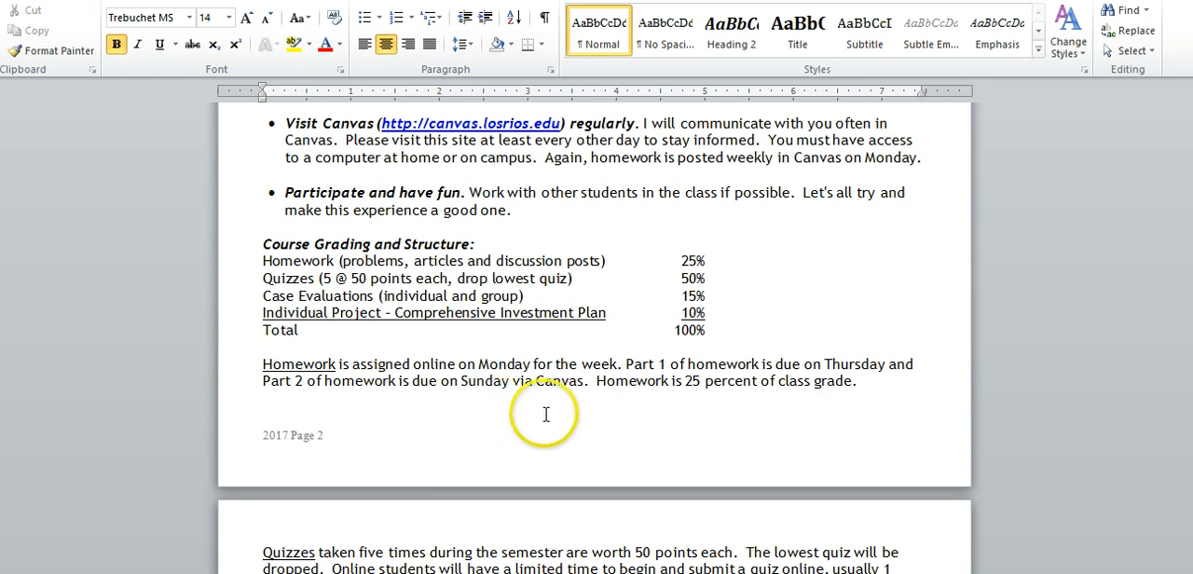
pyautogui.moveTo(629, 425)
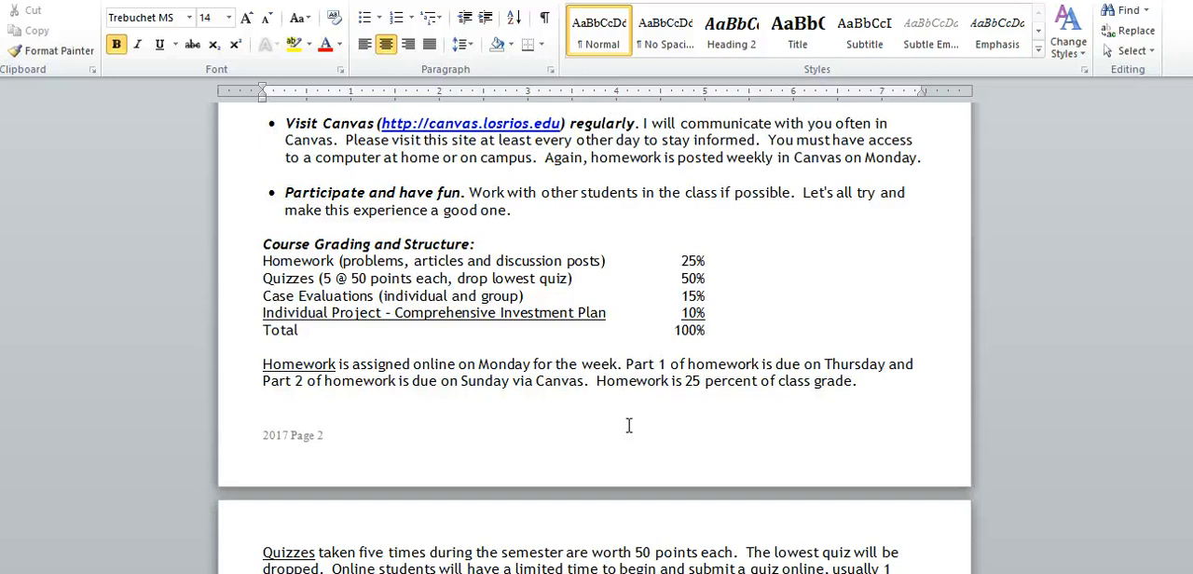
pyautogui.moveTo(628, 426)
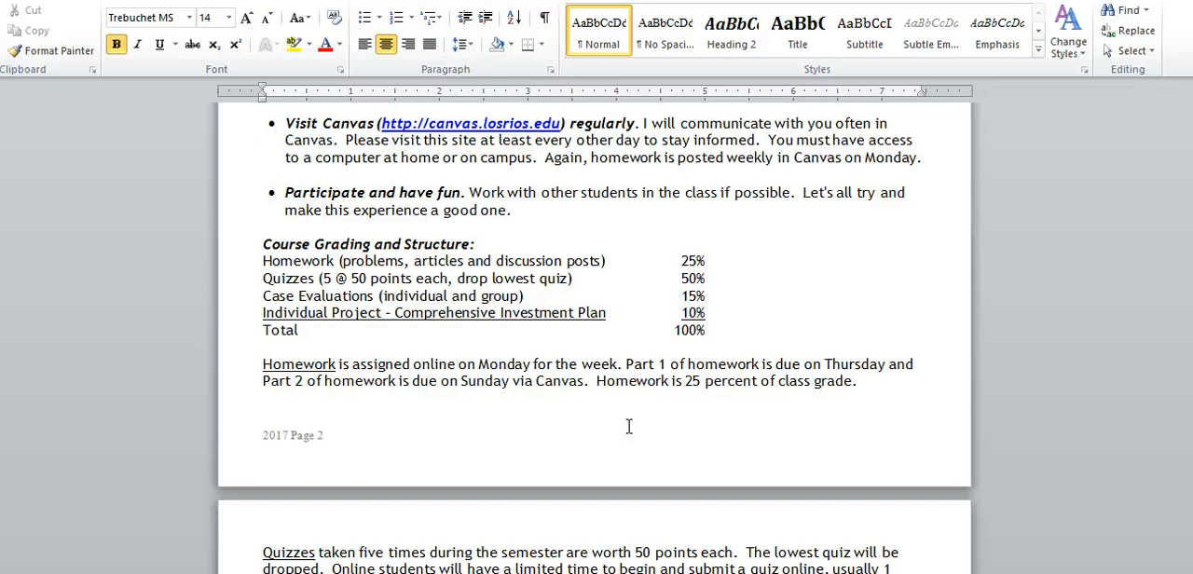
# - Scroll to page 3's quizzes, articles, discussion posts and case evaluations descriptions
pyautogui.scroll(-3)
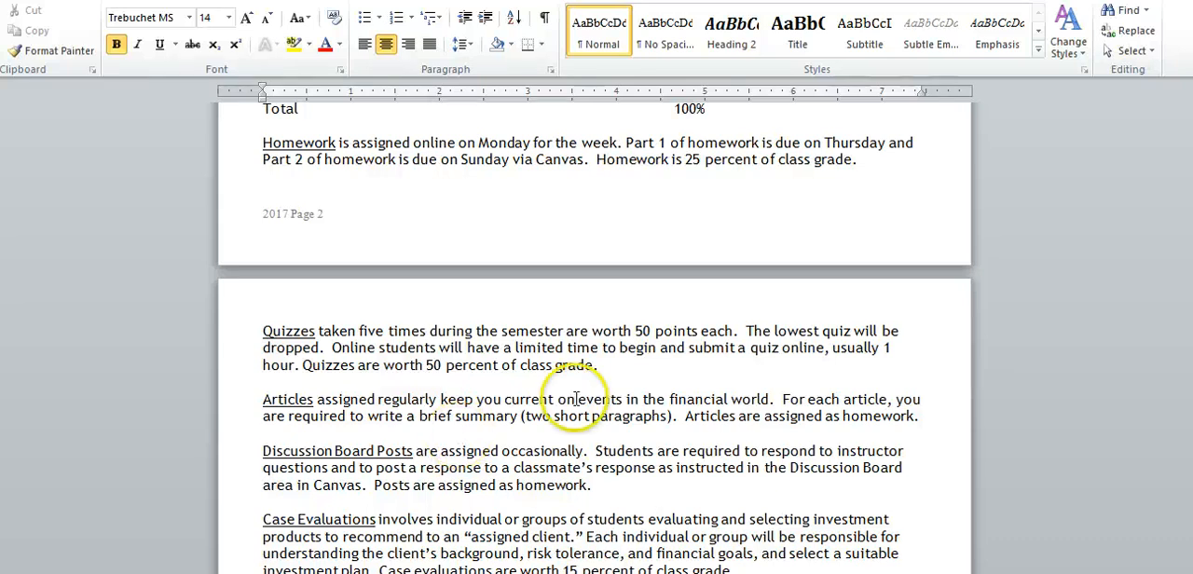
pyautogui.scroll(-3)
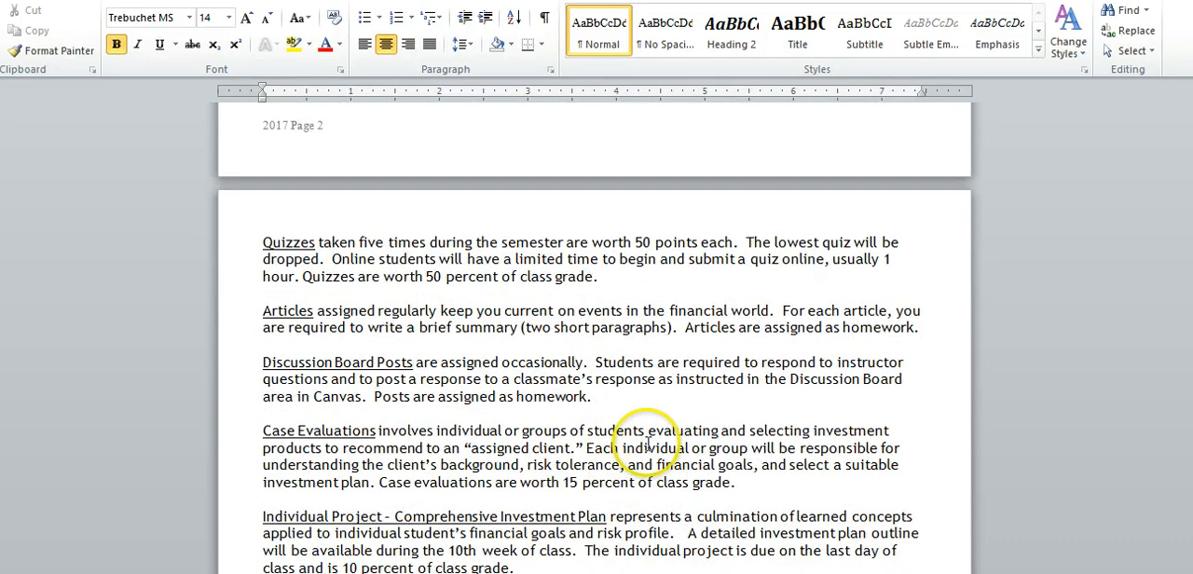
pyautogui.moveTo(770, 489)
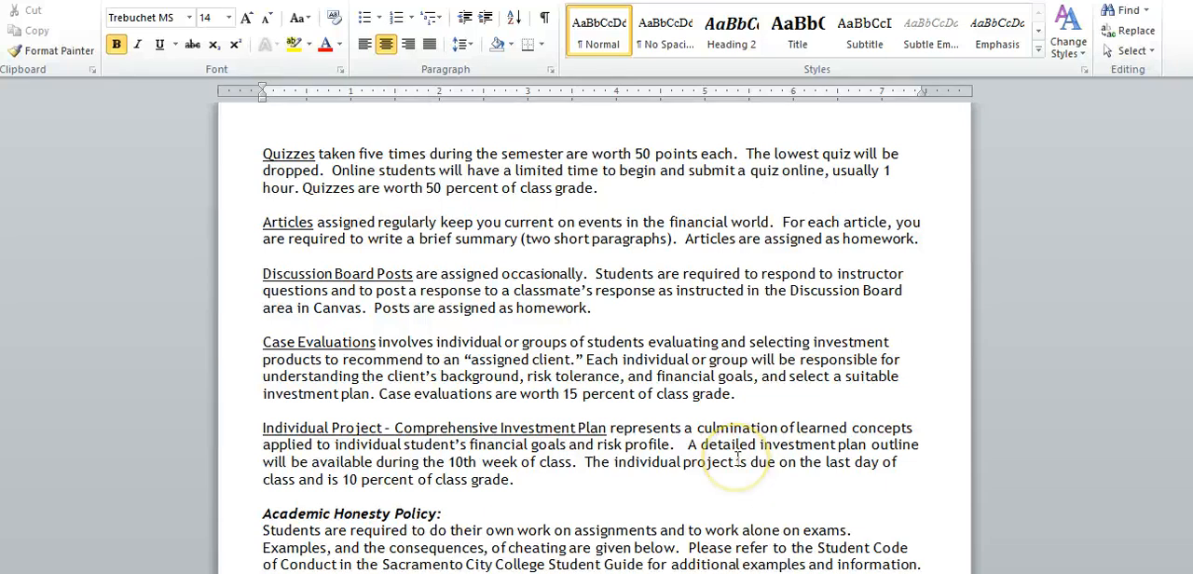
# - Scroll past the Academic Honesty Policy to the Attendance and Drop Policy on page 4
pyautogui.scroll(-3)
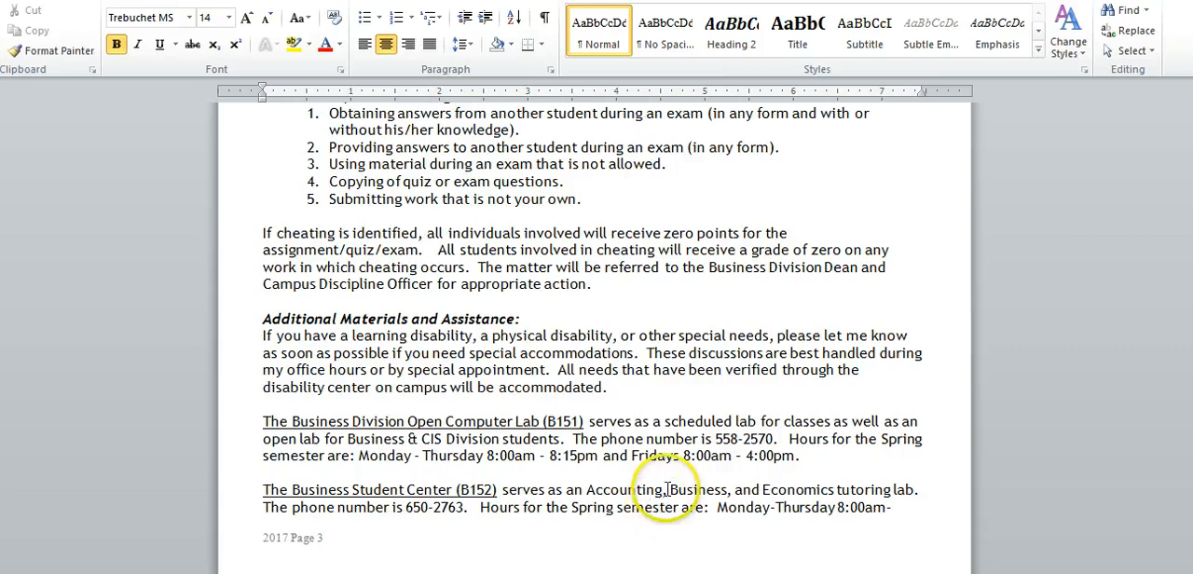
pyautogui.scroll(-3)
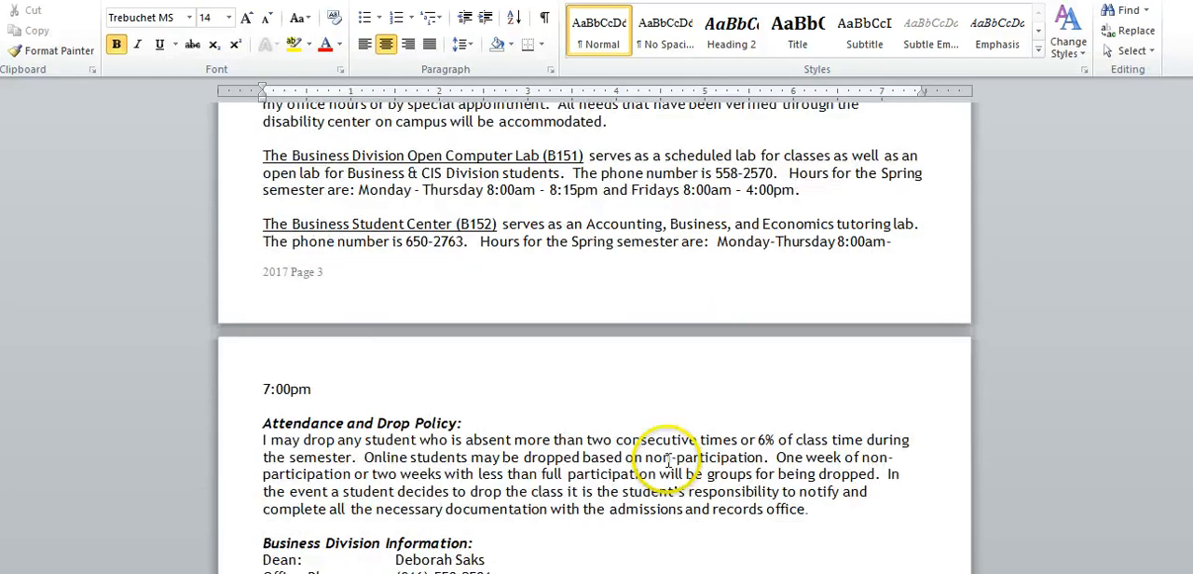
# - Scroll to the Business Division Information block and click in the empty space below it
pyautogui.scroll(-3)
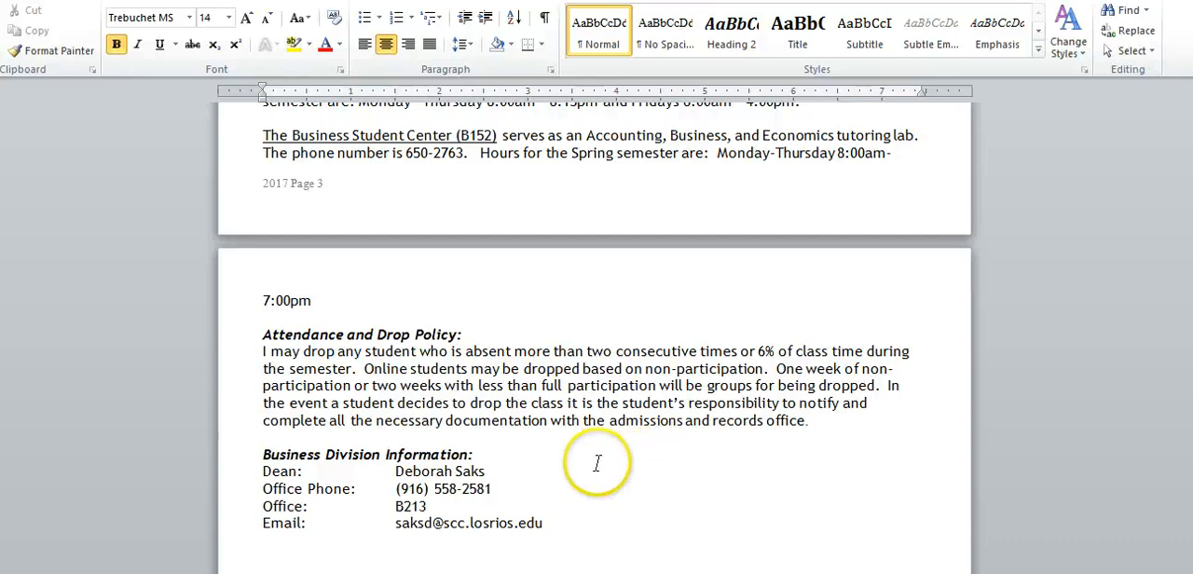
pyautogui.scroll(-3)
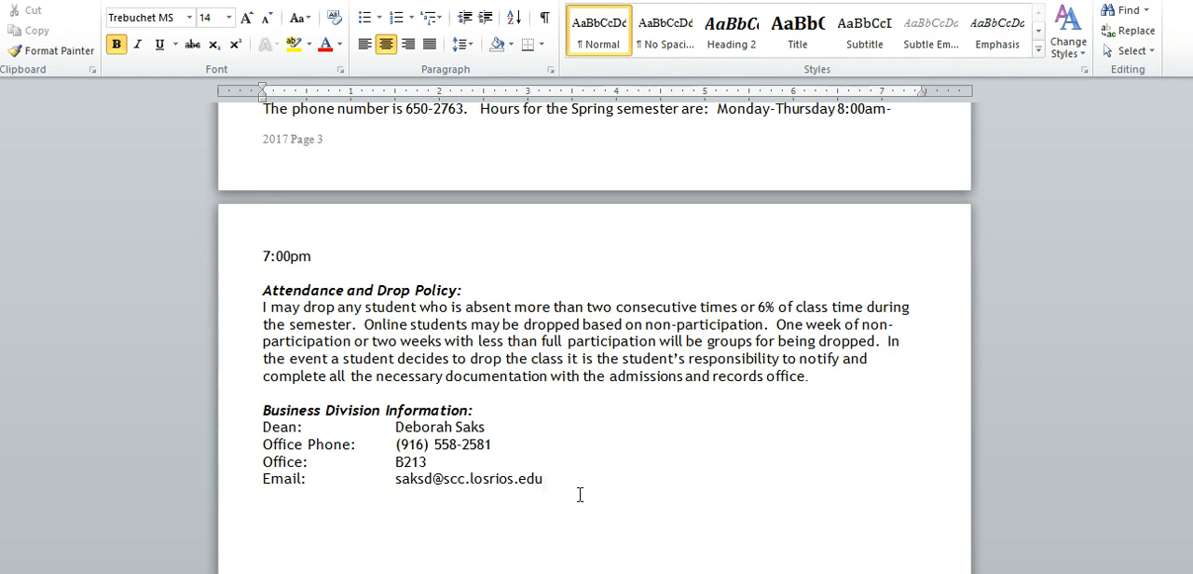
pyautogui.click(601, 479)
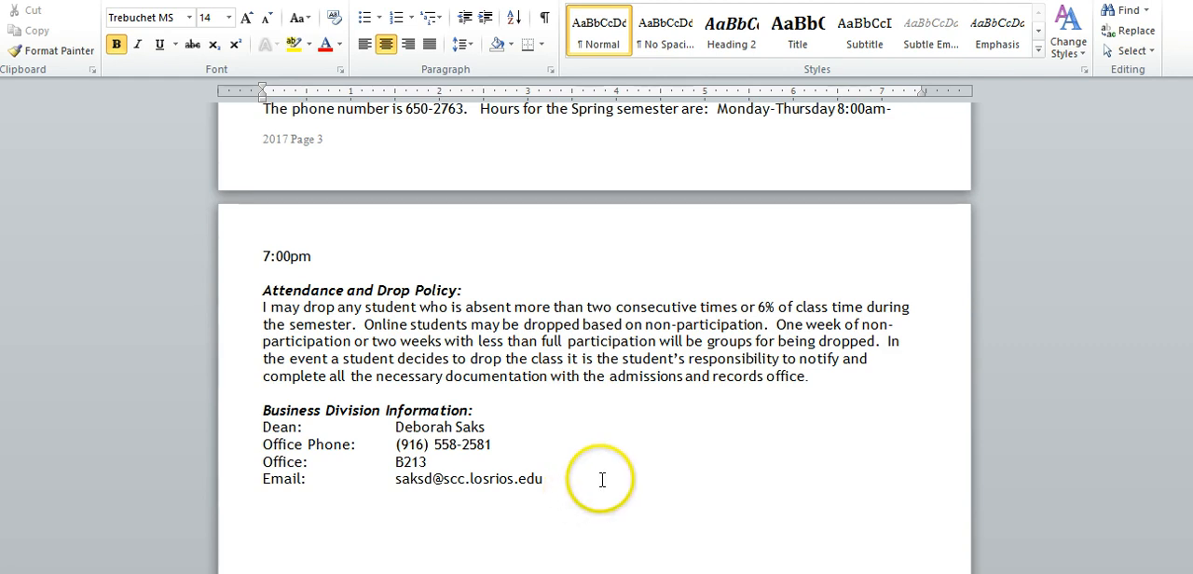
pyautogui.moveTo(589, 485)
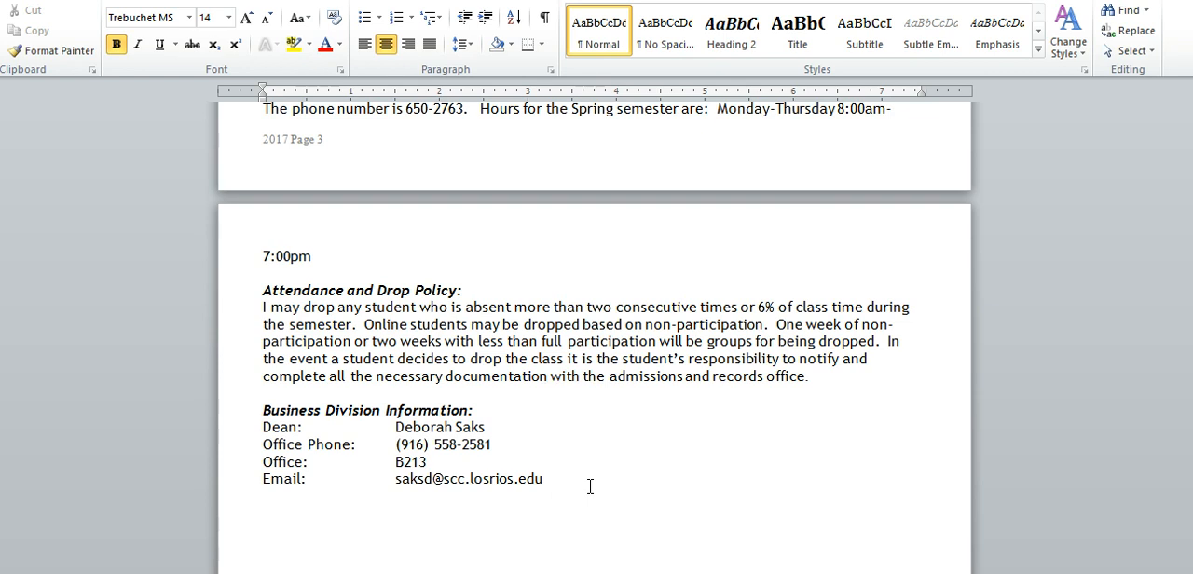
pyautogui.click(661, 485)
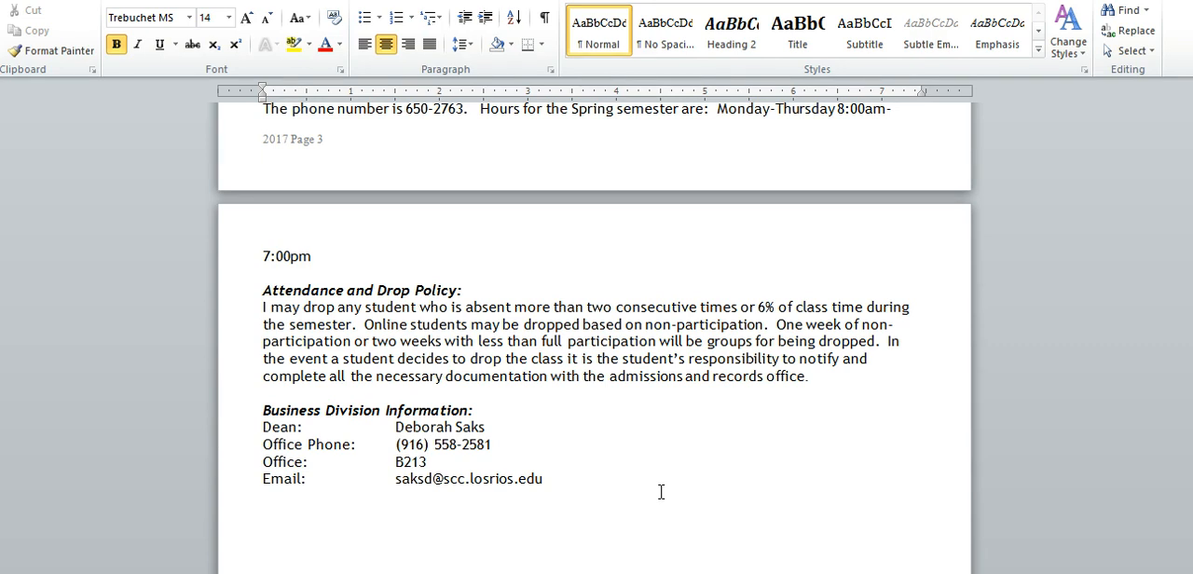
# - Scroll down to the end of page 4, where the Course Schedule table begins
pyautogui.scroll(-3)
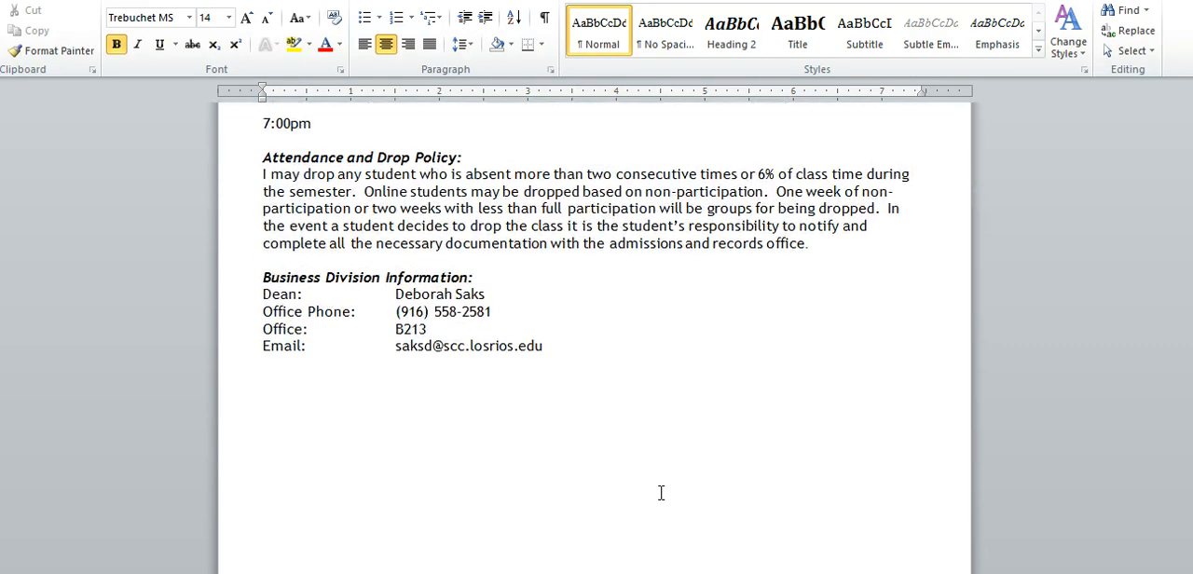
pyautogui.scroll(-3)
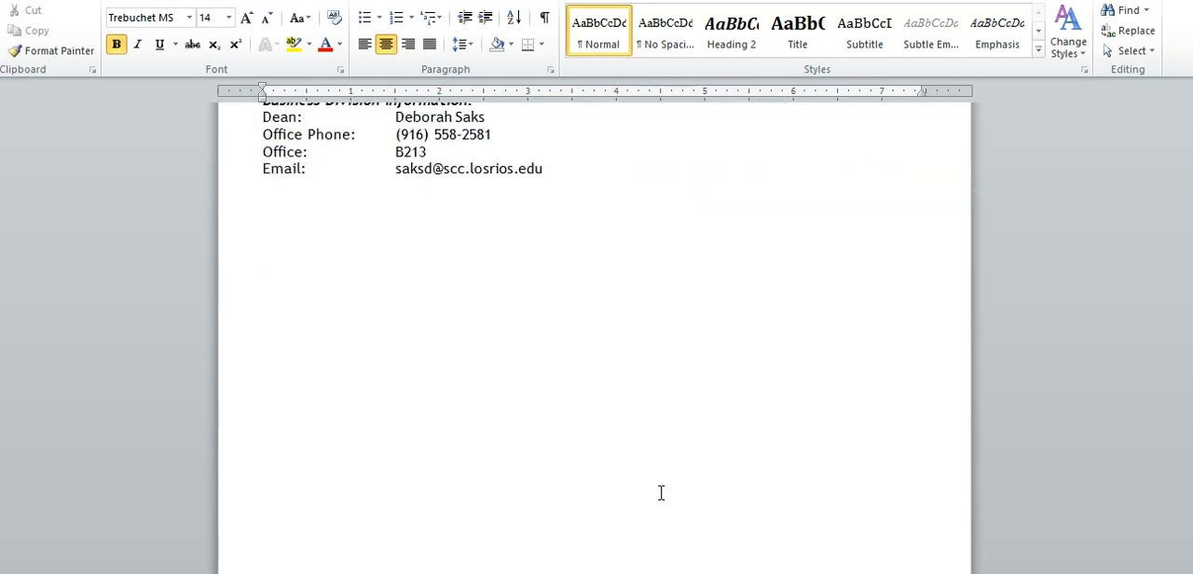
pyautogui.scroll(-3)
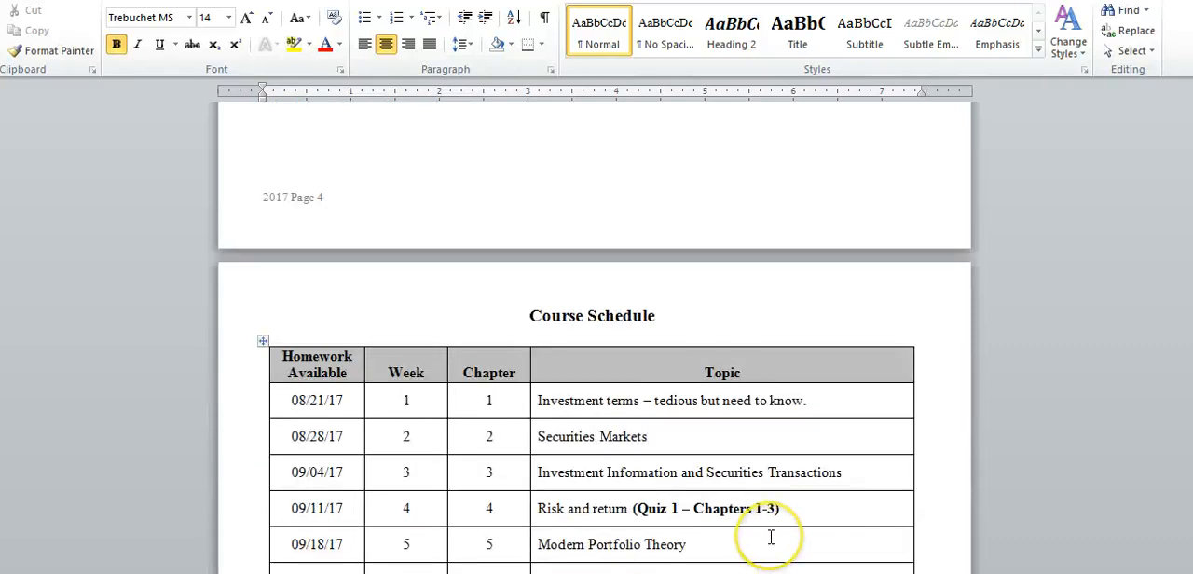
# - Scroll past the page 4 footer to show the Course Schedule through week 9, Behavioral Finance
pyautogui.scroll(-3)
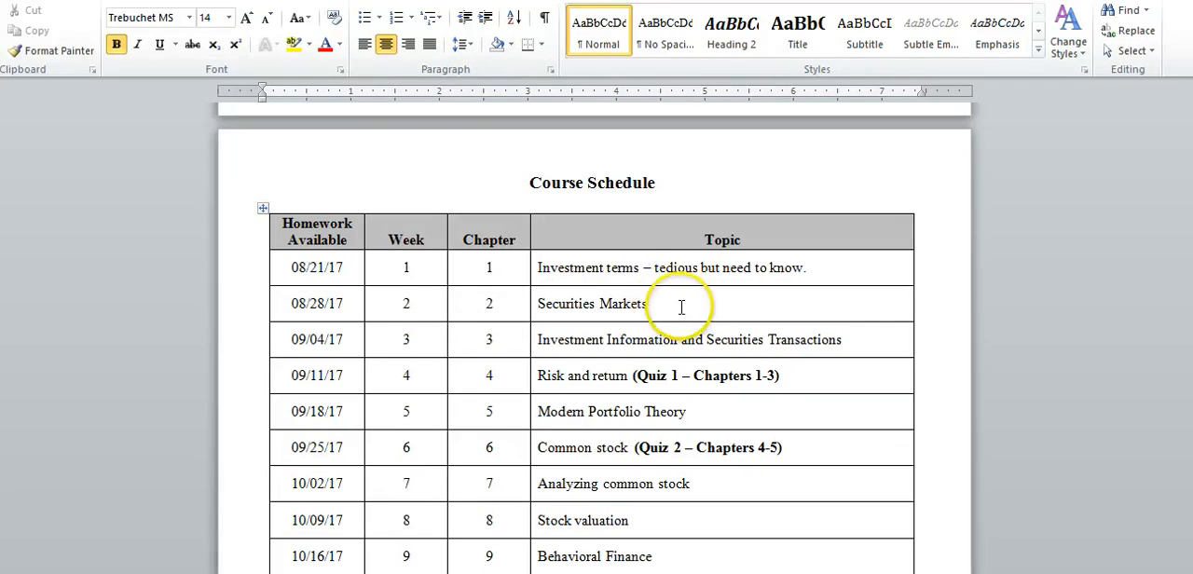
pyautogui.moveTo(675, 306)
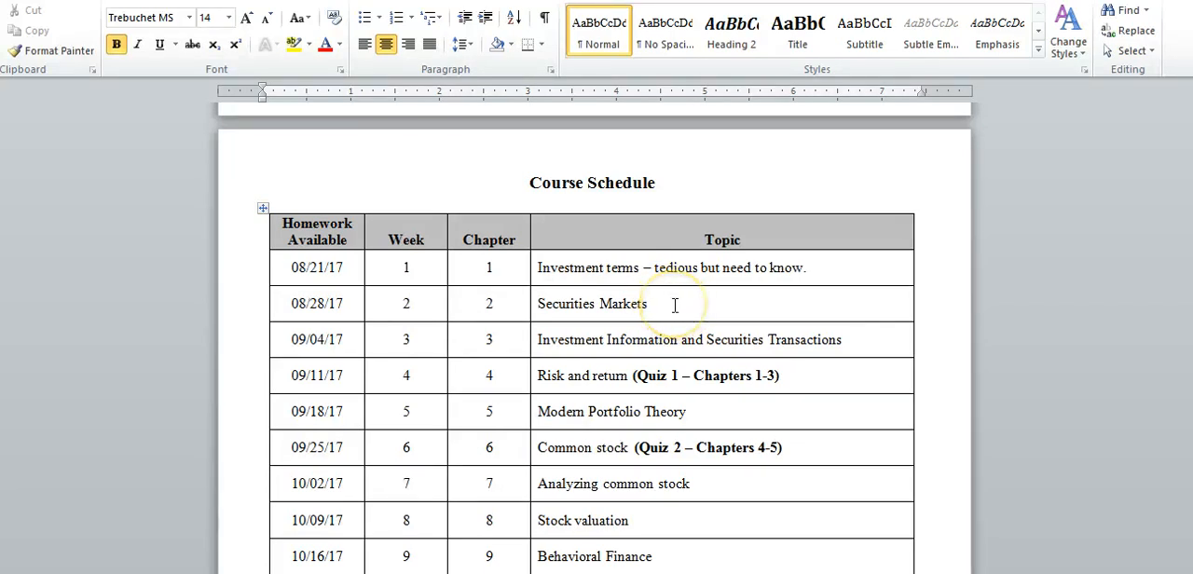
pyautogui.moveTo(711, 347)
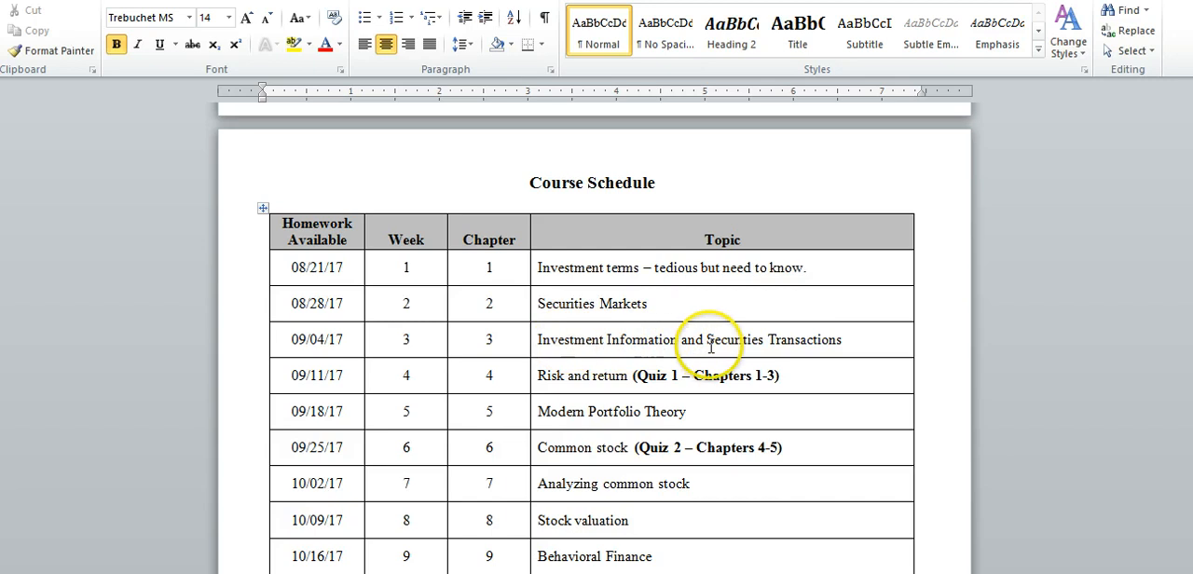
pyautogui.moveTo(575, 362)
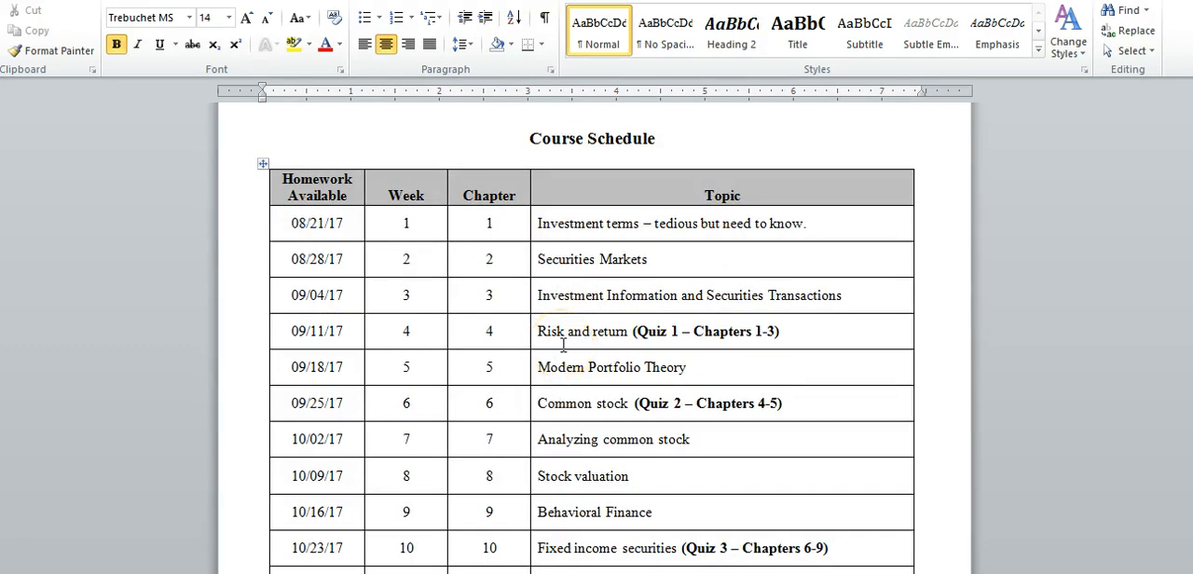
# - Scroll the Course Schedule down to week 15, the 12/04/17 Final and Quiz 5 rows
pyautogui.scroll(-3)
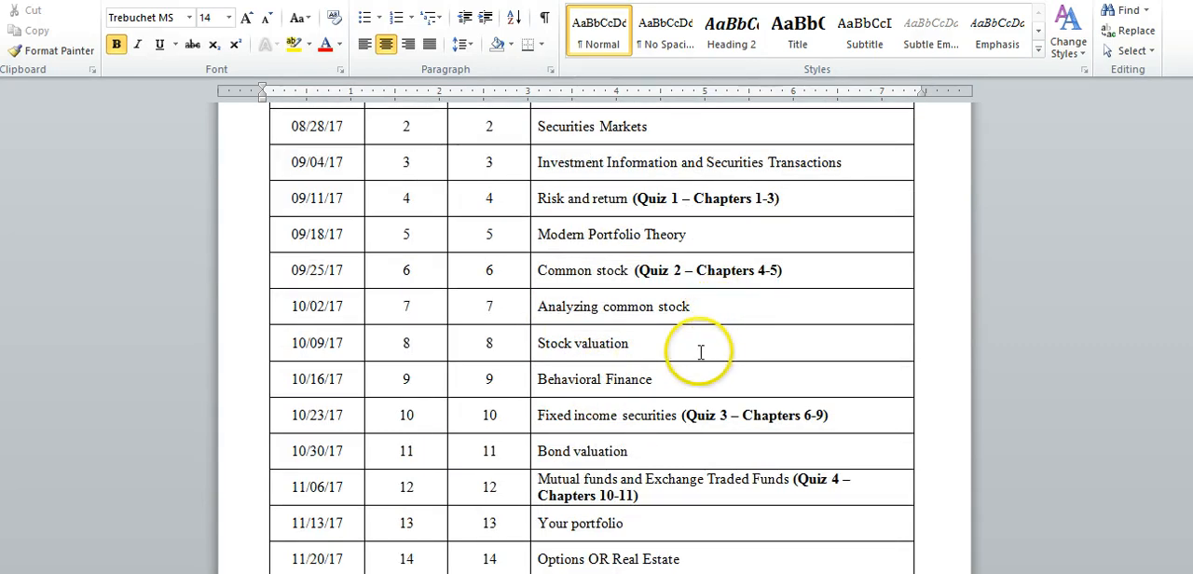
pyautogui.moveTo(588, 380)
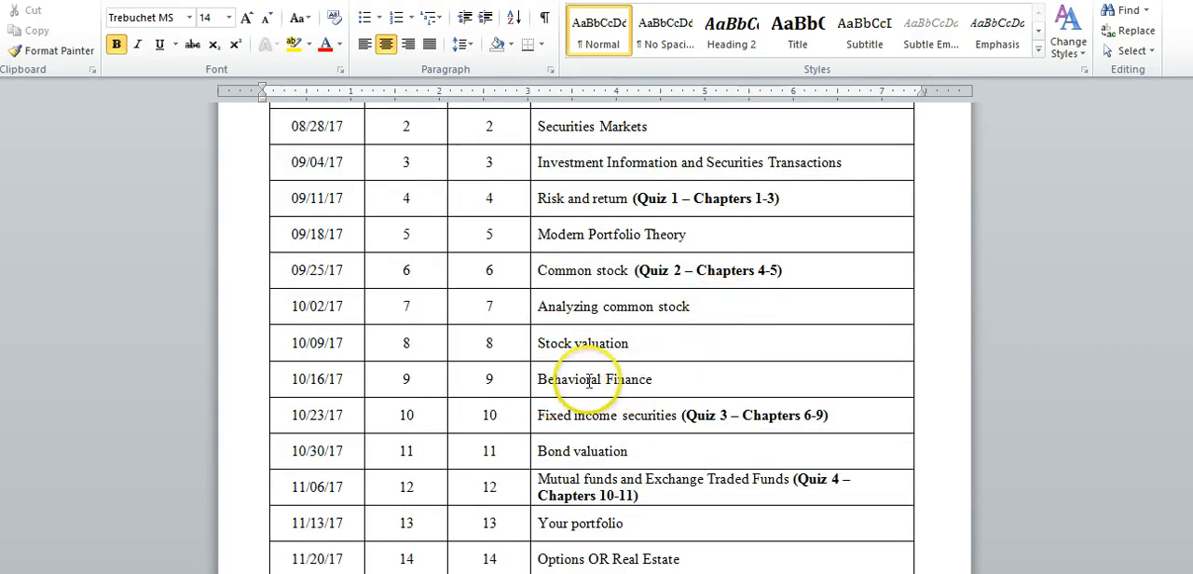
pyautogui.scroll(-3)
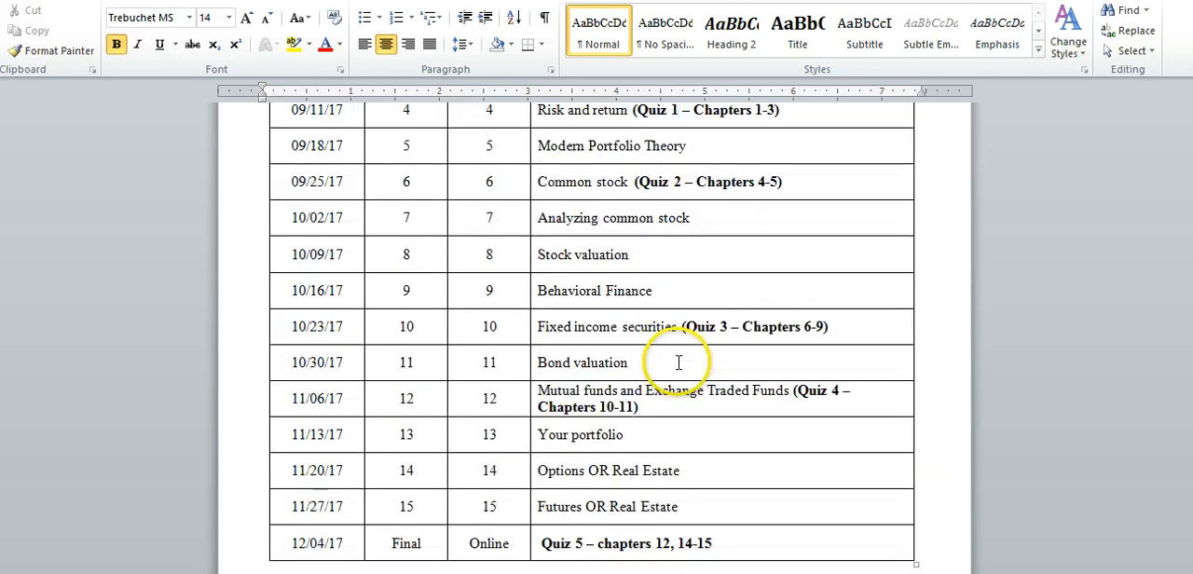
pyautogui.moveTo(574, 331)
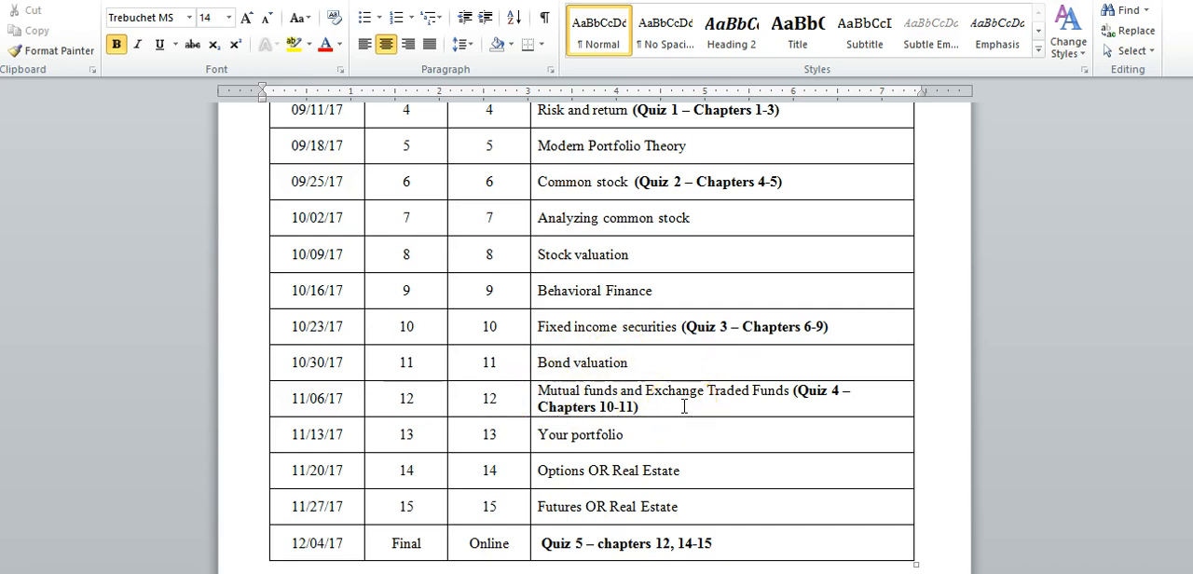
# - Scroll below the table to the note that the schedule may be altered
pyautogui.scroll(-3)
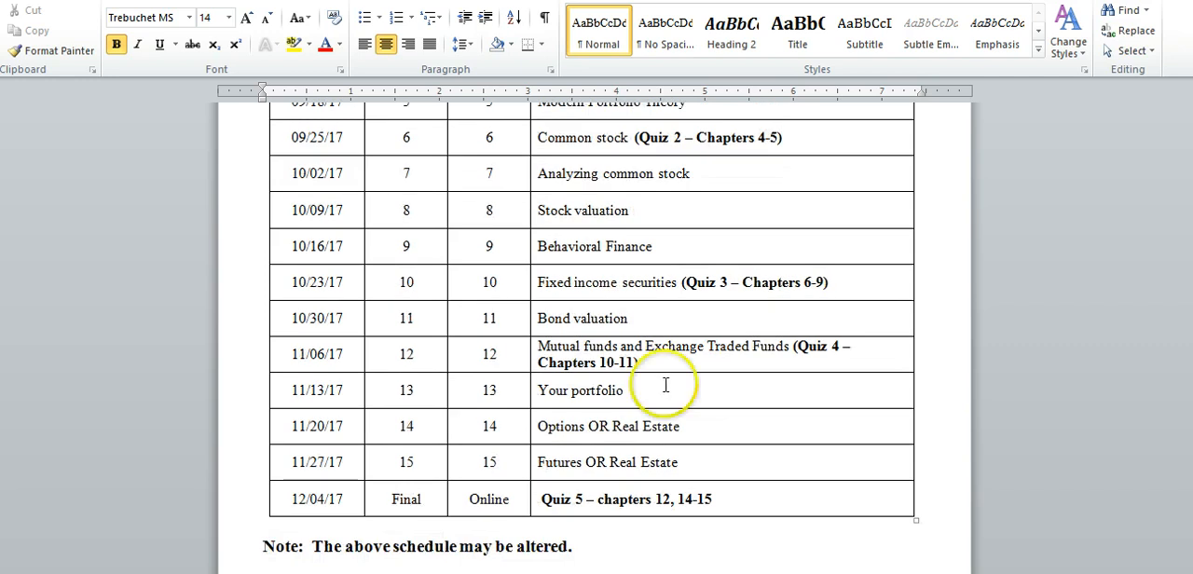
pyautogui.moveTo(713, 391)
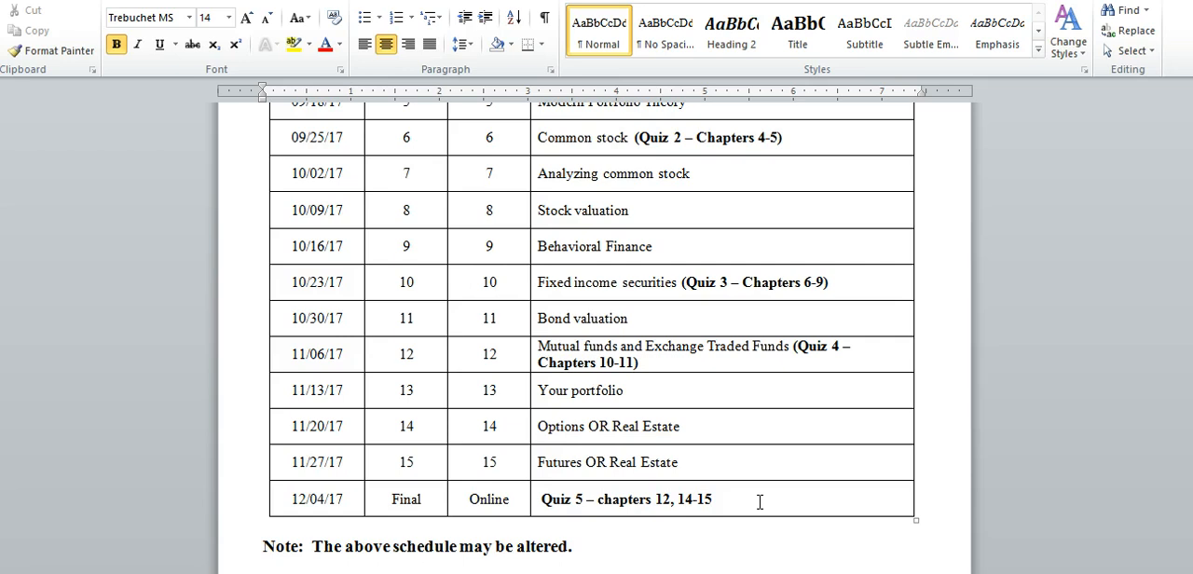
pyautogui.moveTo(1047, 486)
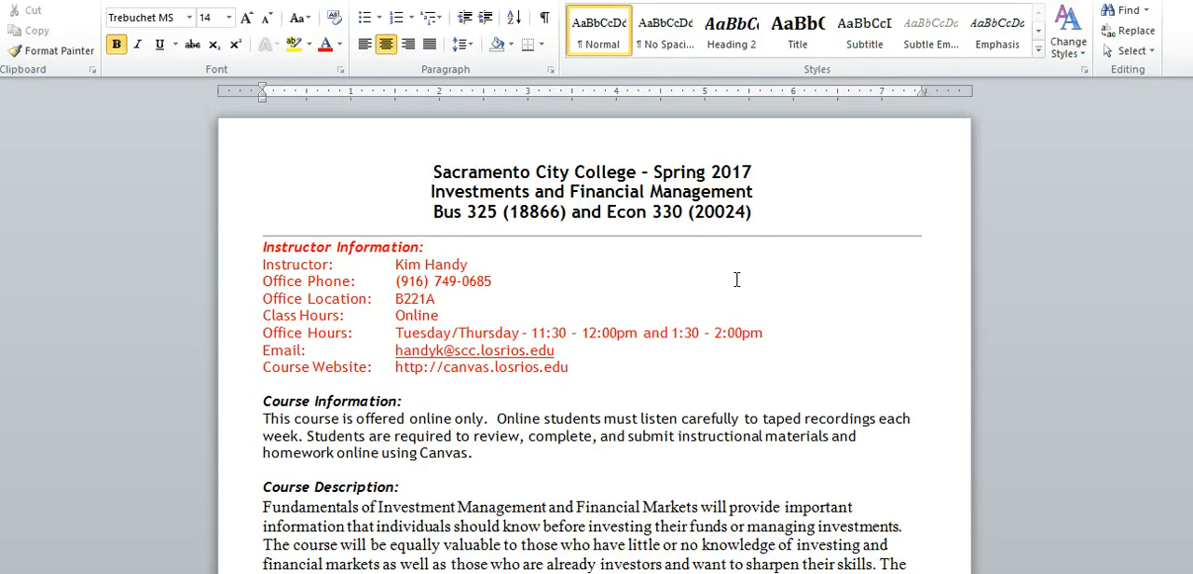
pyautogui.moveTo(734, 283)
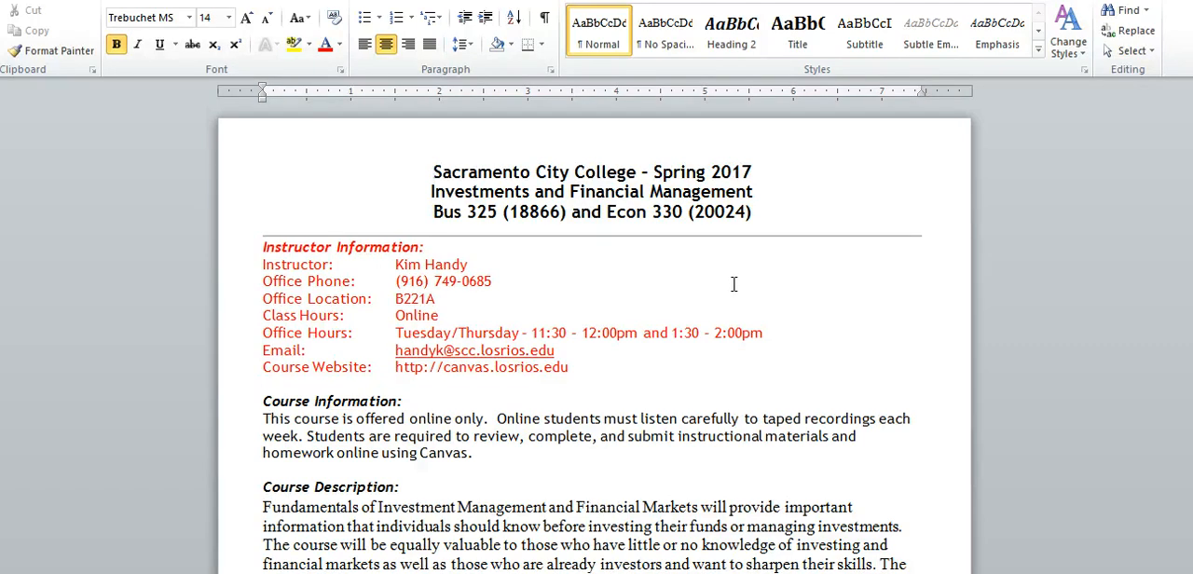